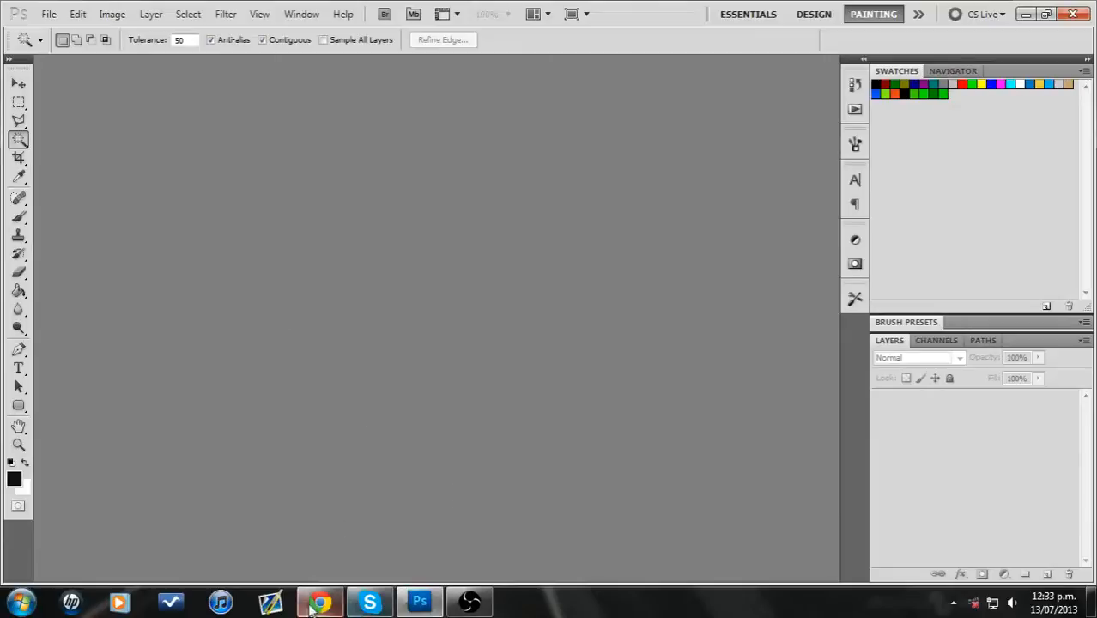
Open the black Kawasaki wordmark from Chrome's logo image results at full size
left_click(319, 601)
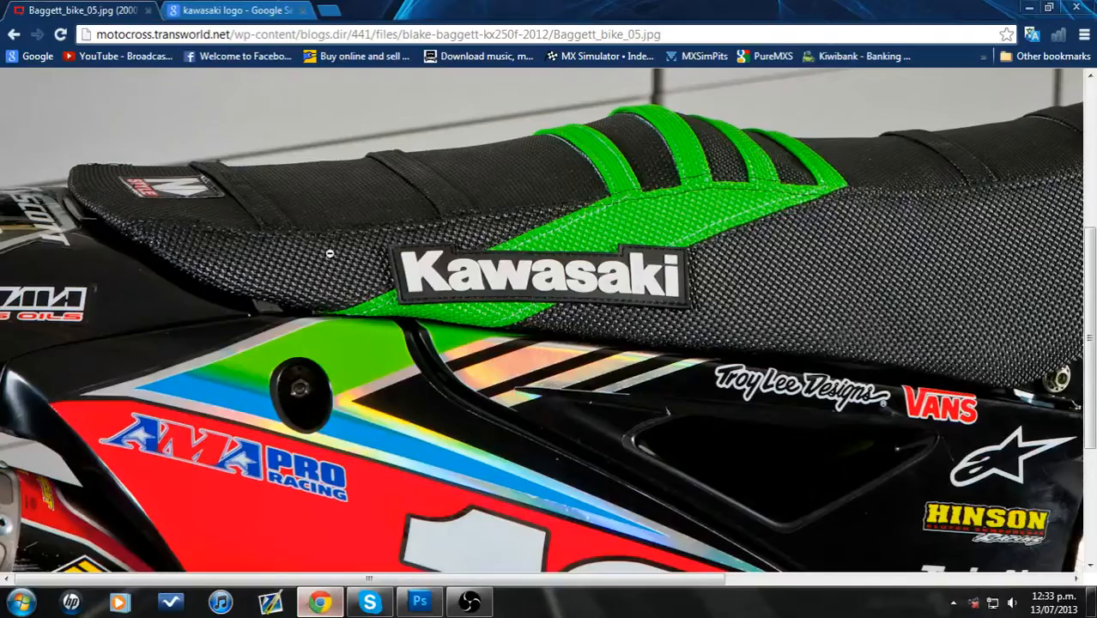
mouse_move(425, 342)
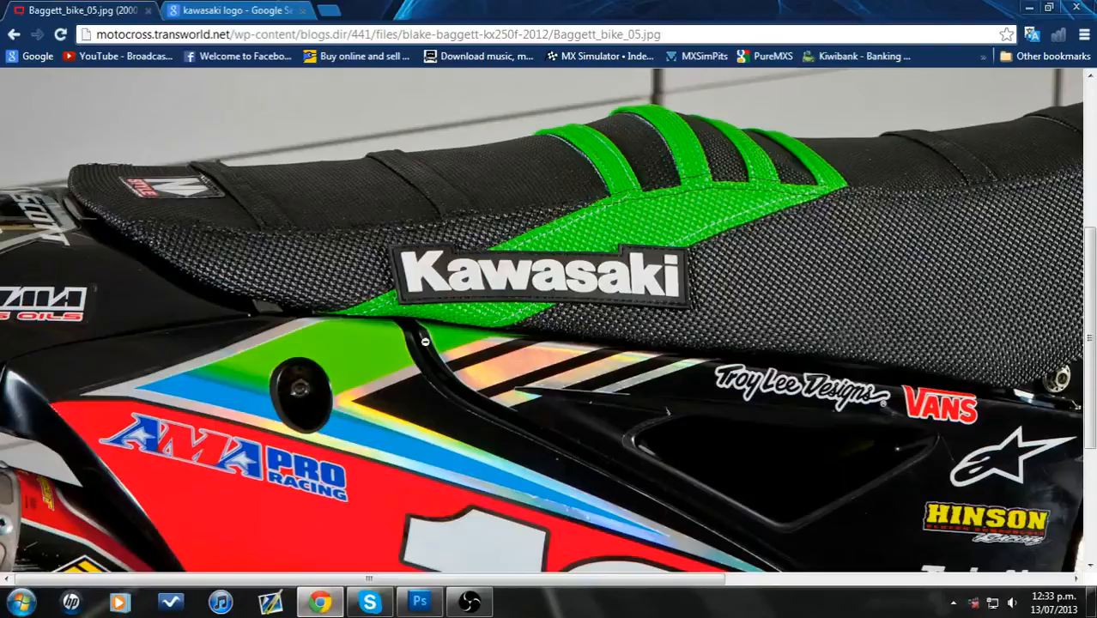
mouse_move(593, 335)
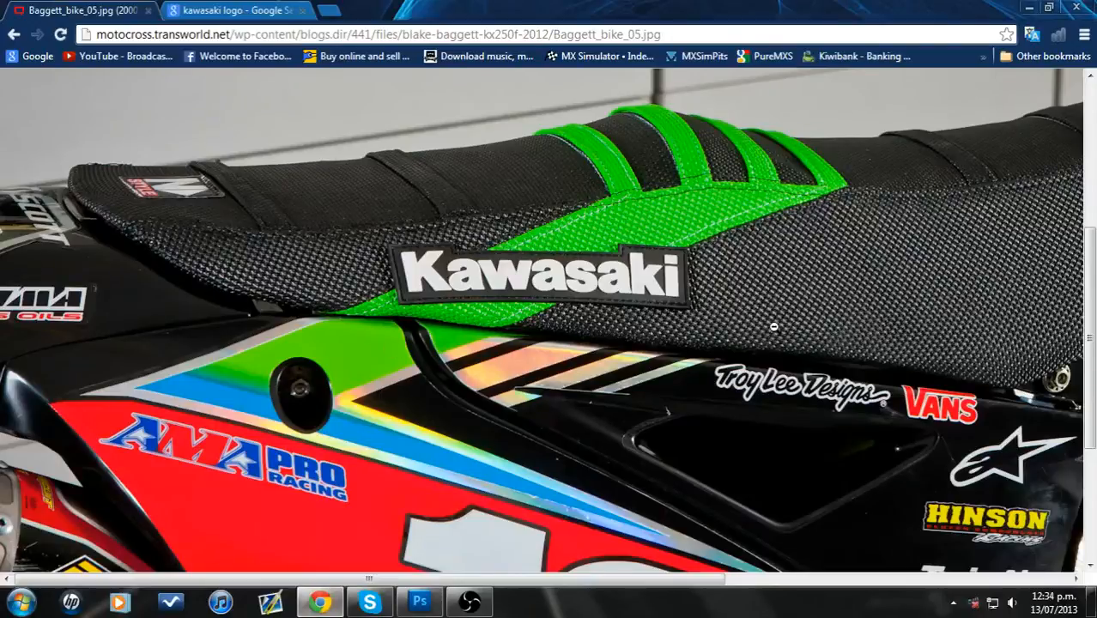
left_click(236, 10)
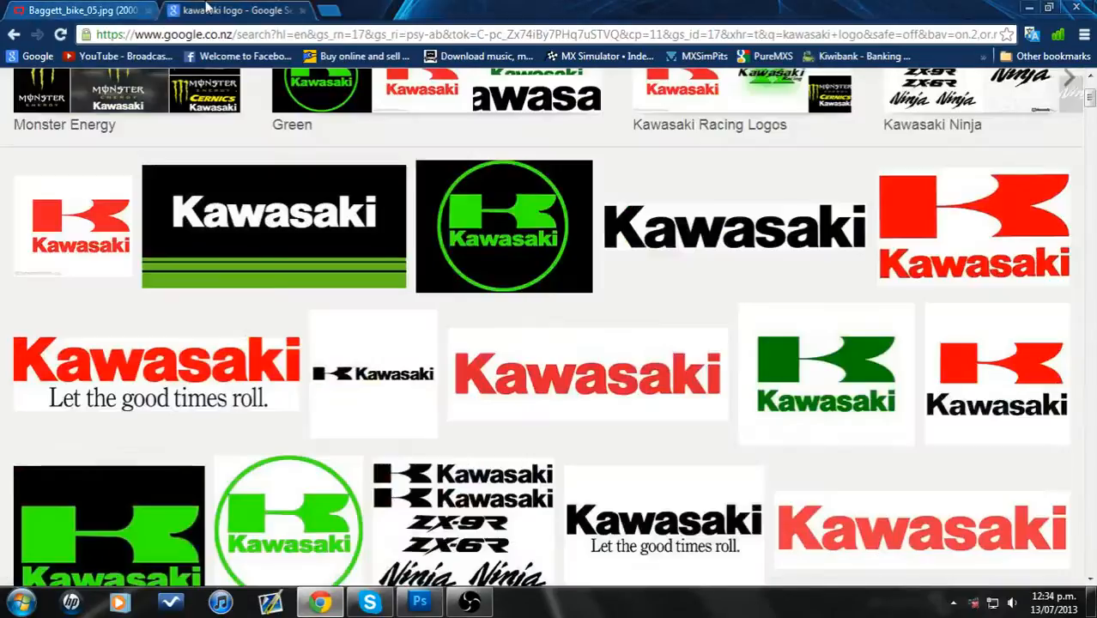
mouse_move(734, 225)
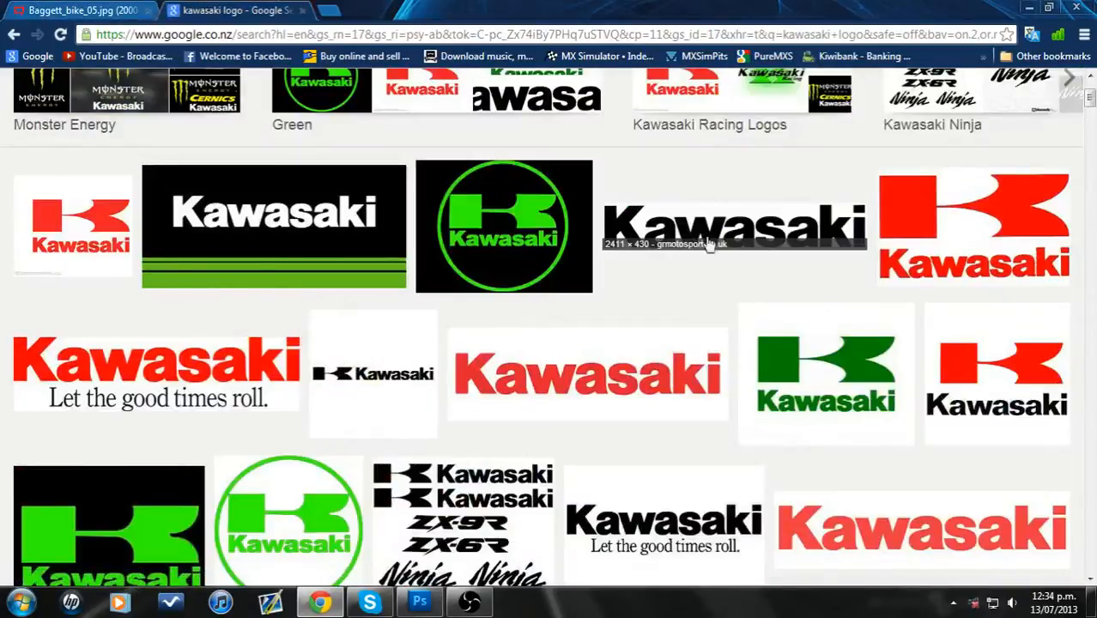
mouse_move(696, 236)
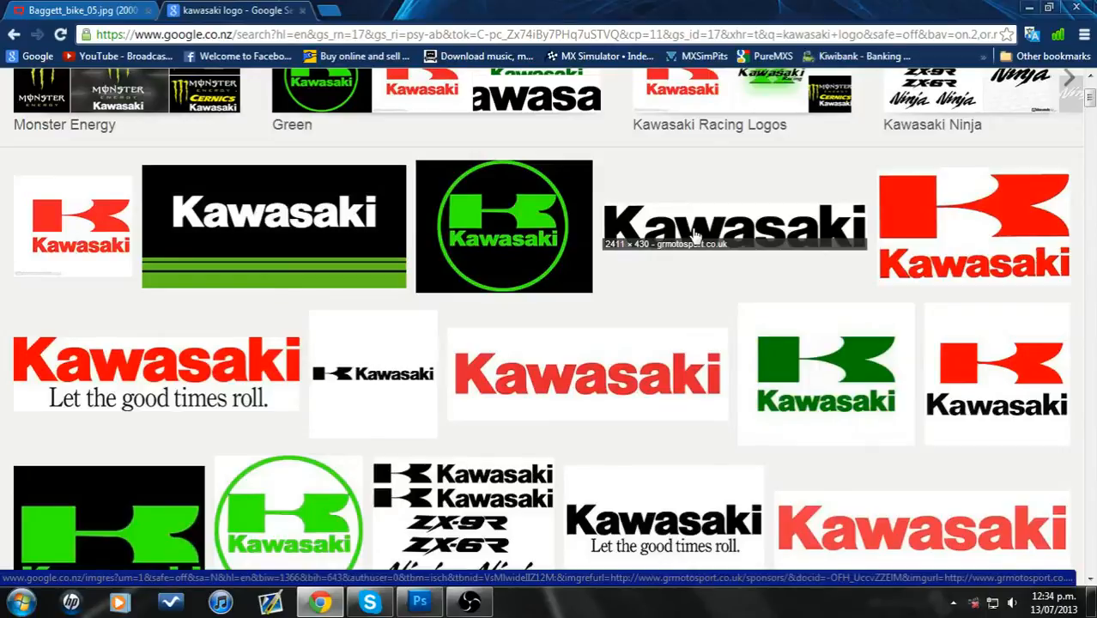
left_click(734, 226)
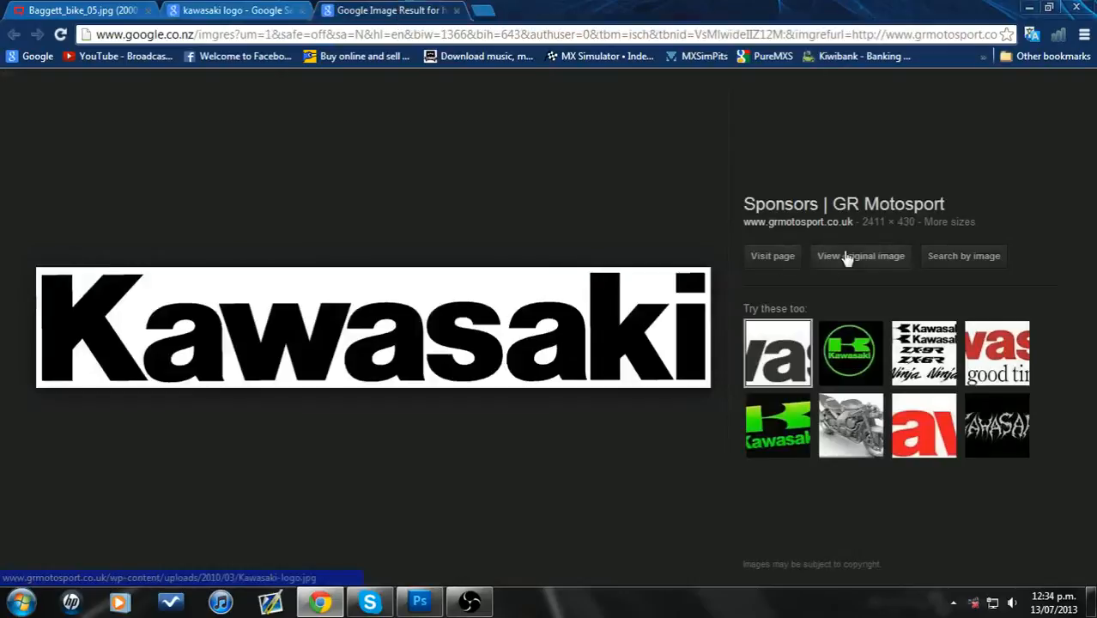
left_click(861, 256)
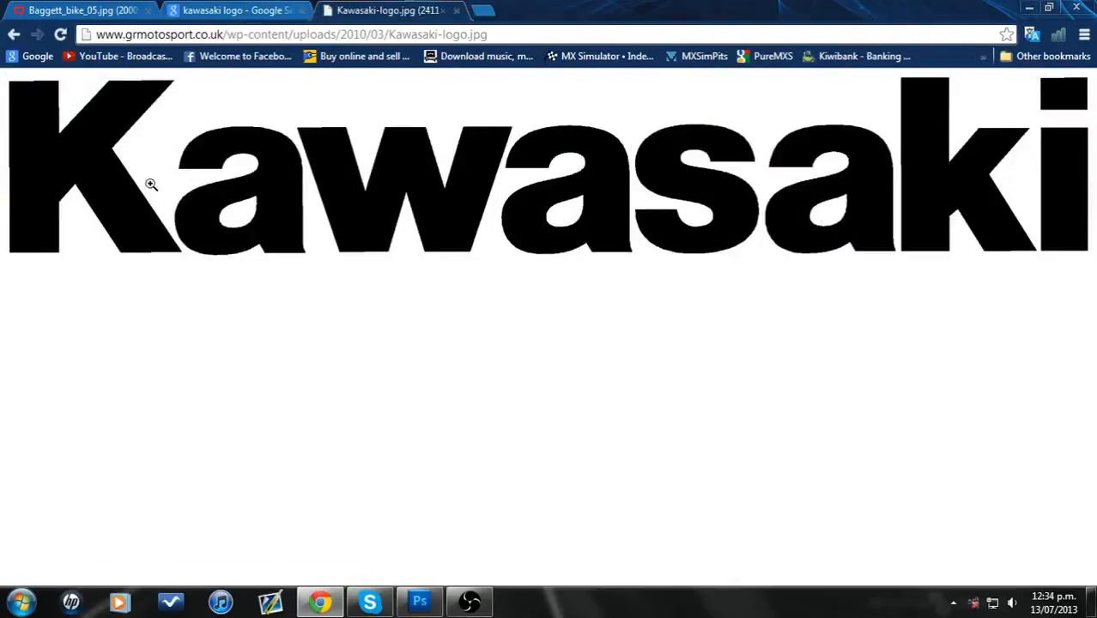
mouse_move(427, 529)
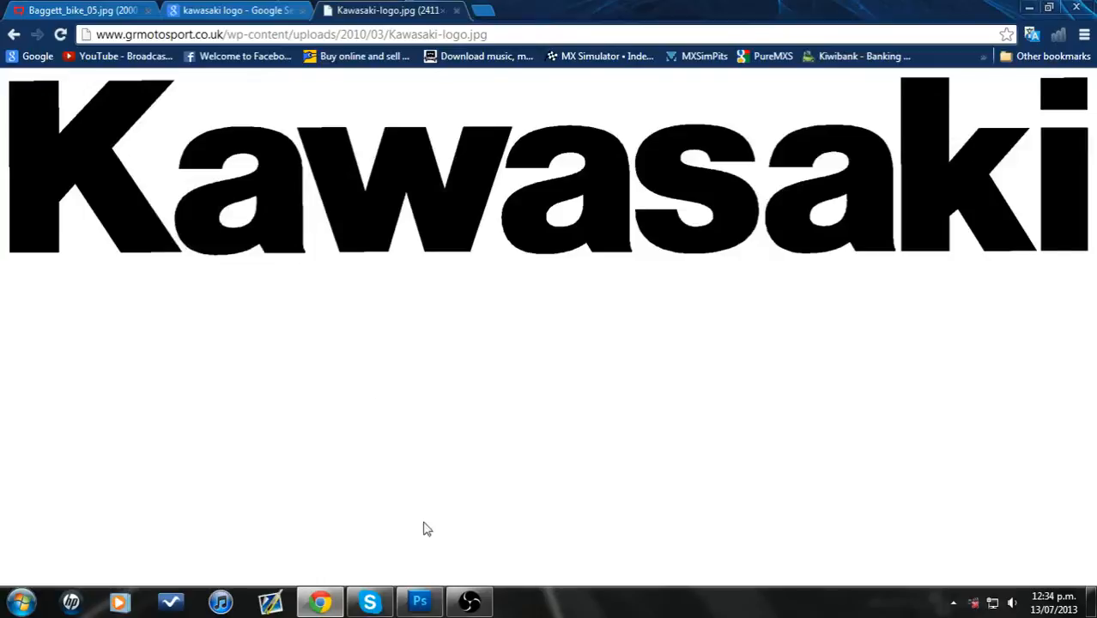
Create a document for the pasted logo plus a blank Default Photoshop Size document
left_click(49, 14)
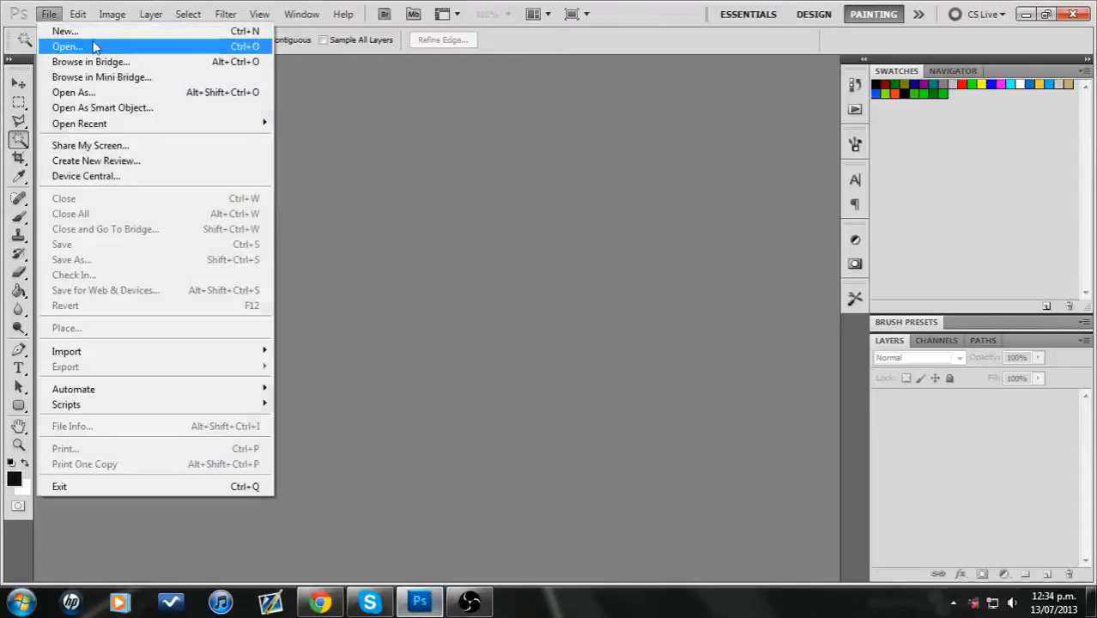
left_click(65, 31)
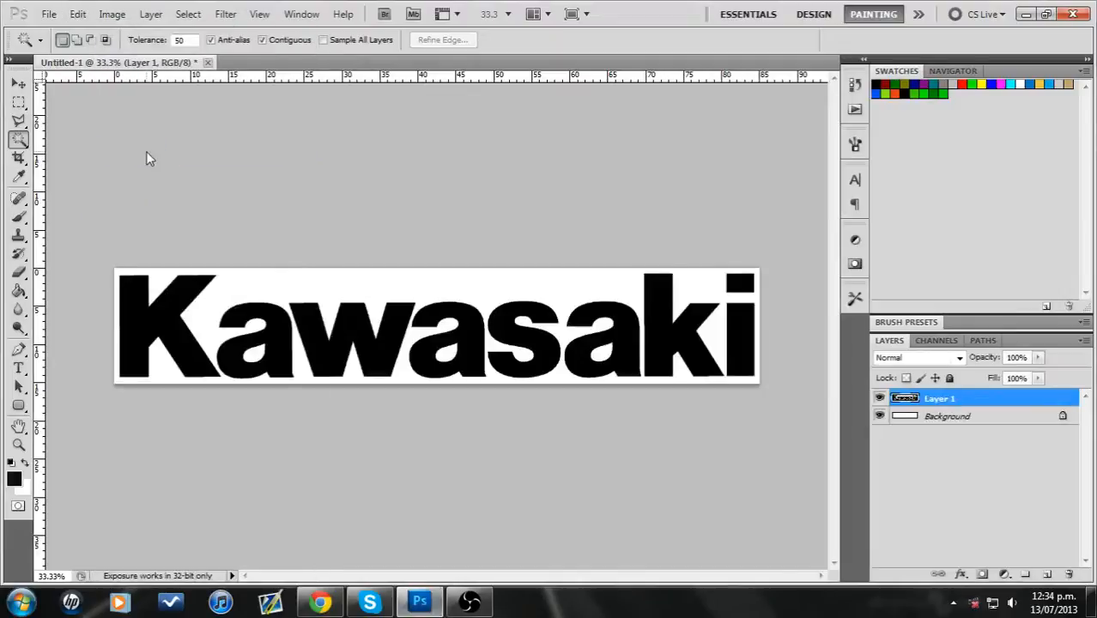
mouse_move(49, 61)
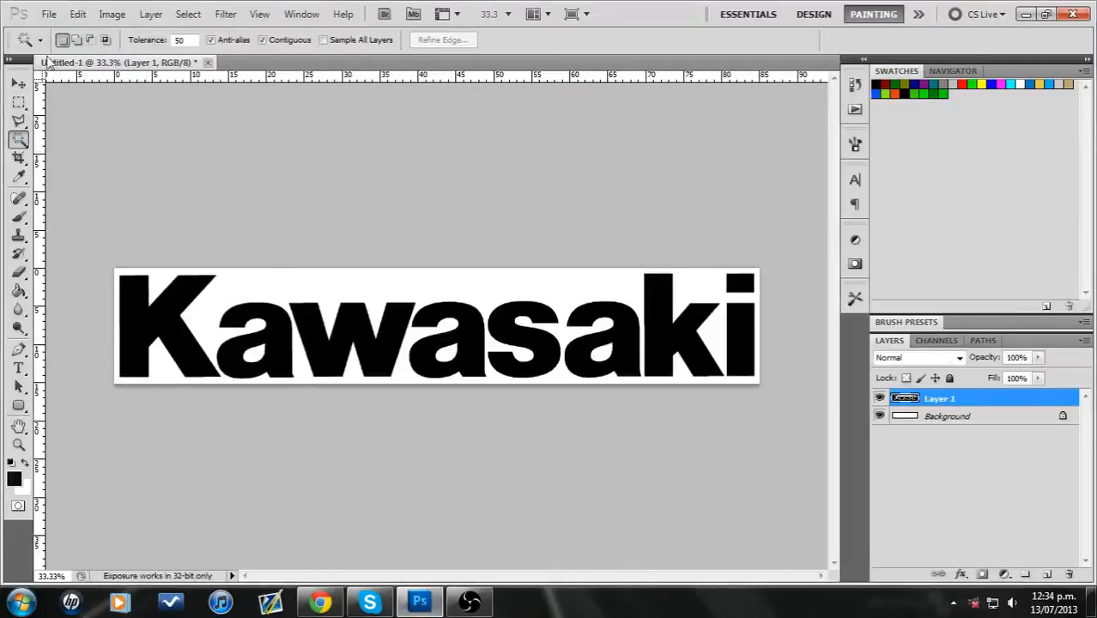
left_click(49, 14)
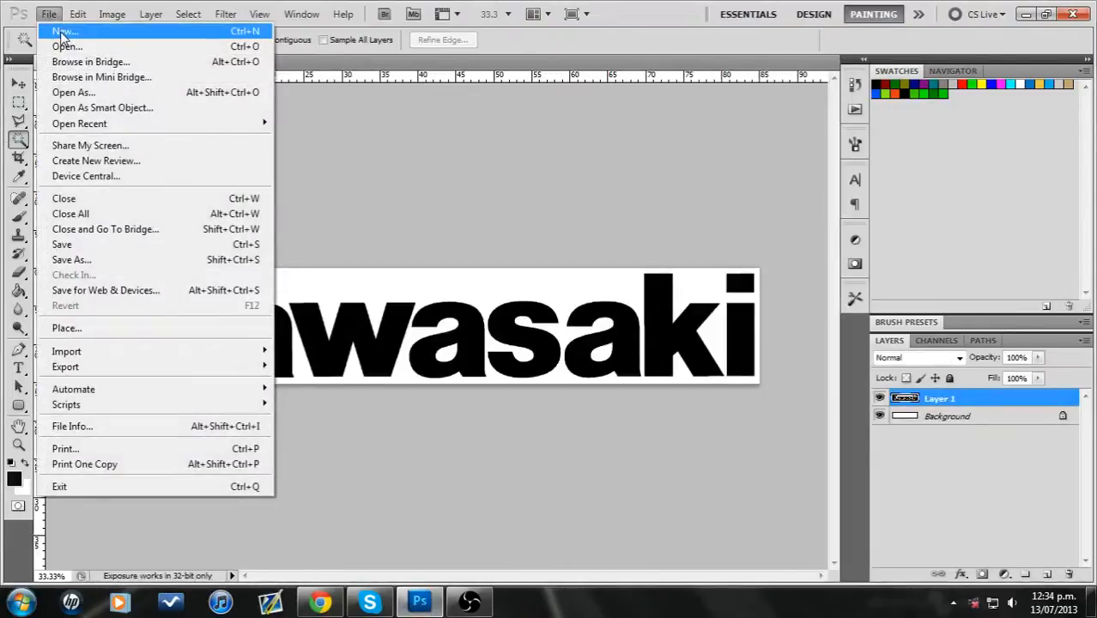
left_click(63, 31)
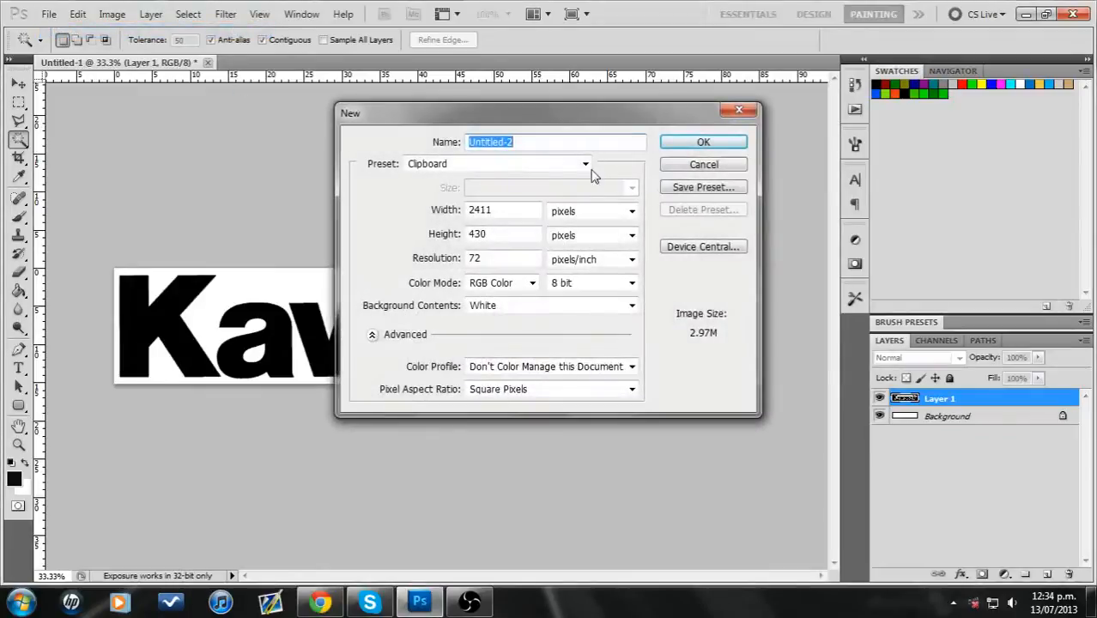
left_click(585, 164)
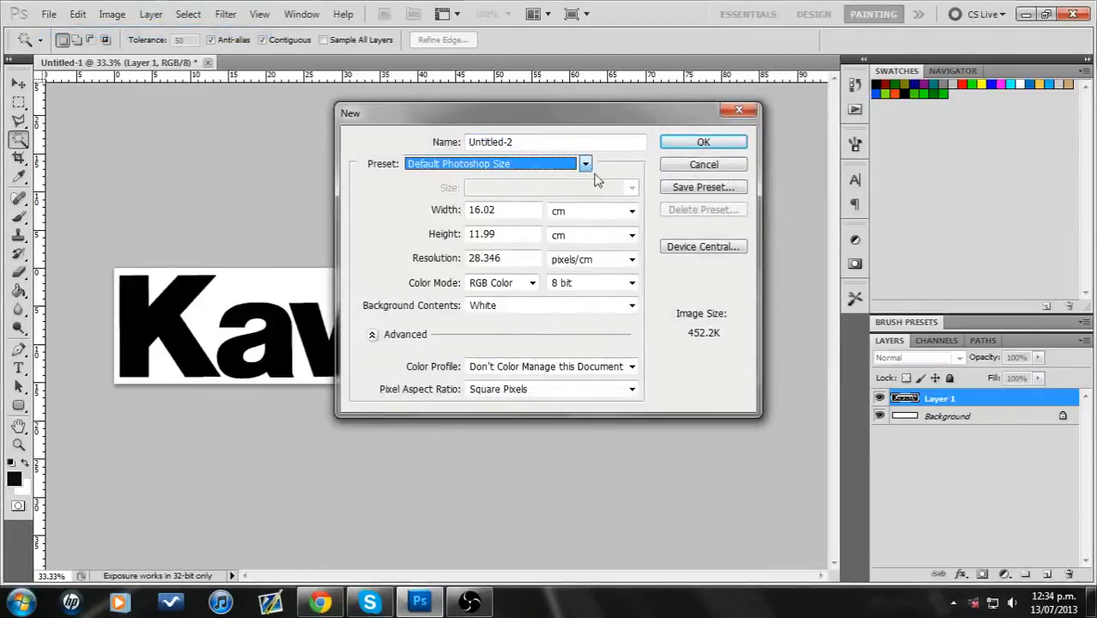
left_click(703, 142)
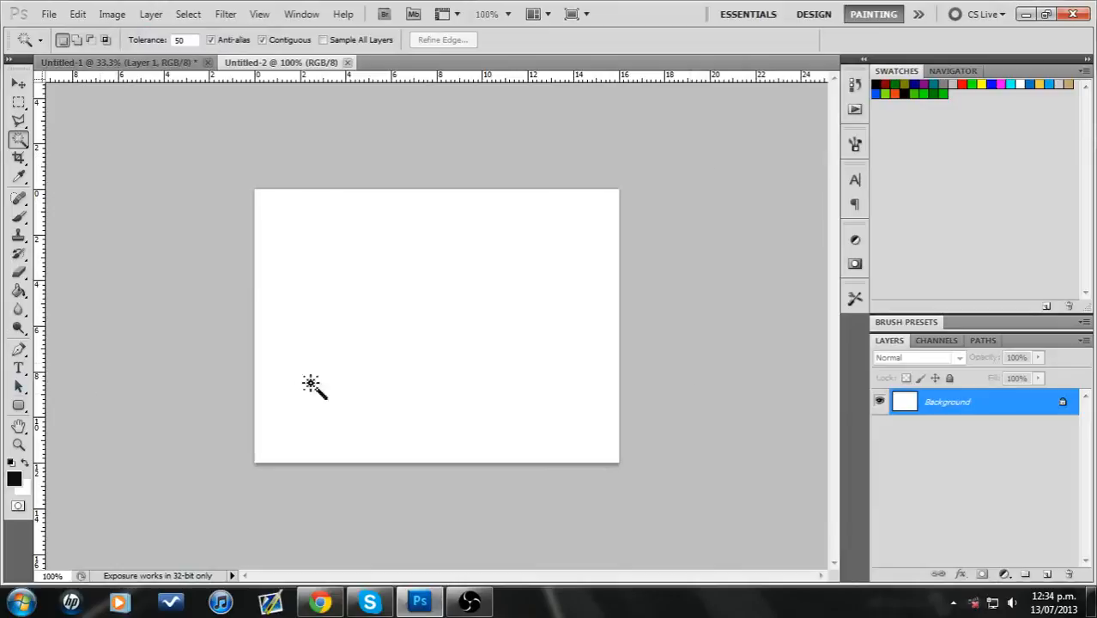
mouse_move(1035, 526)
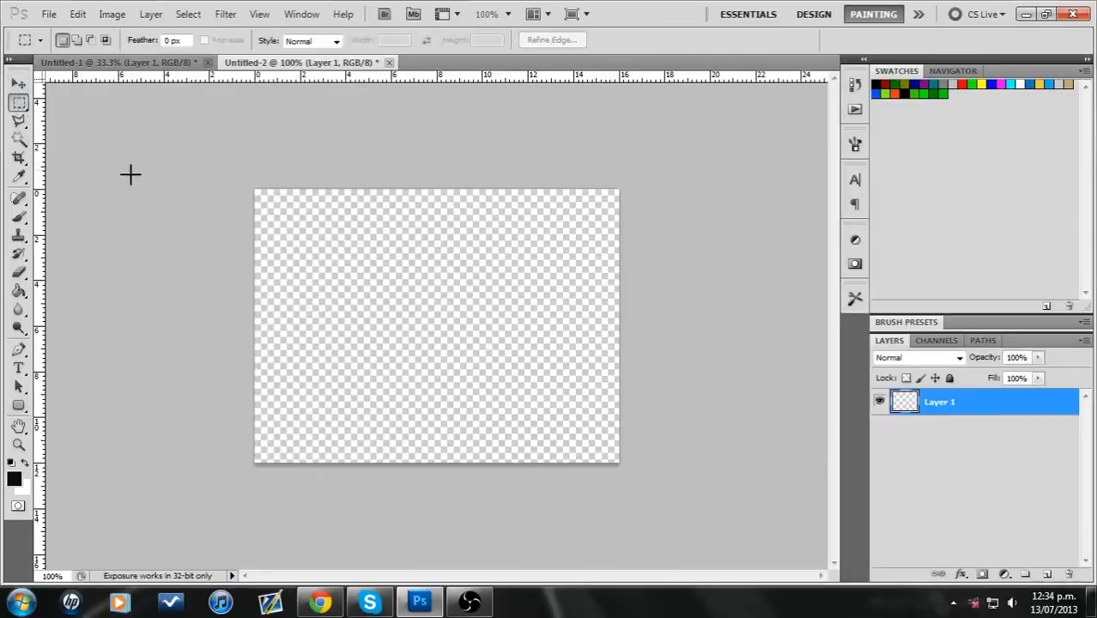
Fill a marquee over the canvas's left portion with solid grey, then deselect
left_click_drag(255, 189, 453, 464)
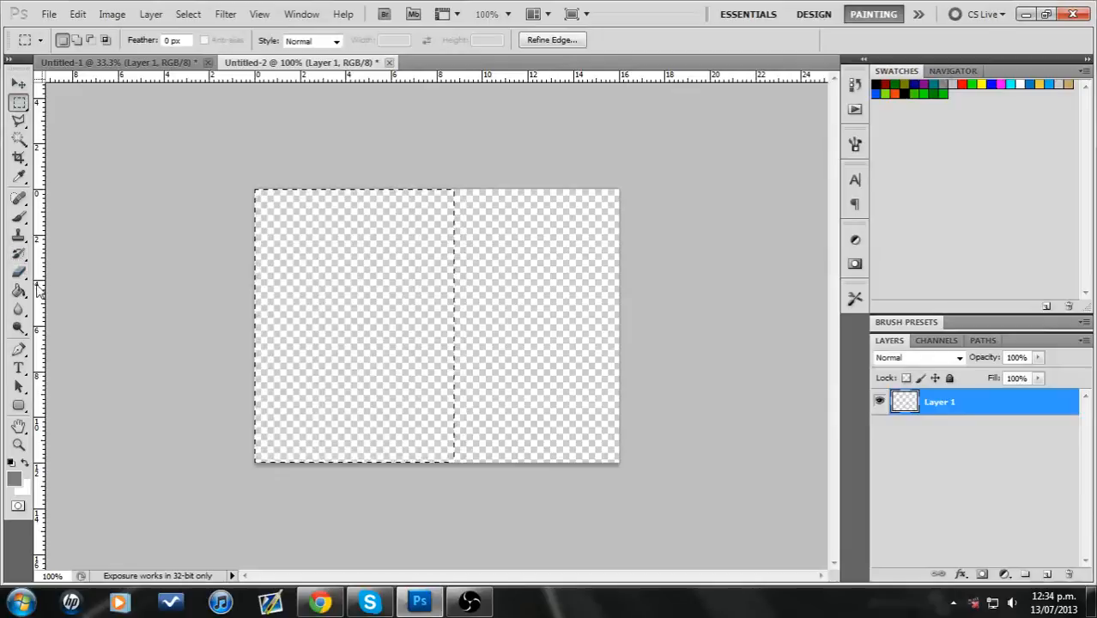
left_click(352, 322)
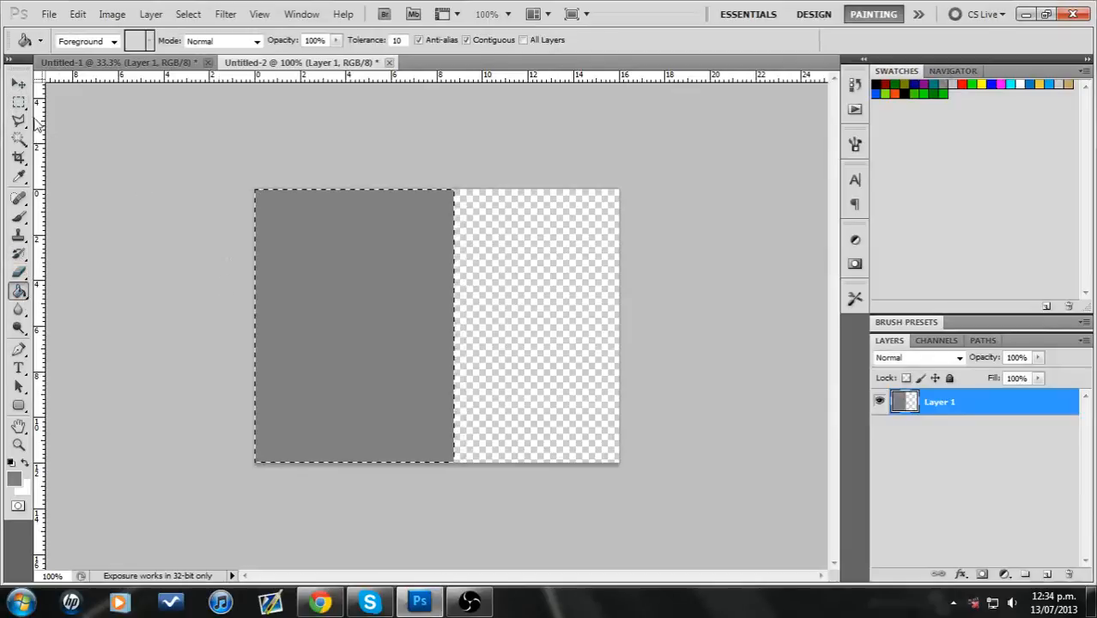
left_click(19, 101)
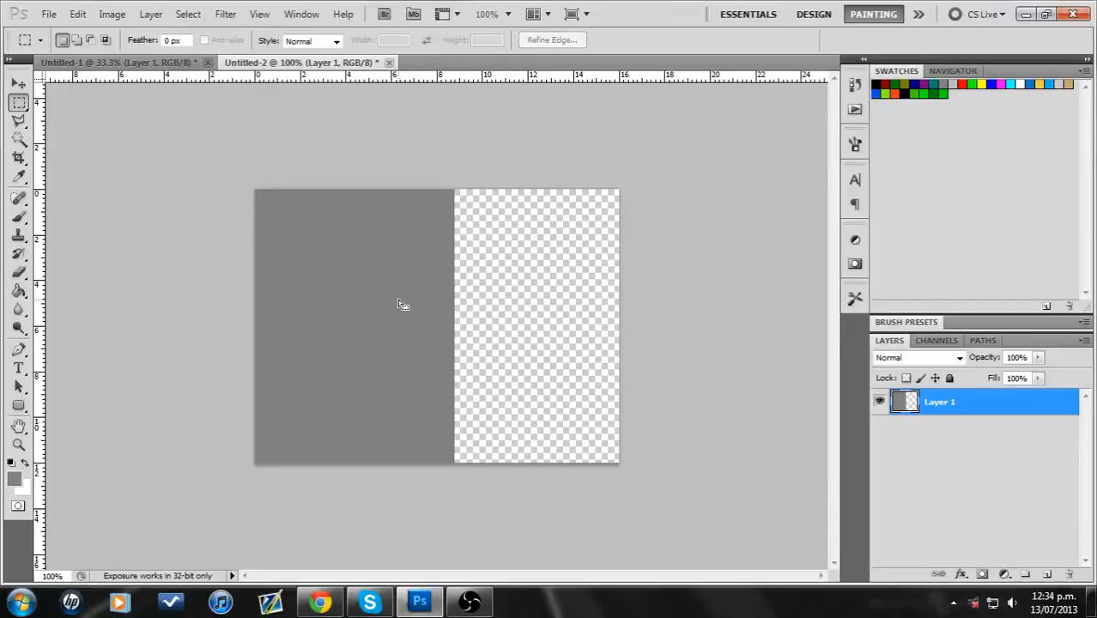
mouse_move(121, 342)
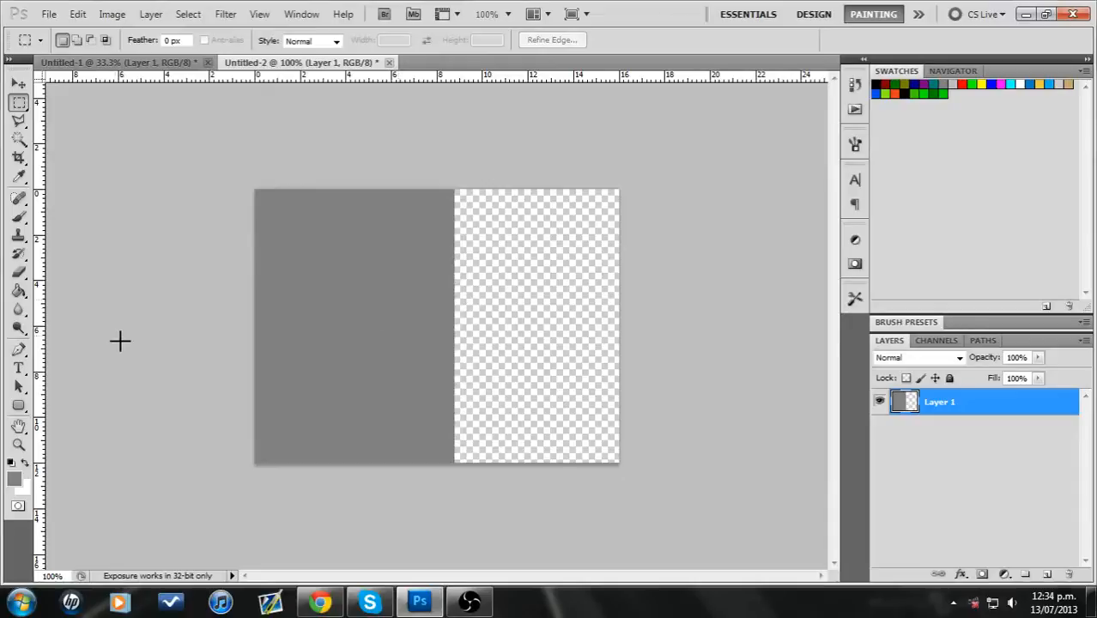
Paint black and white blobs over both halves, then pick mid-grey for a pill shape
left_click(19, 218)
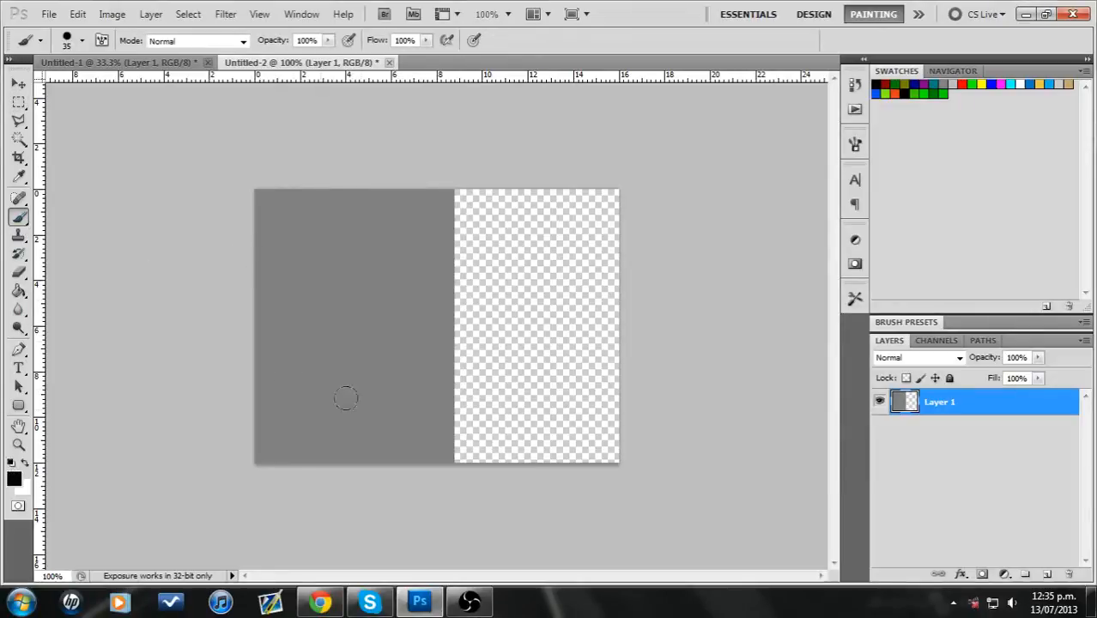
mouse_move(423, 223)
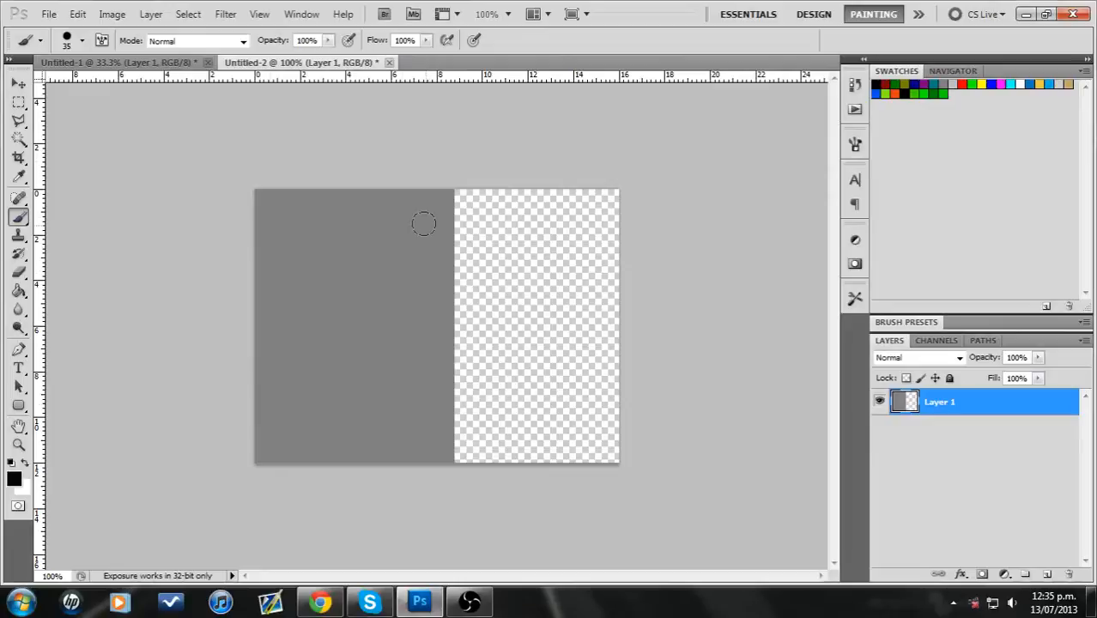
left_click(309, 245)
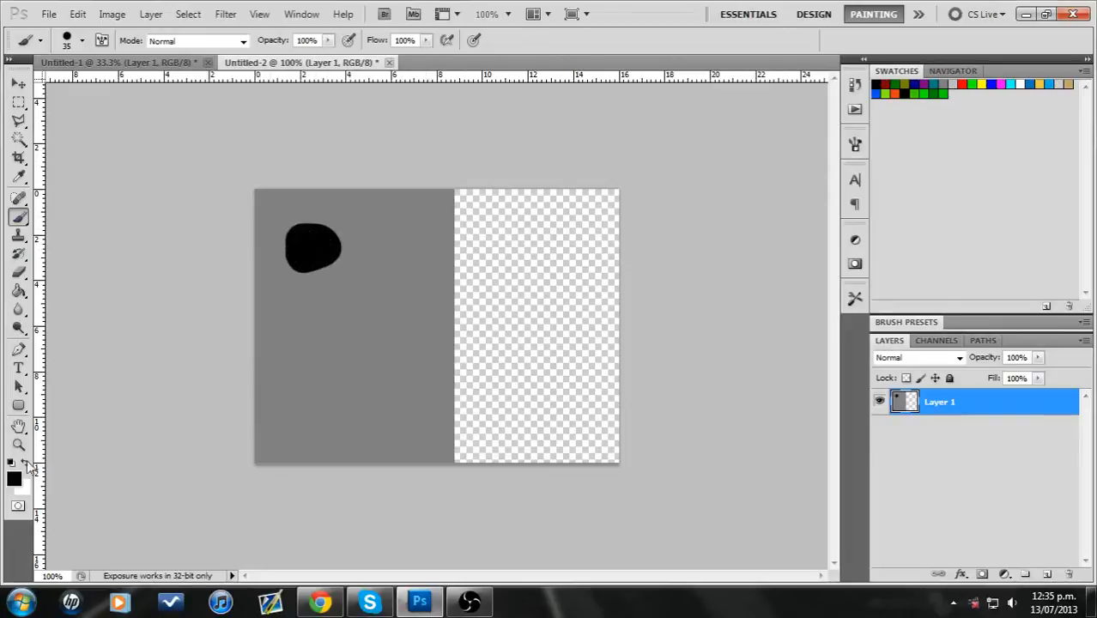
left_click_drag(309, 391, 330, 412)
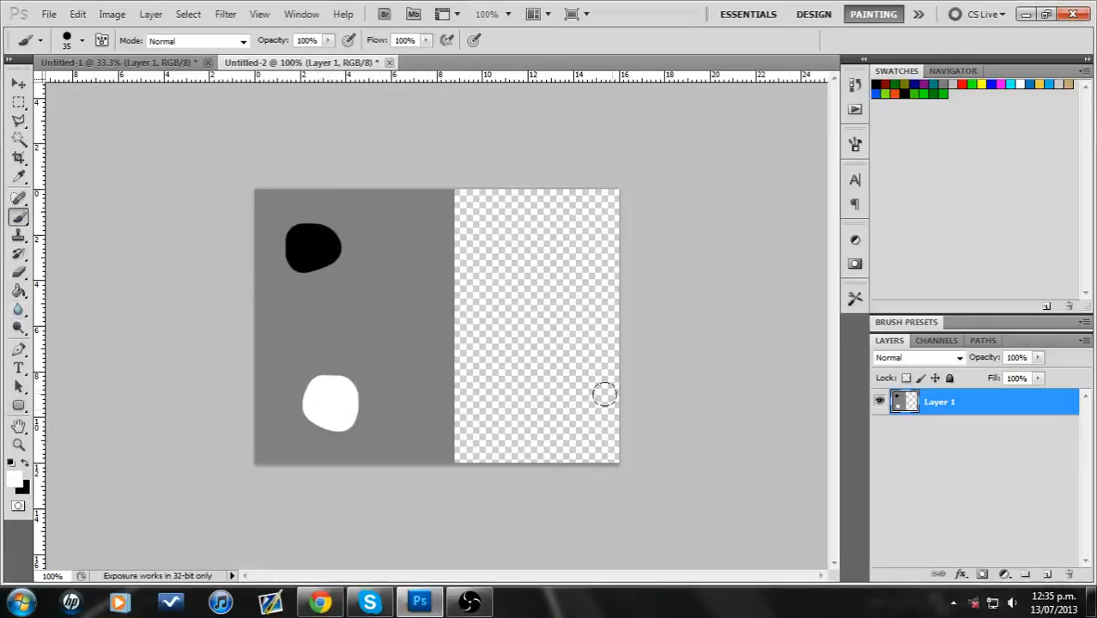
left_click(541, 395)
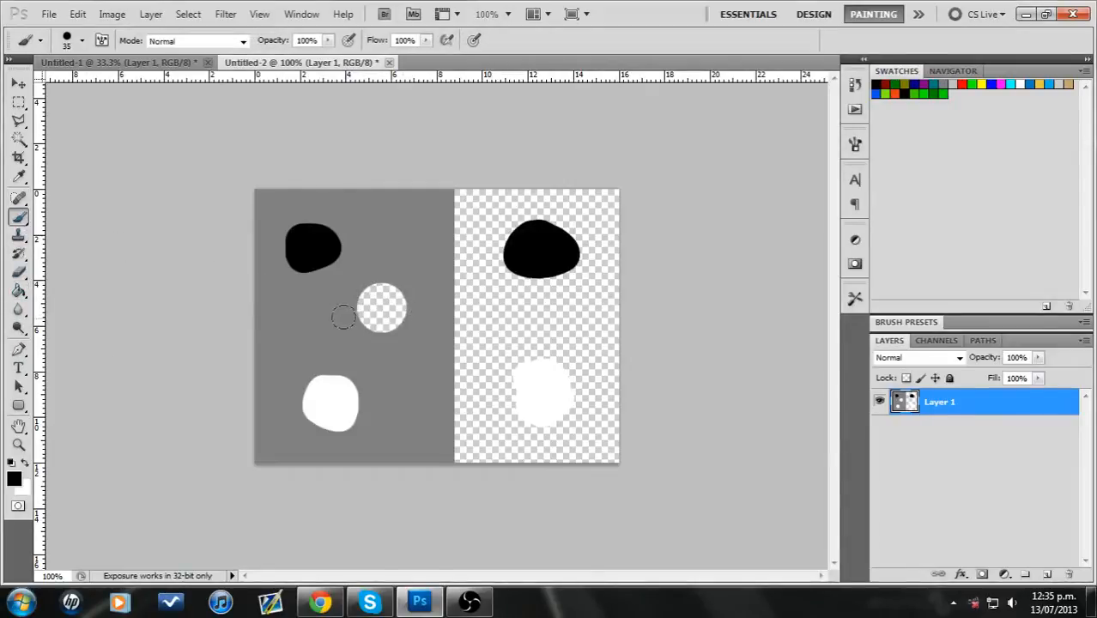
left_click(352, 317)
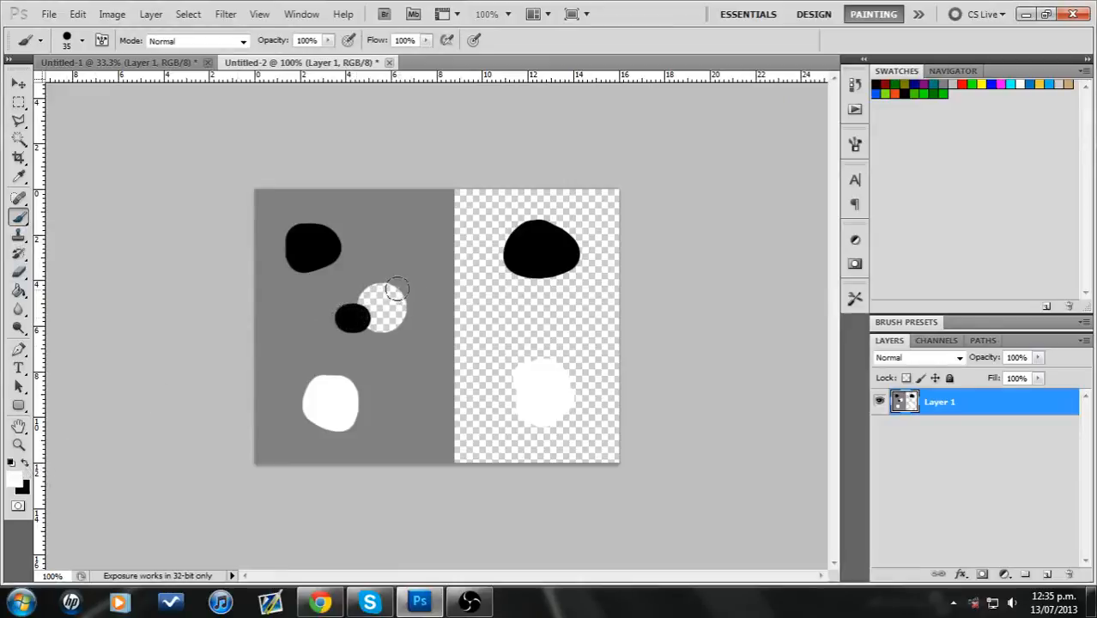
left_click_drag(400, 288, 414, 317)
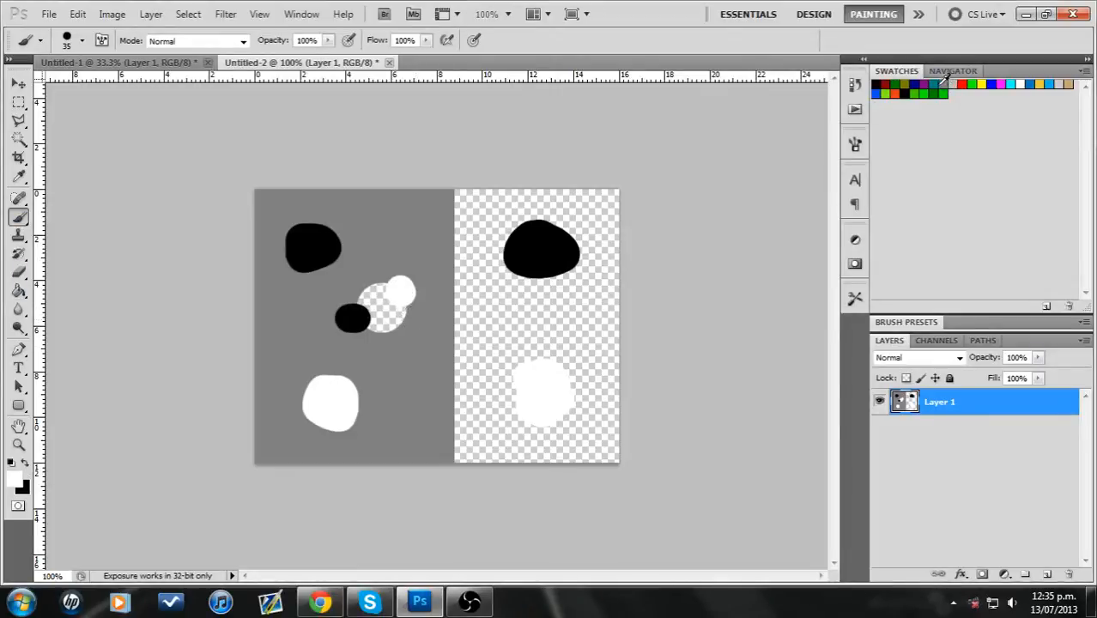
left_click(524, 318)
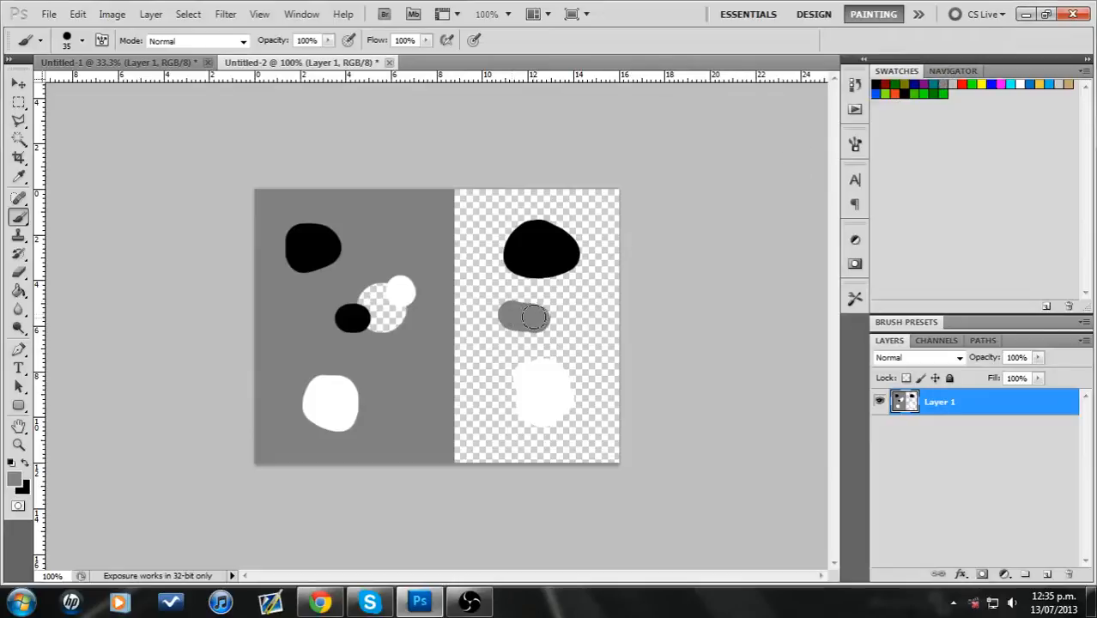
left_click(225, 13)
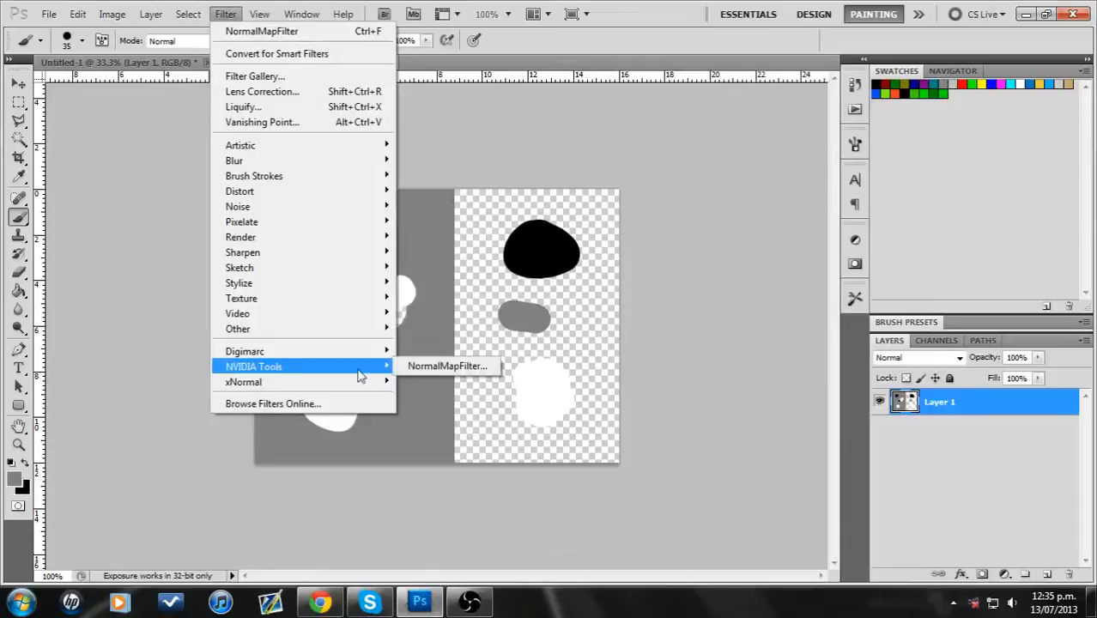
Apply the NVIDIA normal map with Scale 5, Max (R,G,B), Invert X and Alpha 1.0
left_click(447, 365)
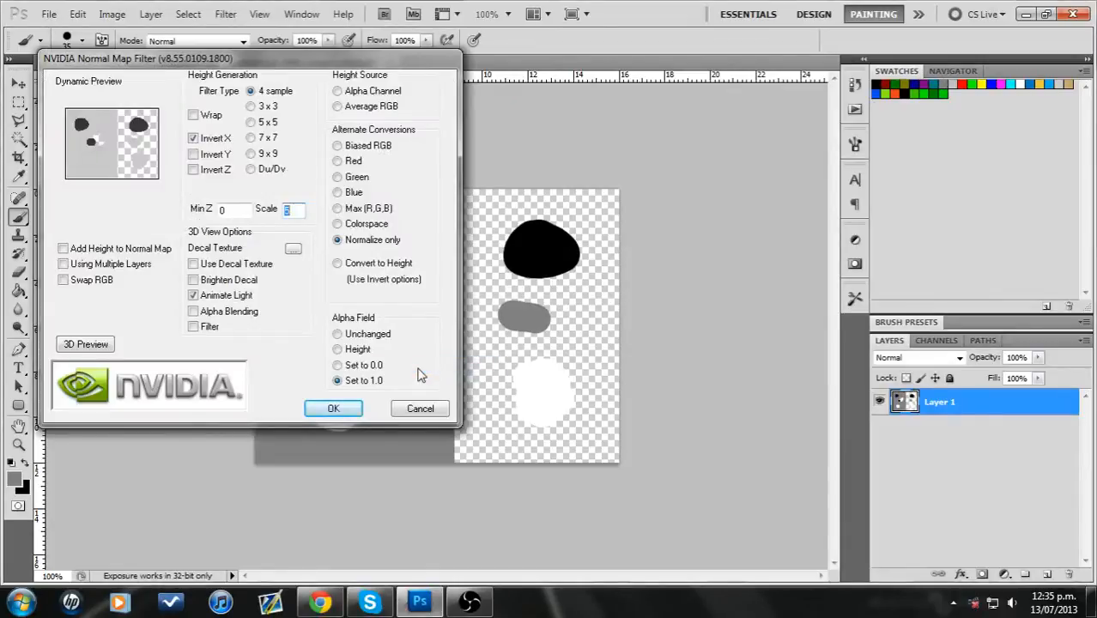
mouse_move(284, 300)
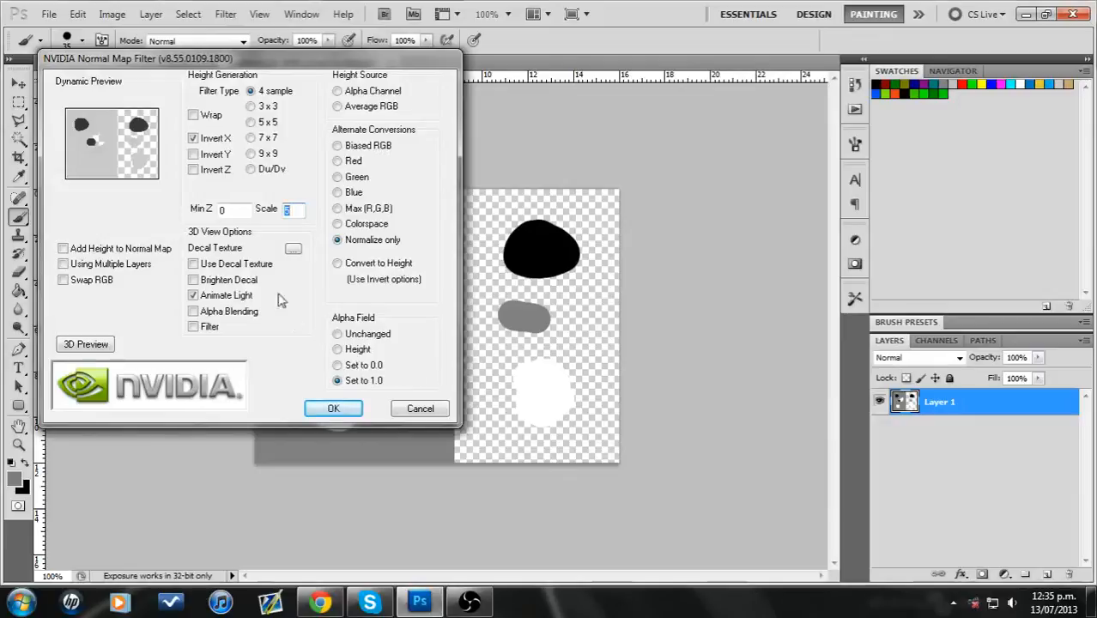
left_click(338, 208)
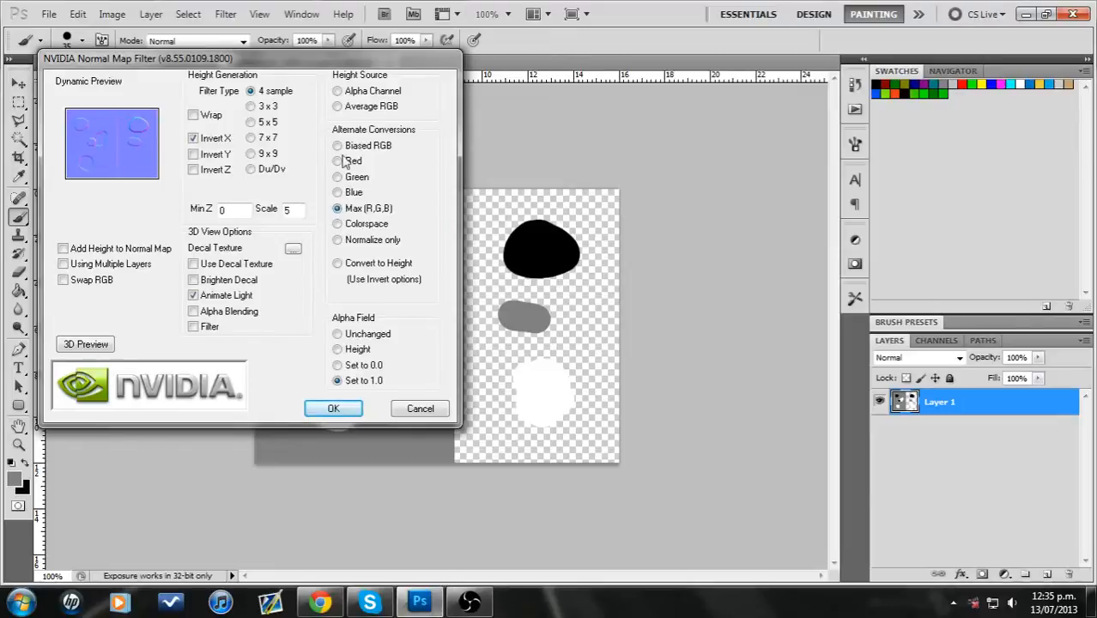
left_click(338, 145)
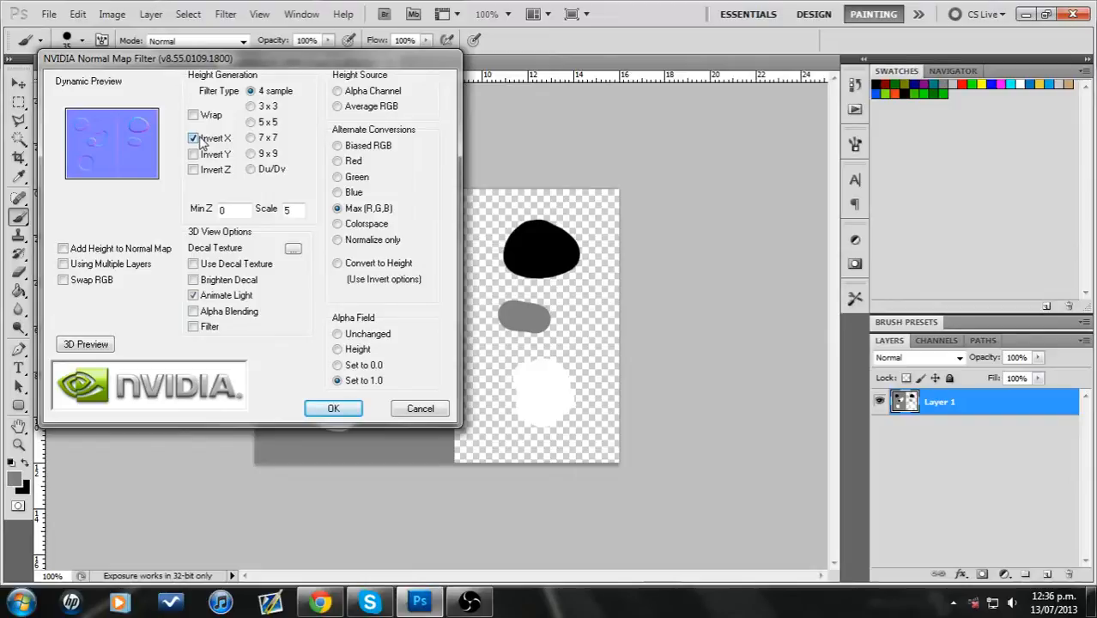
mouse_move(108, 153)
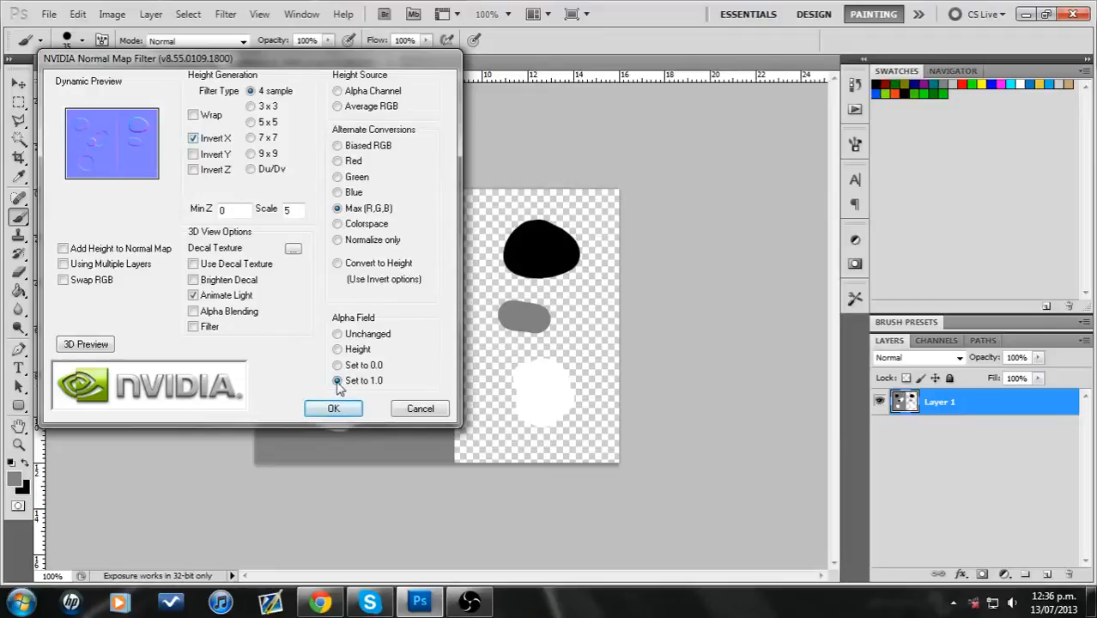
left_click(338, 334)
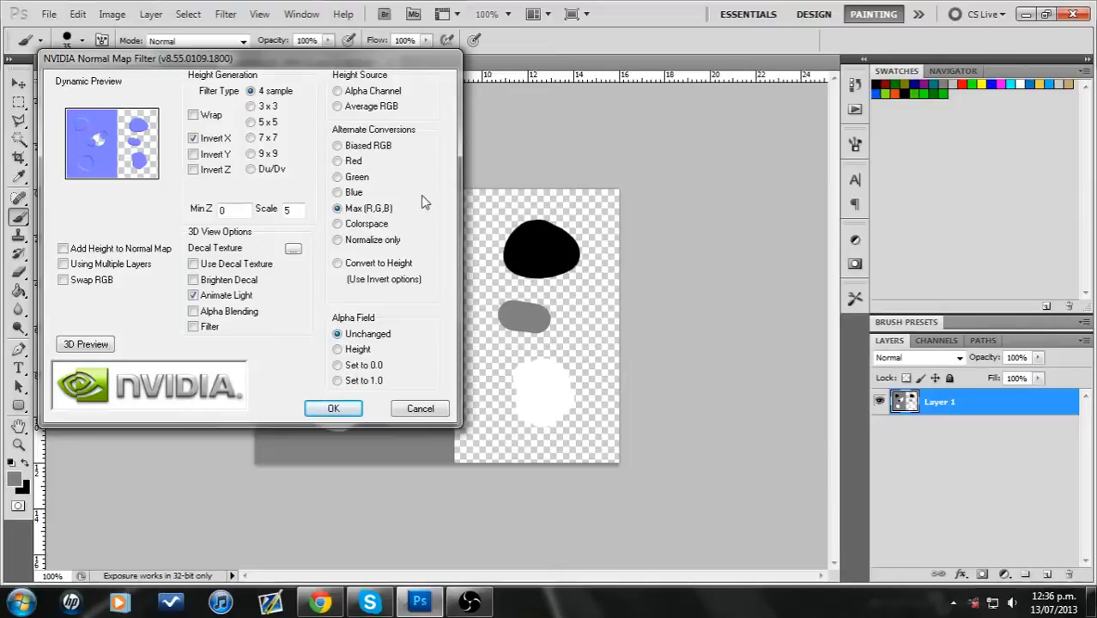
mouse_move(375, 177)
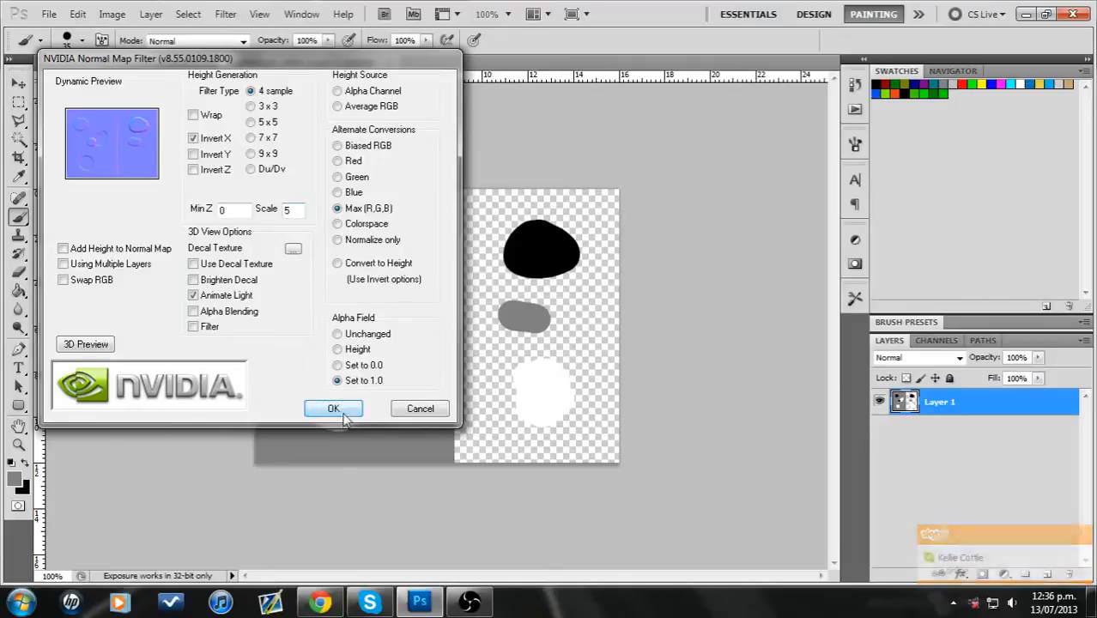
left_click(333, 408)
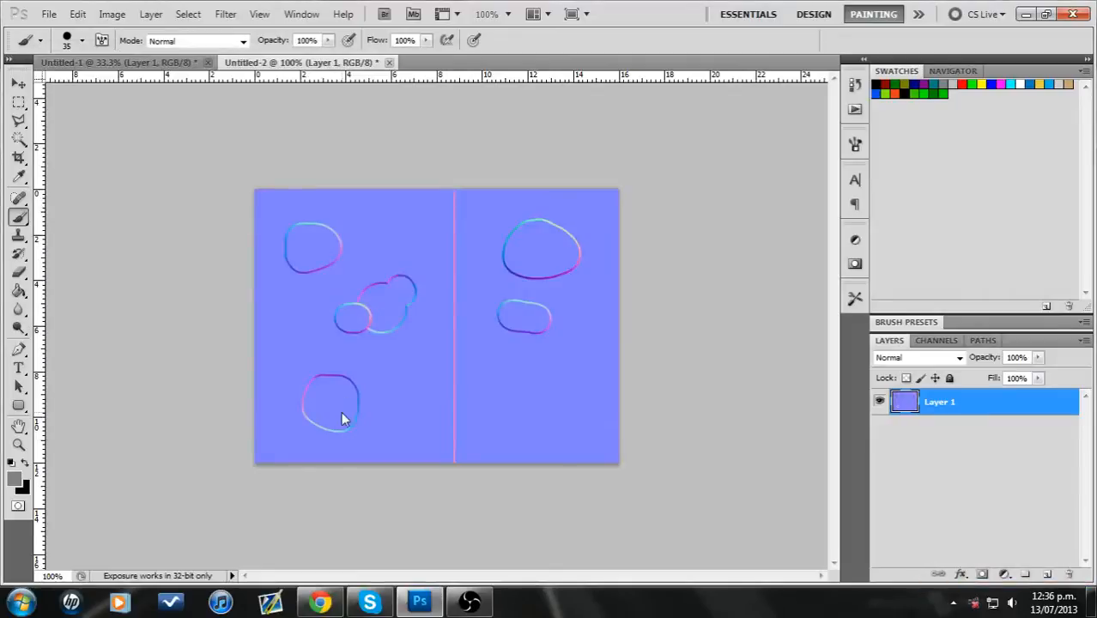
mouse_move(360, 261)
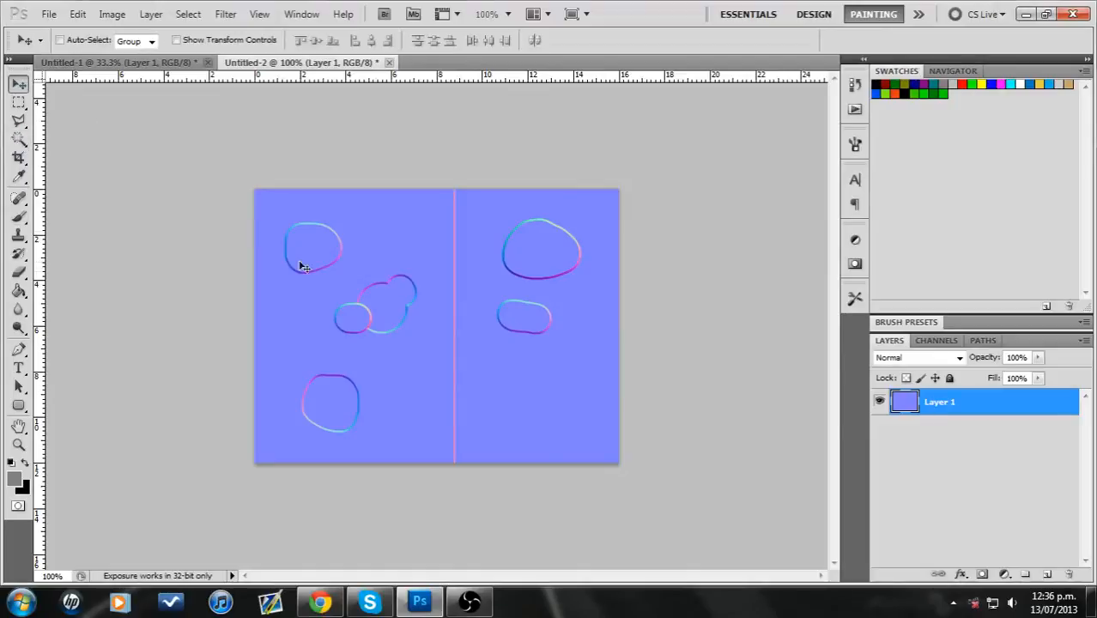
mouse_move(307, 275)
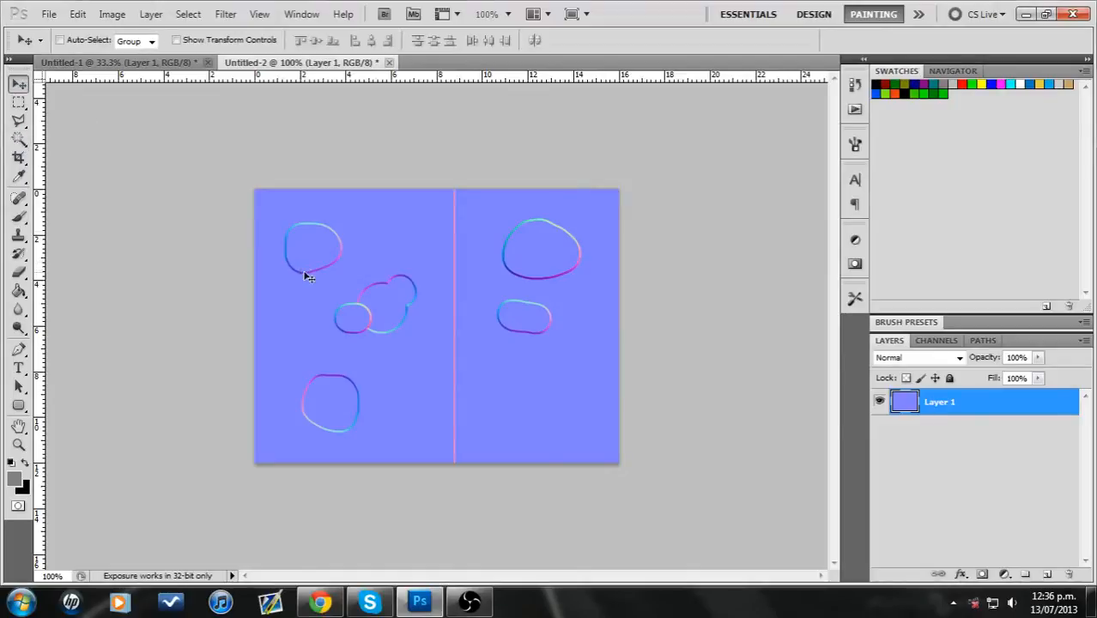
Duplicate Layer 1 and apply the normal map filter to Layer 1 copy
right_click(939, 402)
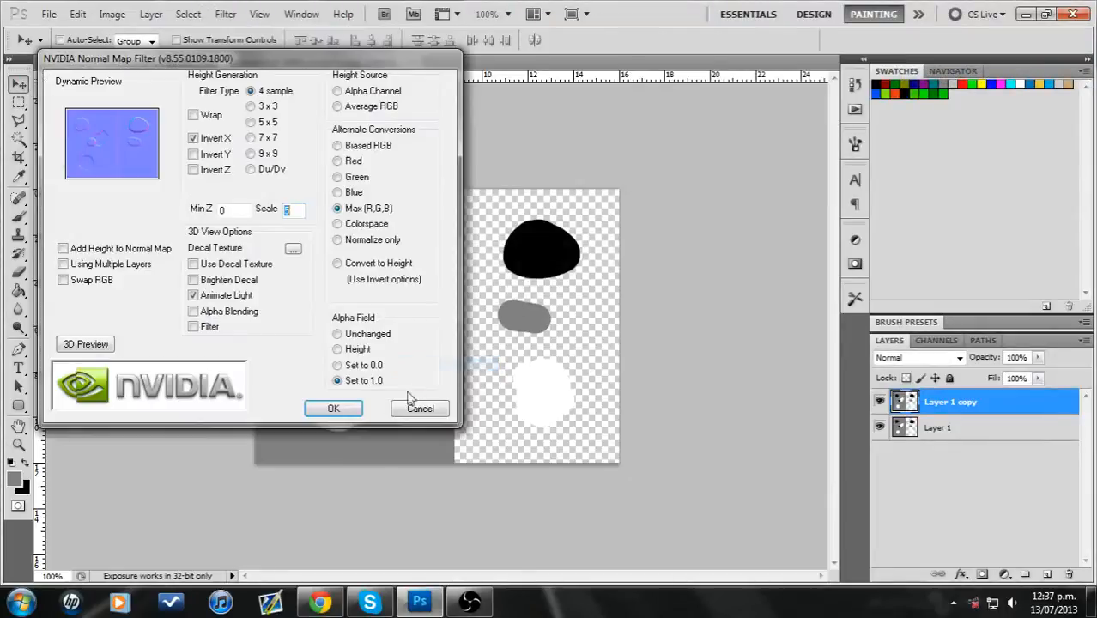
left_click(333, 408)
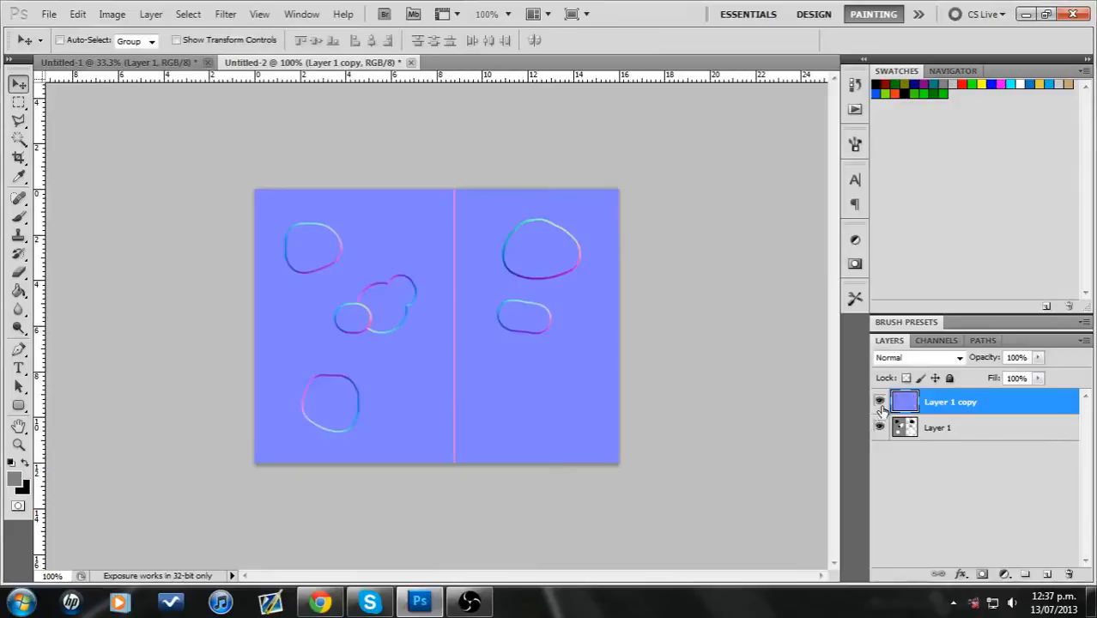
left_click(879, 401)
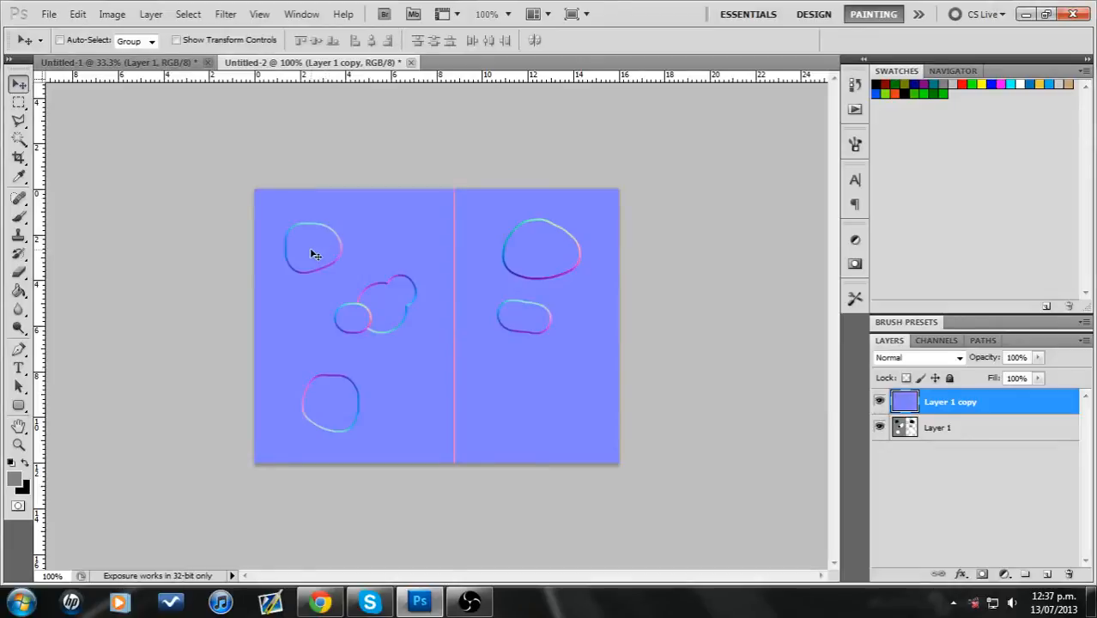
mouse_move(917, 348)
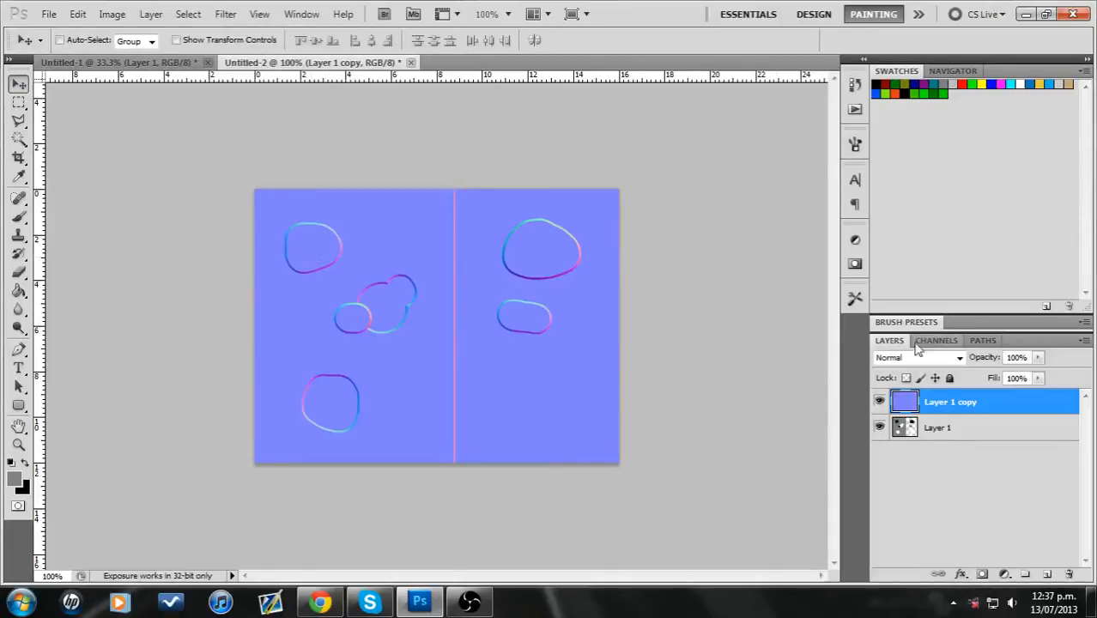
Check the RGB channels and toggle the copy's visibility to compare with the heights
left_click(937, 340)
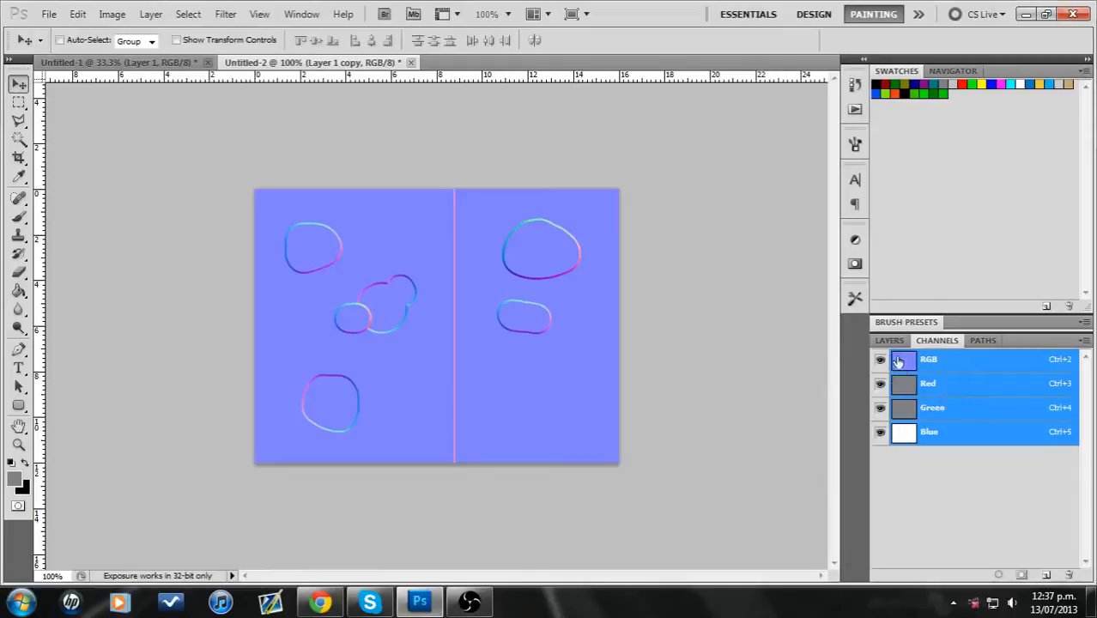
left_click(889, 340)
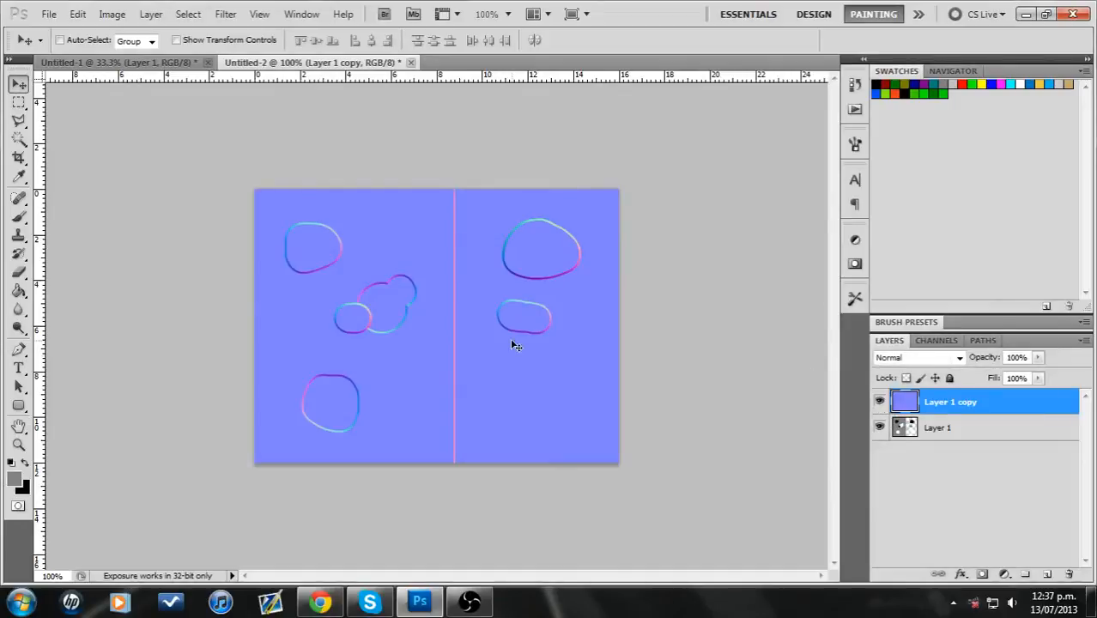
mouse_move(541, 383)
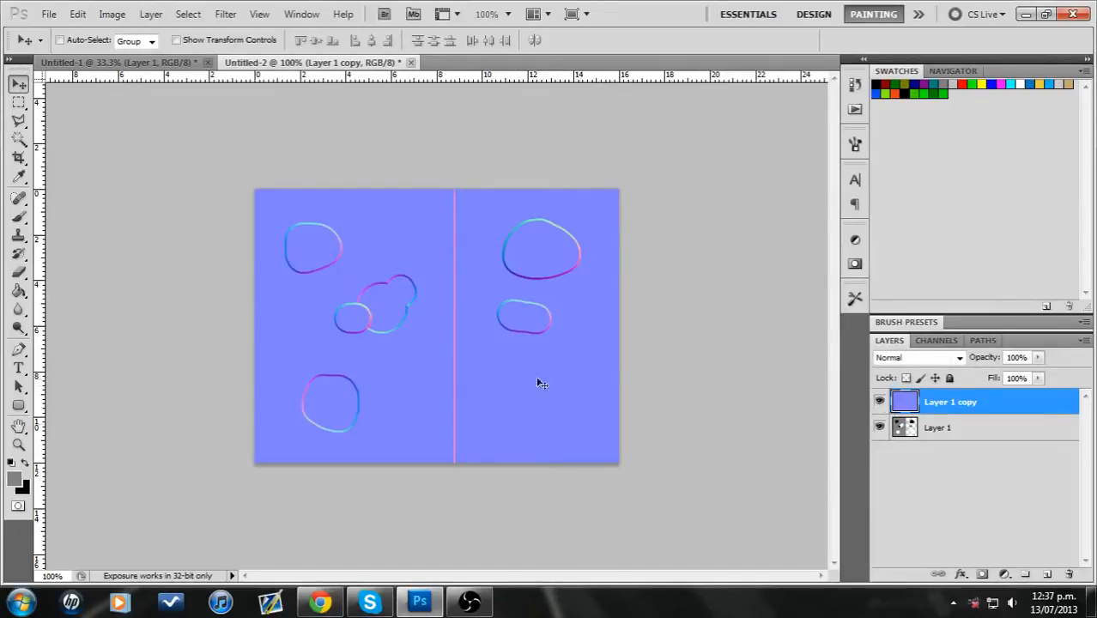
left_click(879, 402)
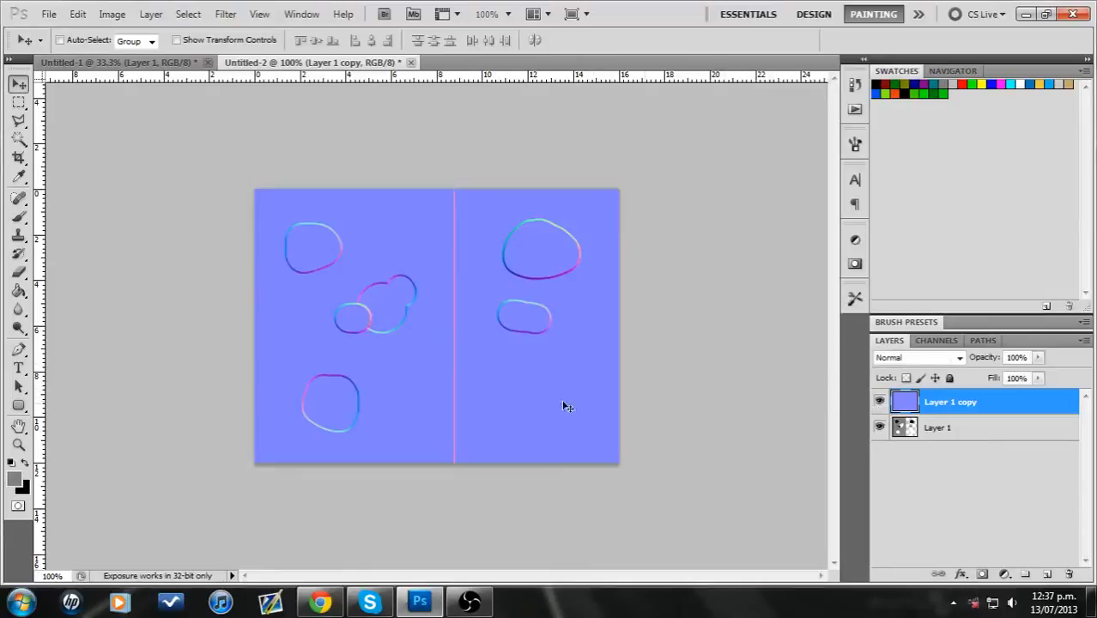
mouse_move(525, 400)
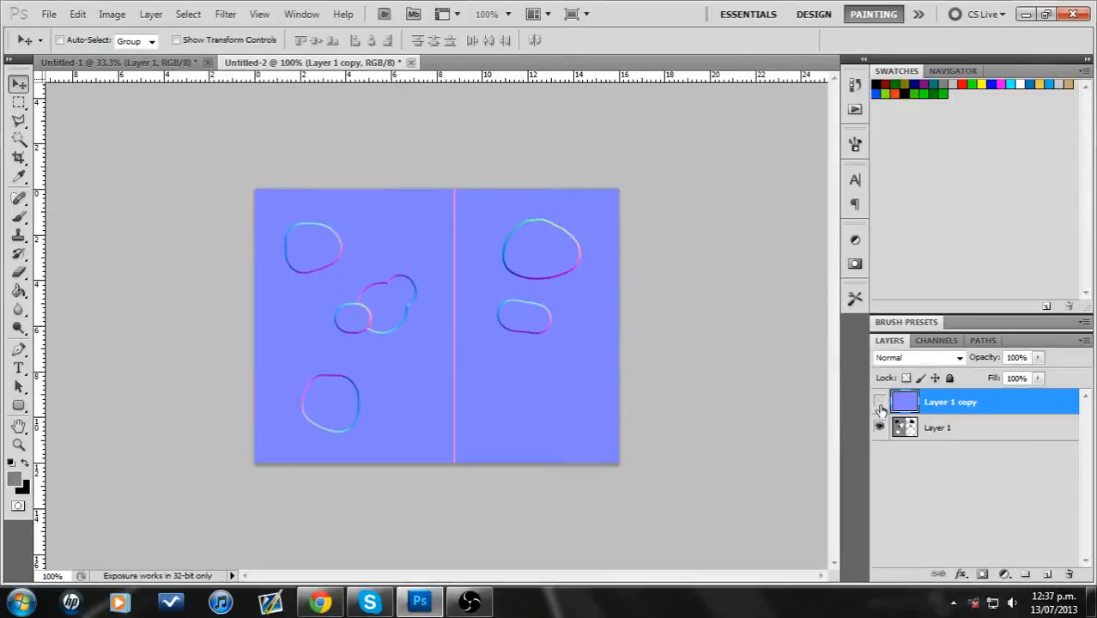
left_click(879, 402)
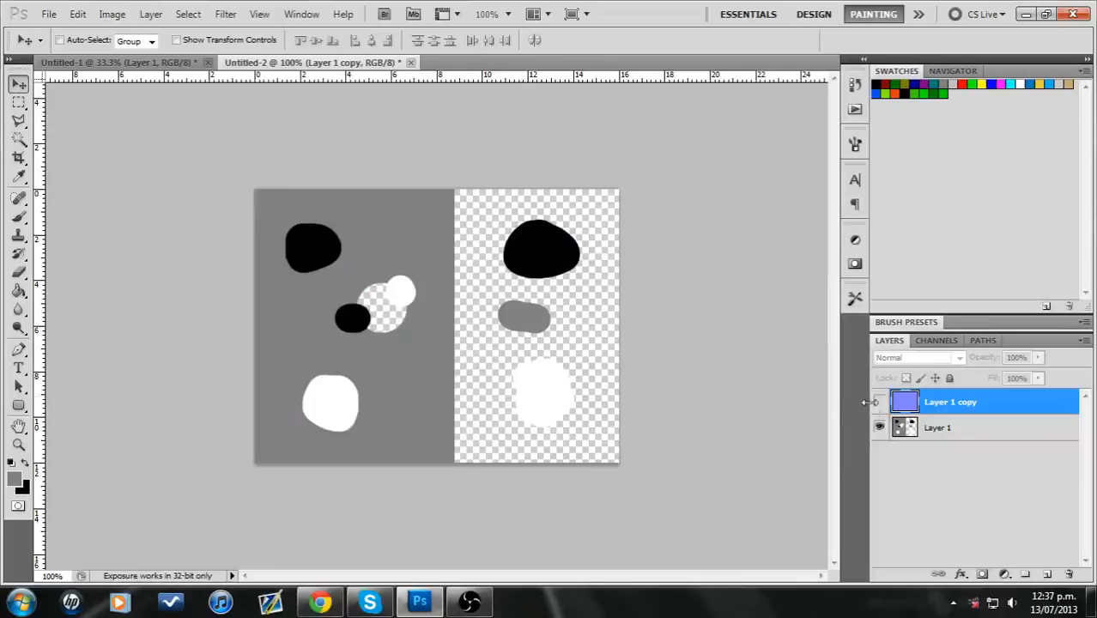
left_click(879, 402)
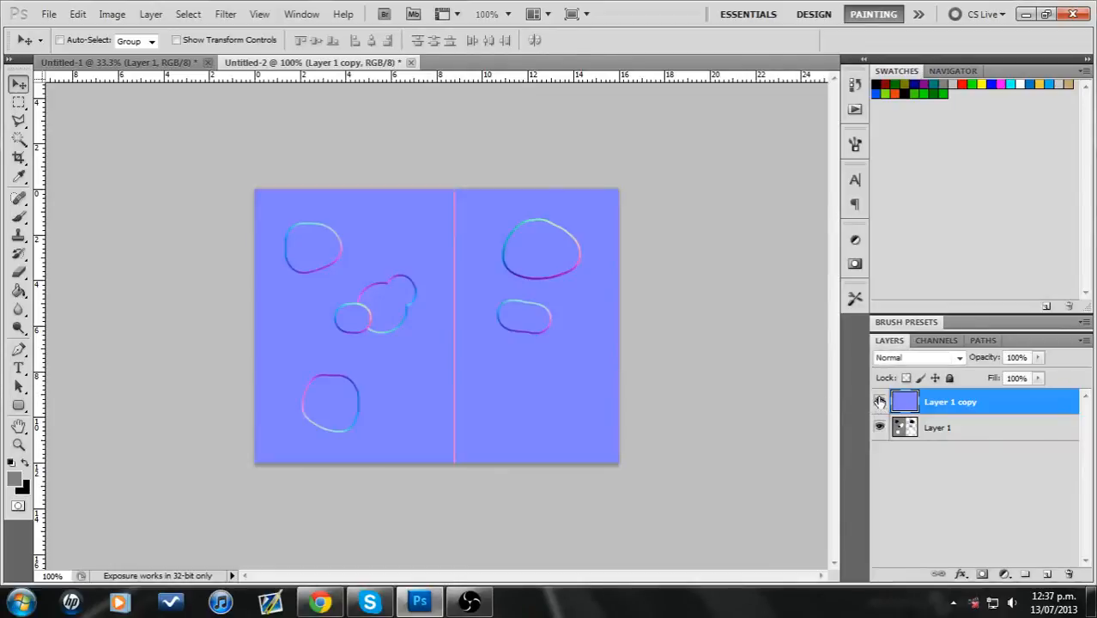
left_click(879, 401)
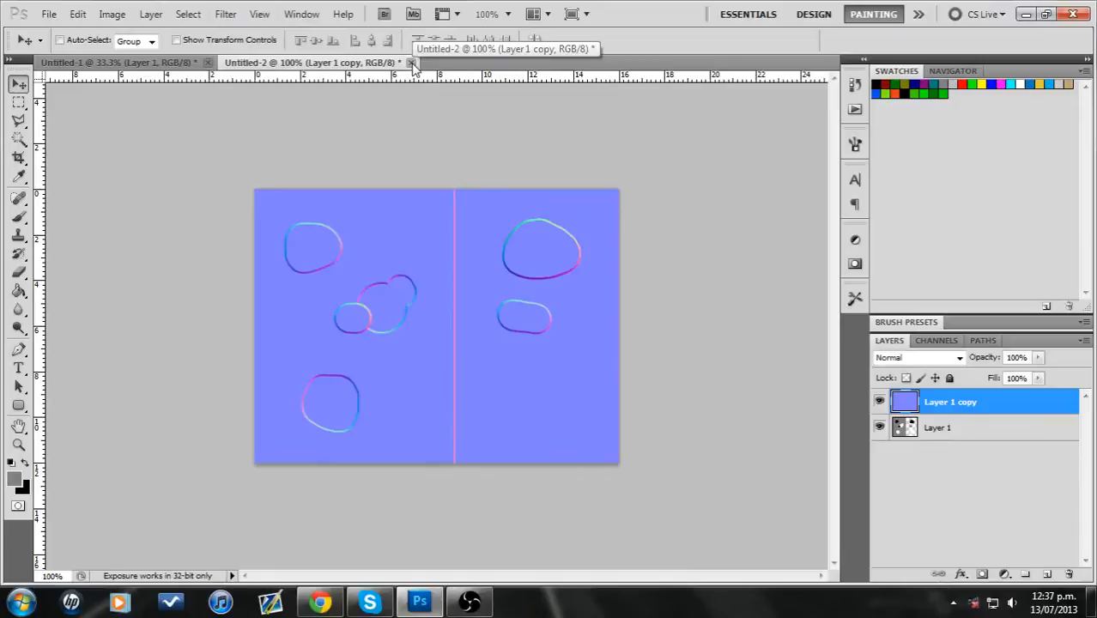
Close the normal map test document and scale the logo layer to 50%
left_click(412, 62)
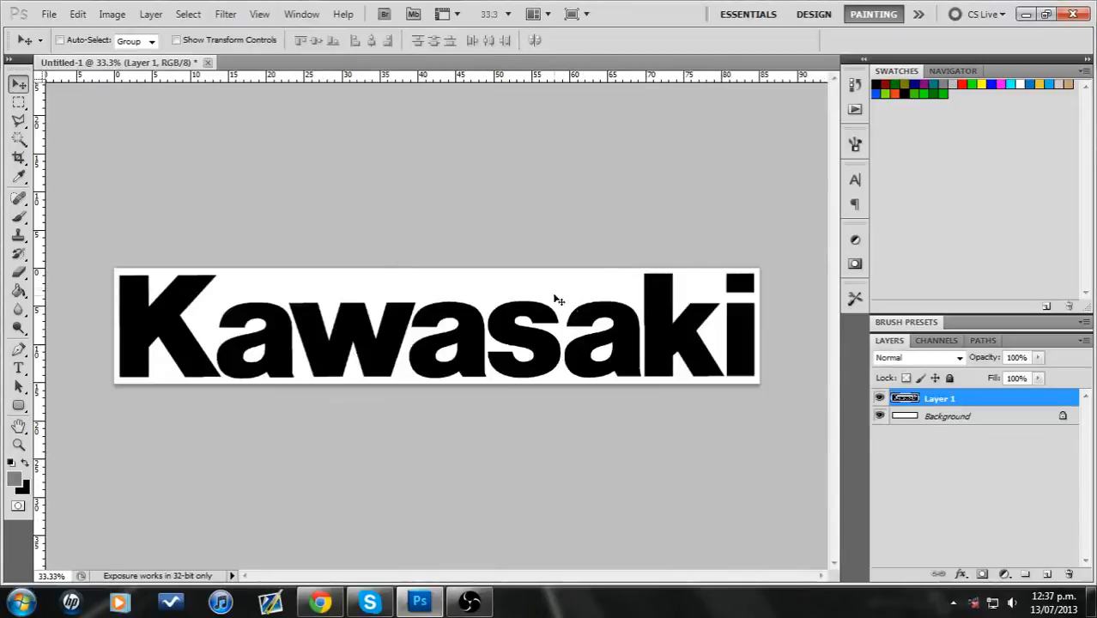
left_click(19, 102)
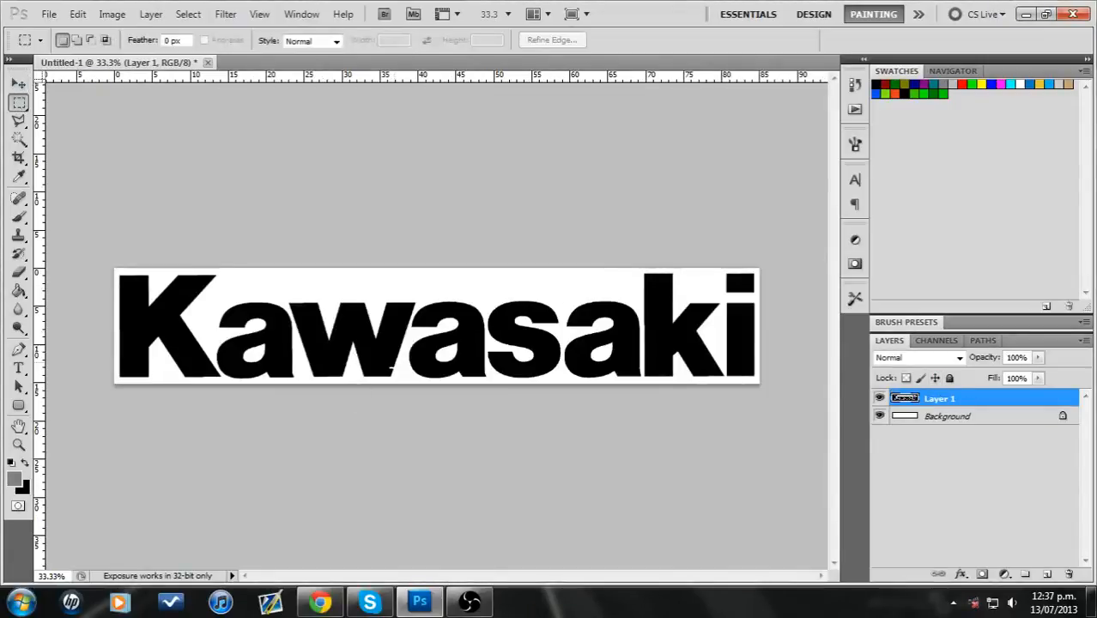
key("ctrl+t")
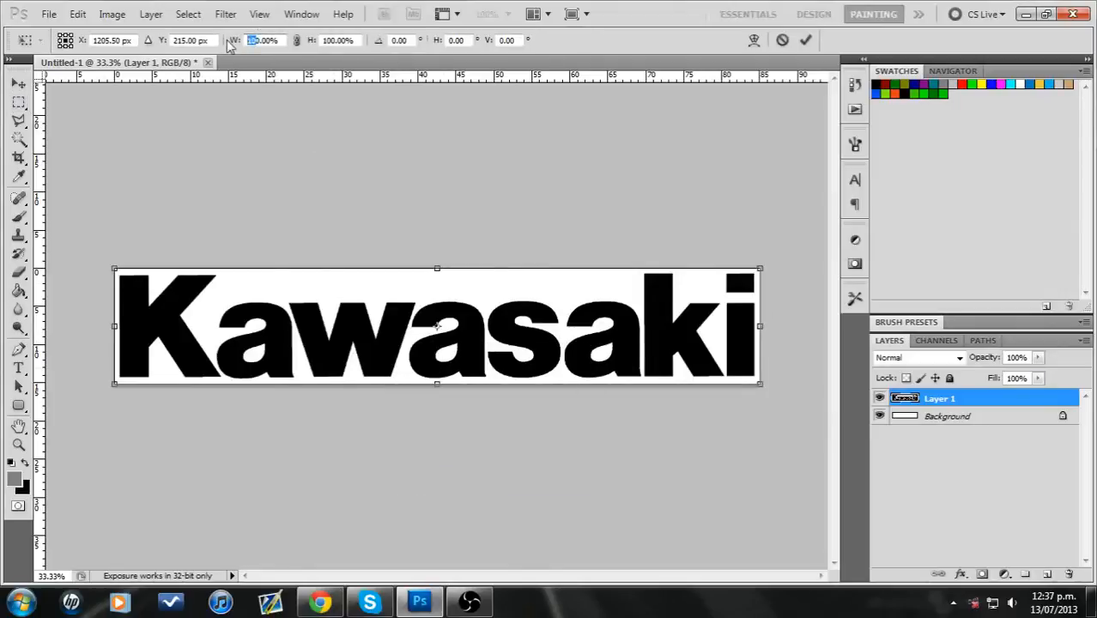
type("50.00%")
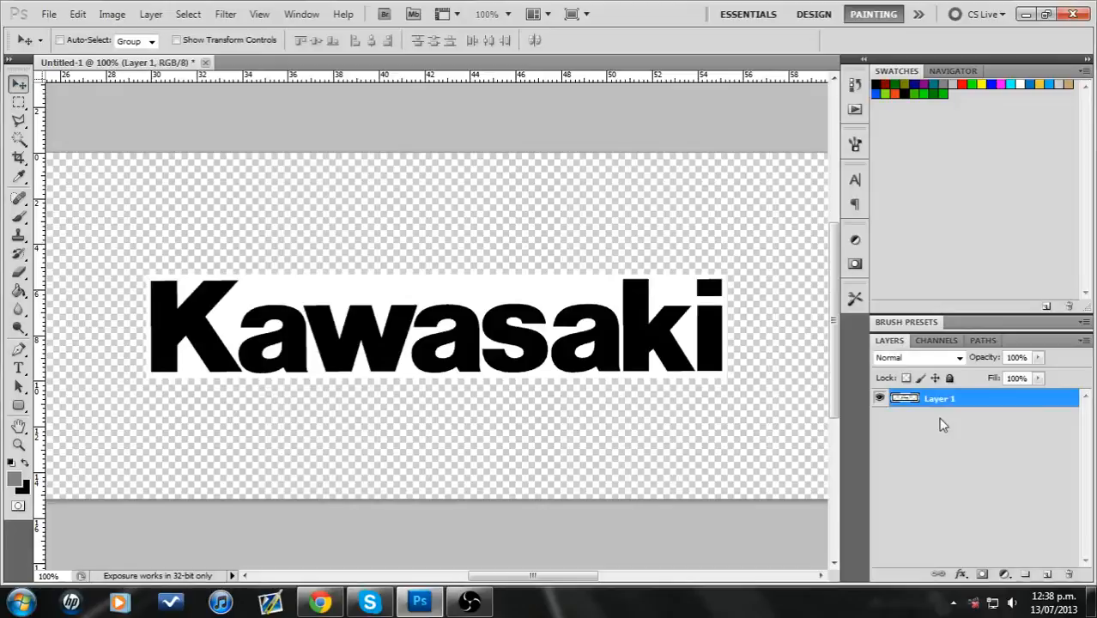
mouse_move(942, 418)
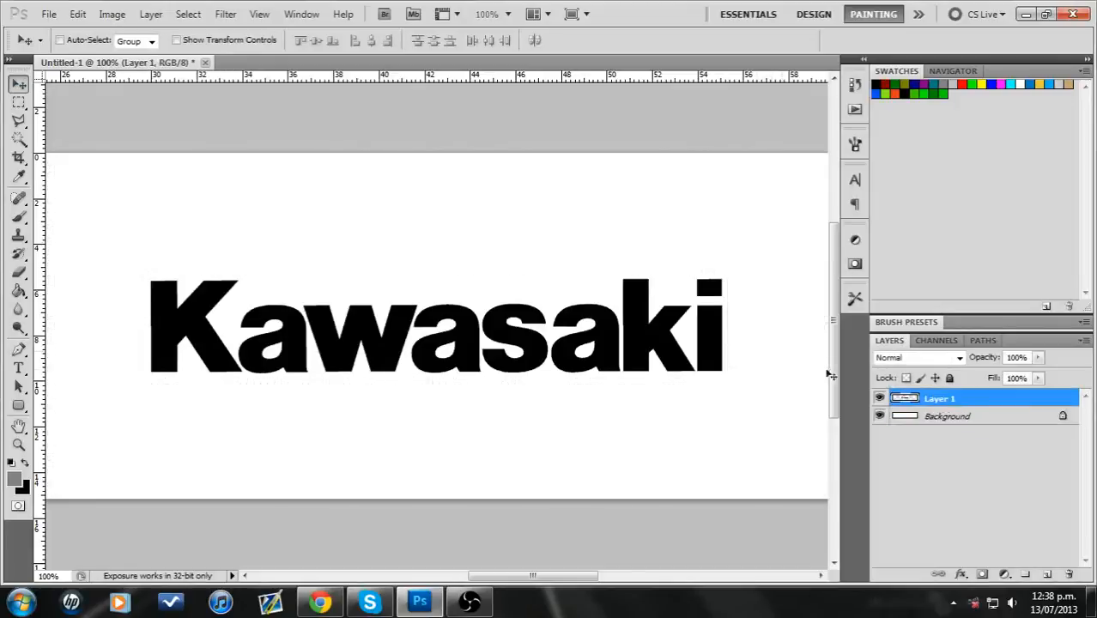
left_click(880, 416)
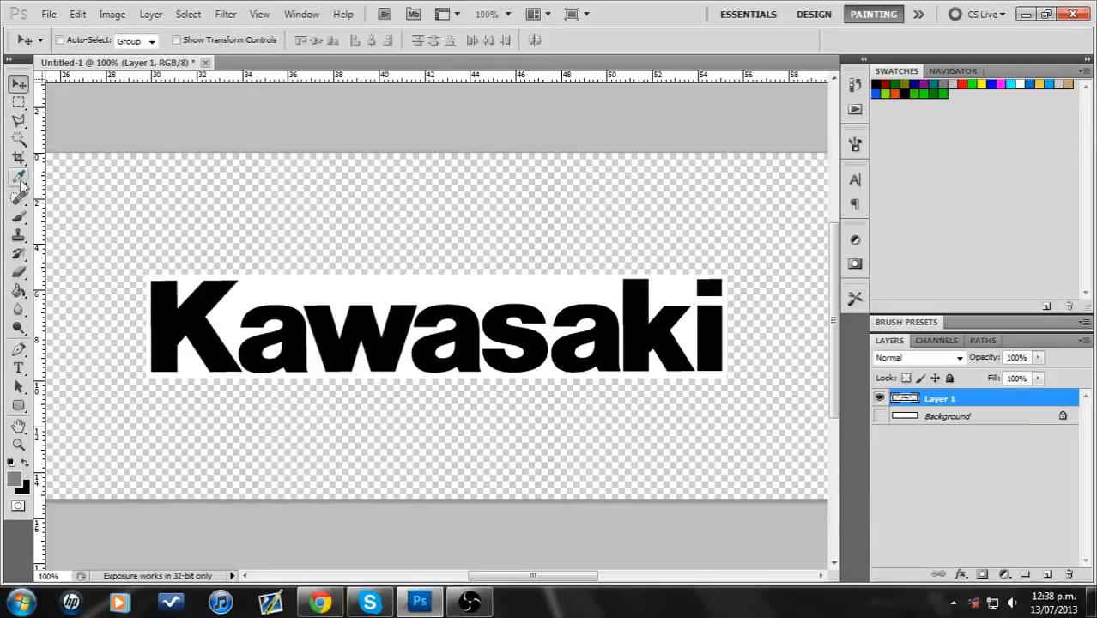
mouse_move(318, 301)
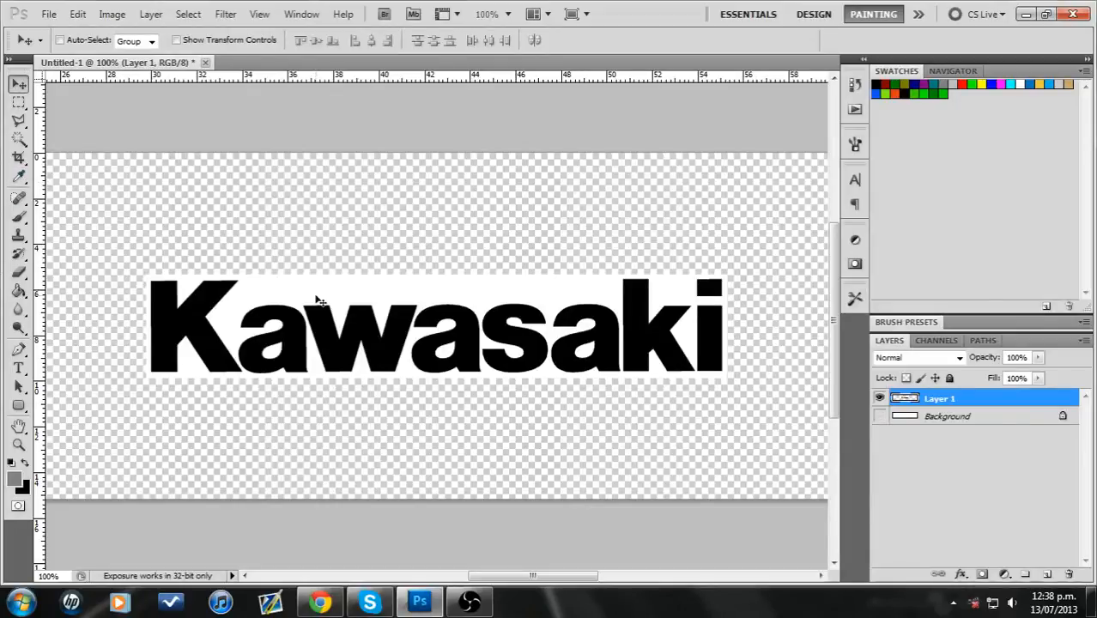
mouse_move(335, 294)
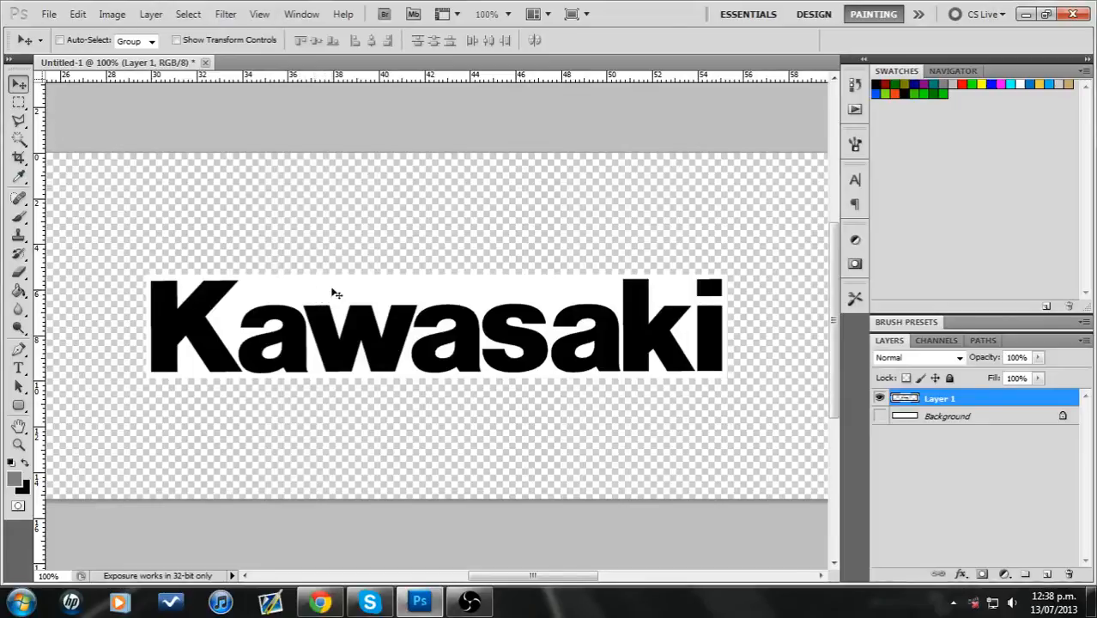
mouse_move(318, 299)
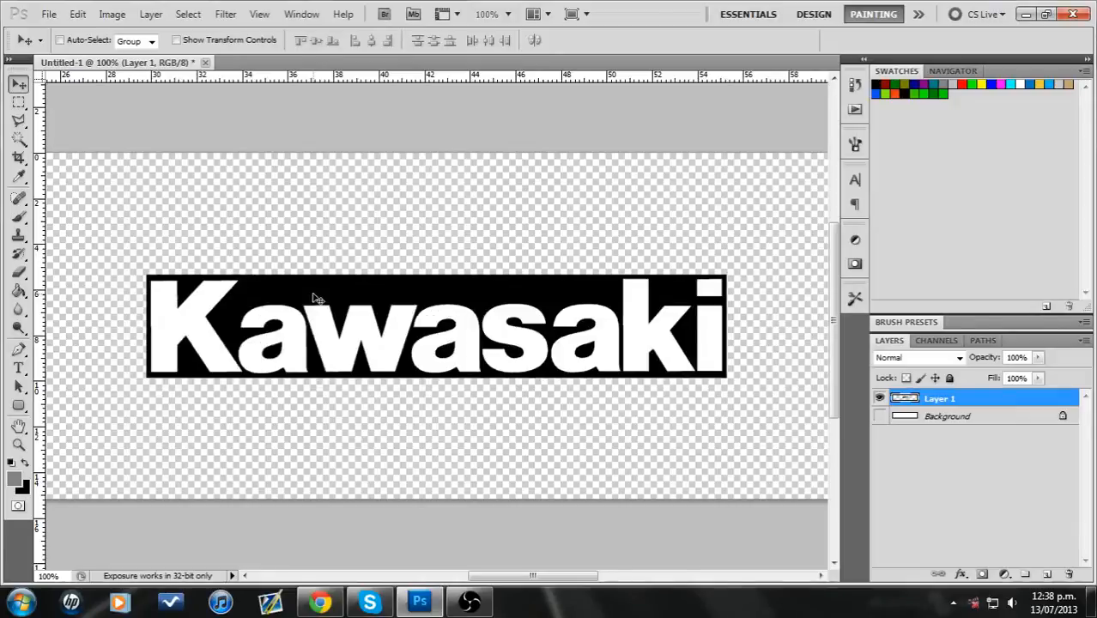
left_click(879, 416)
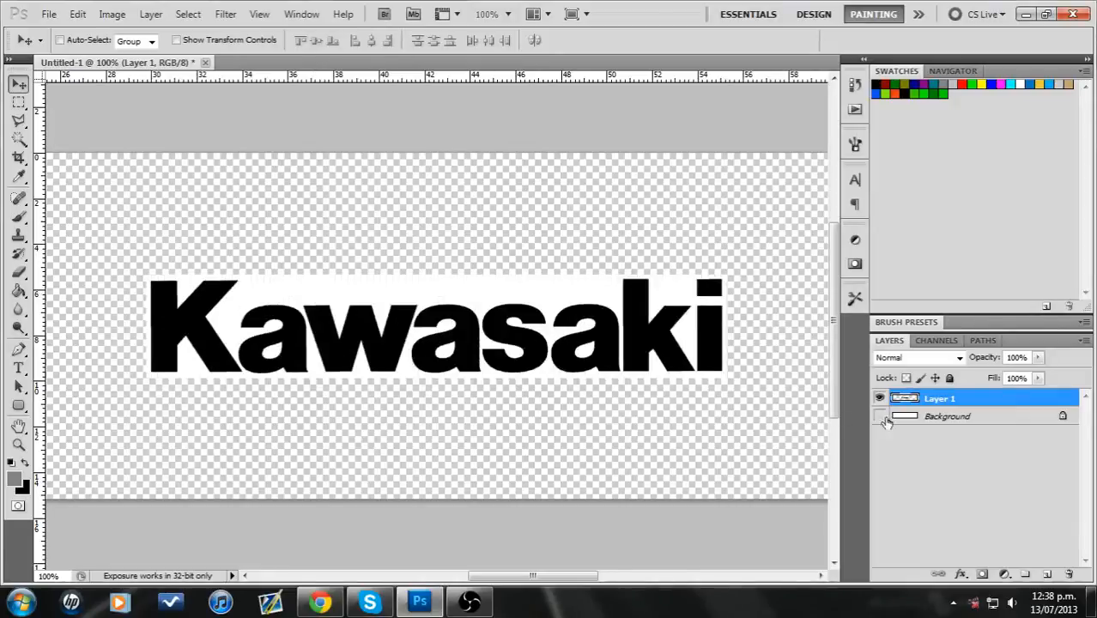
left_click(879, 417)
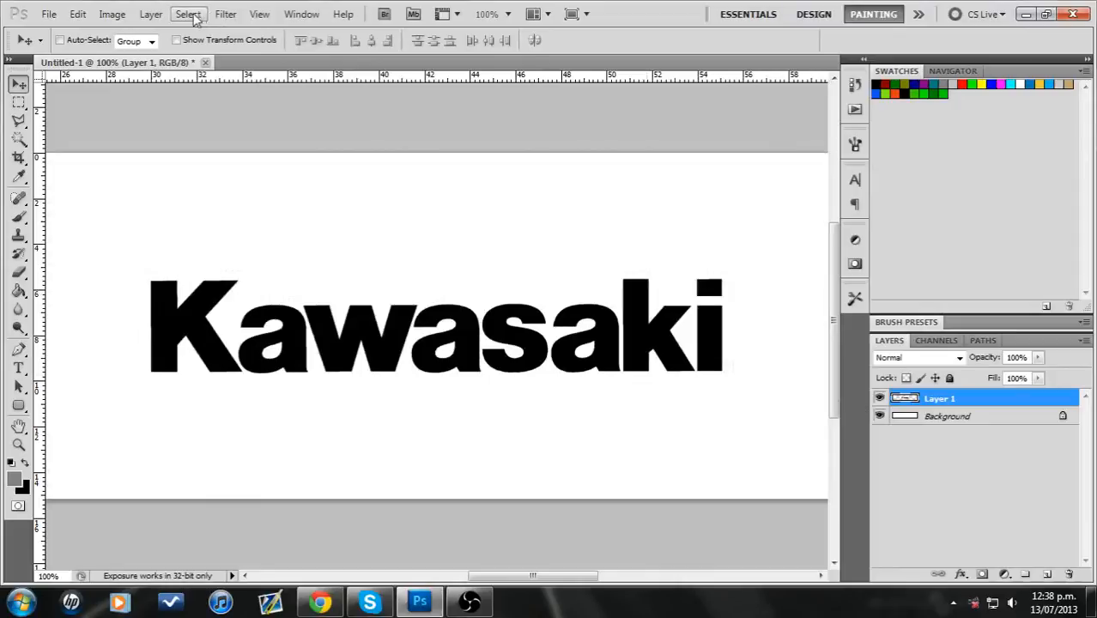
Select the letters via Color Range at Fuzziness 100, making them white on transparency
left_click(188, 14)
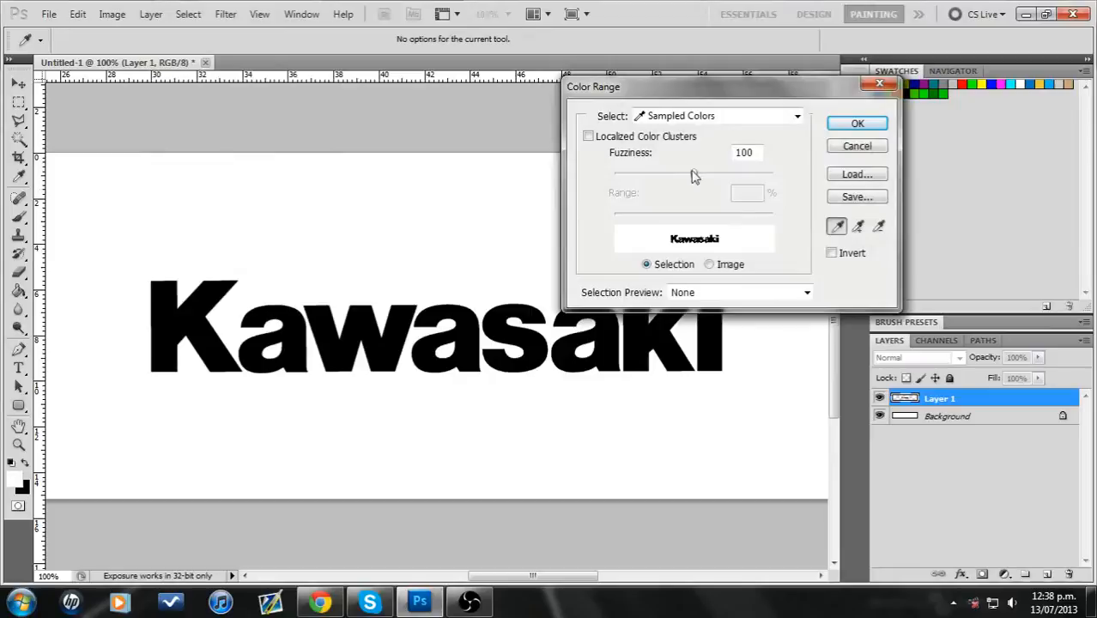
mouse_move(693, 176)
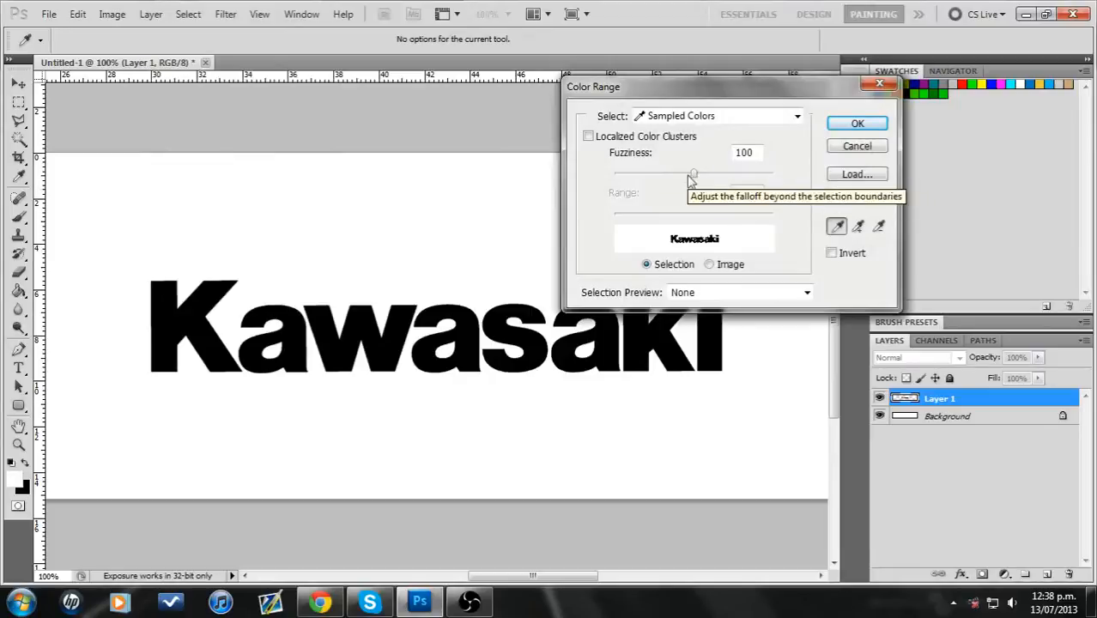
left_click(856, 123)
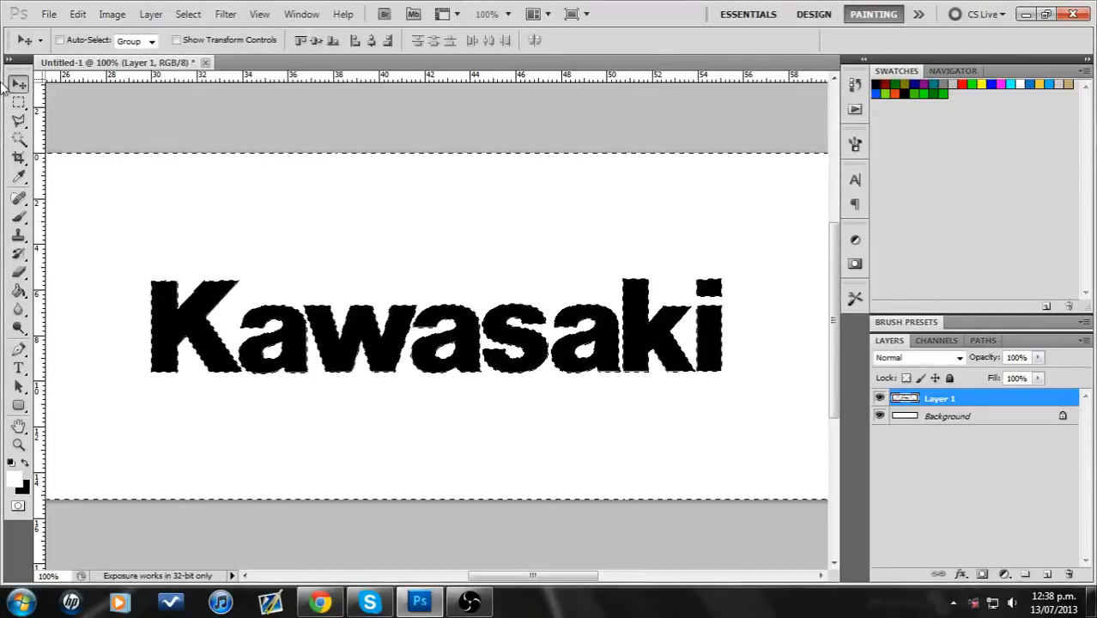
left_click(19, 102)
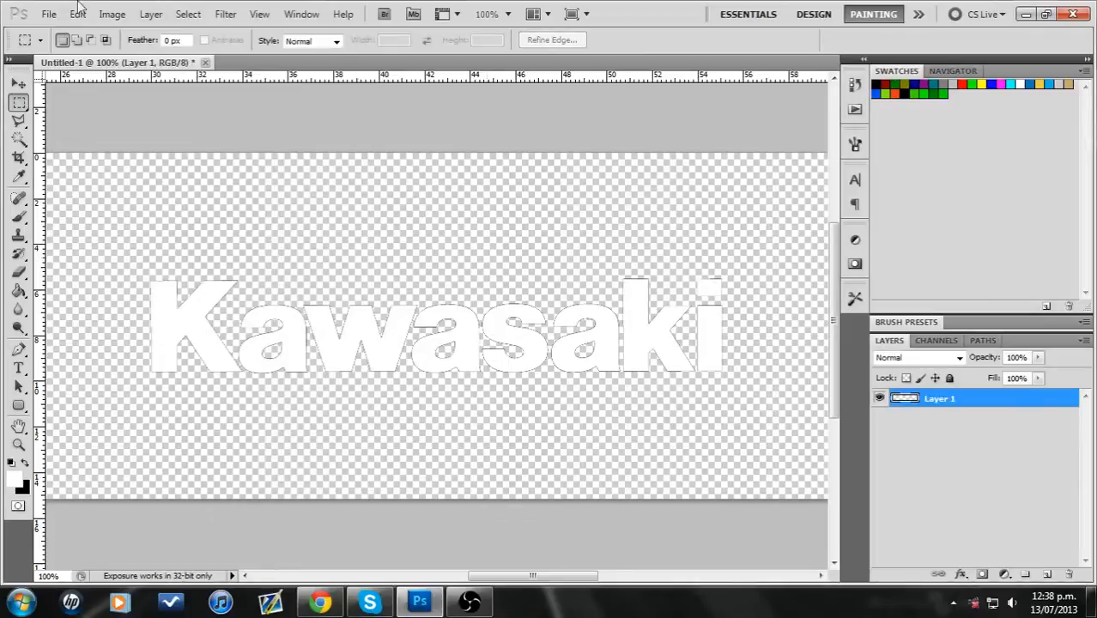
Turn the letters black with Levels and duplicate the logo layer as Layer 1 copy
left_click(113, 14)
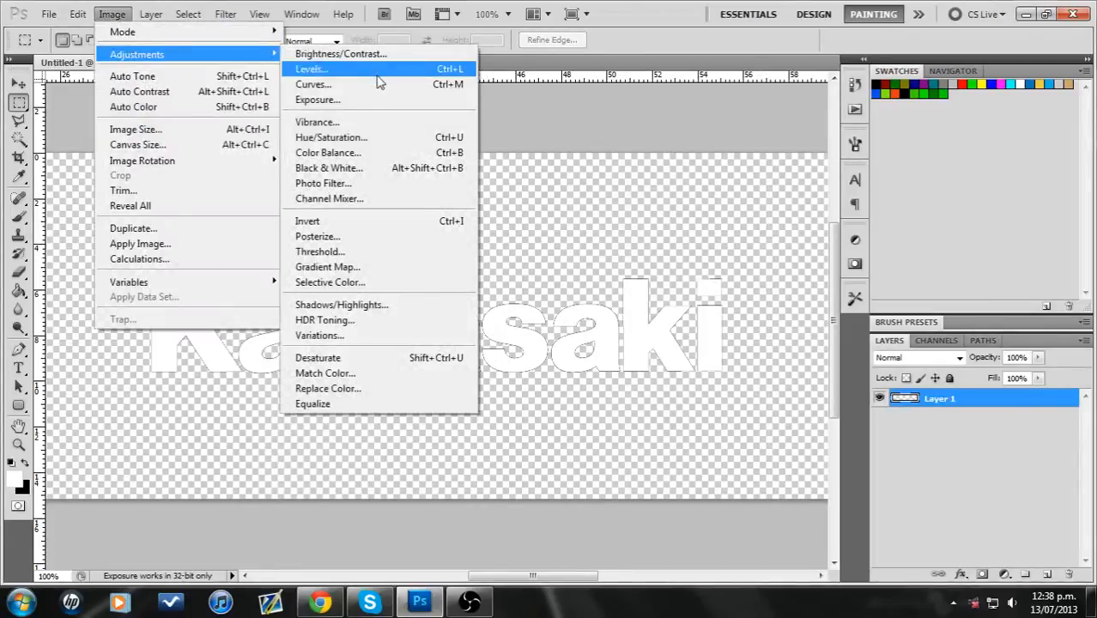
left_click(310, 69)
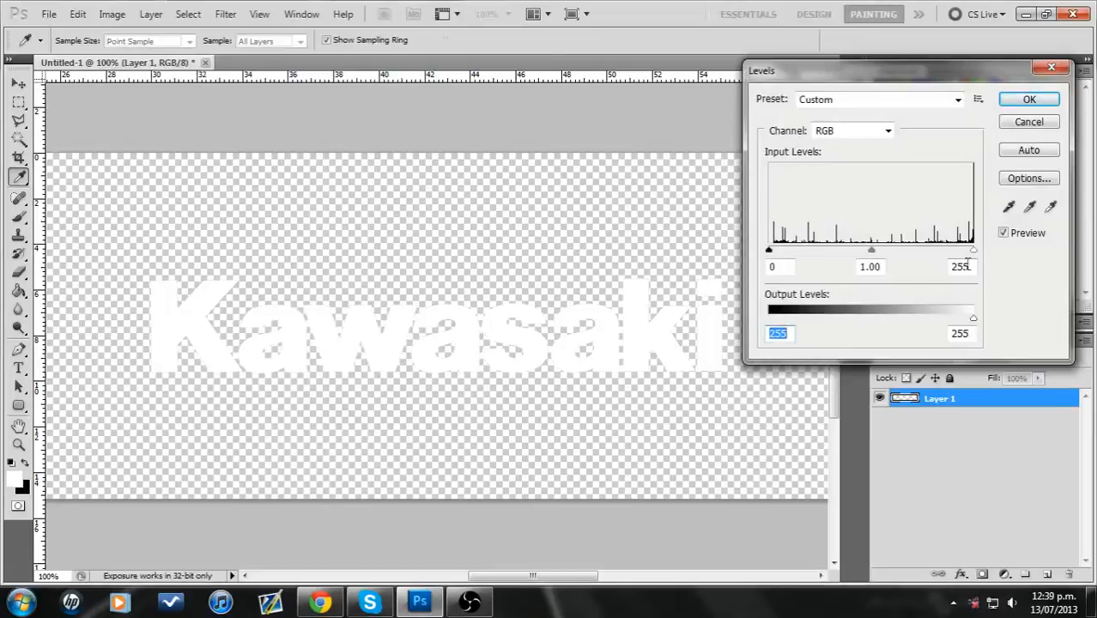
mouse_move(420, 365)
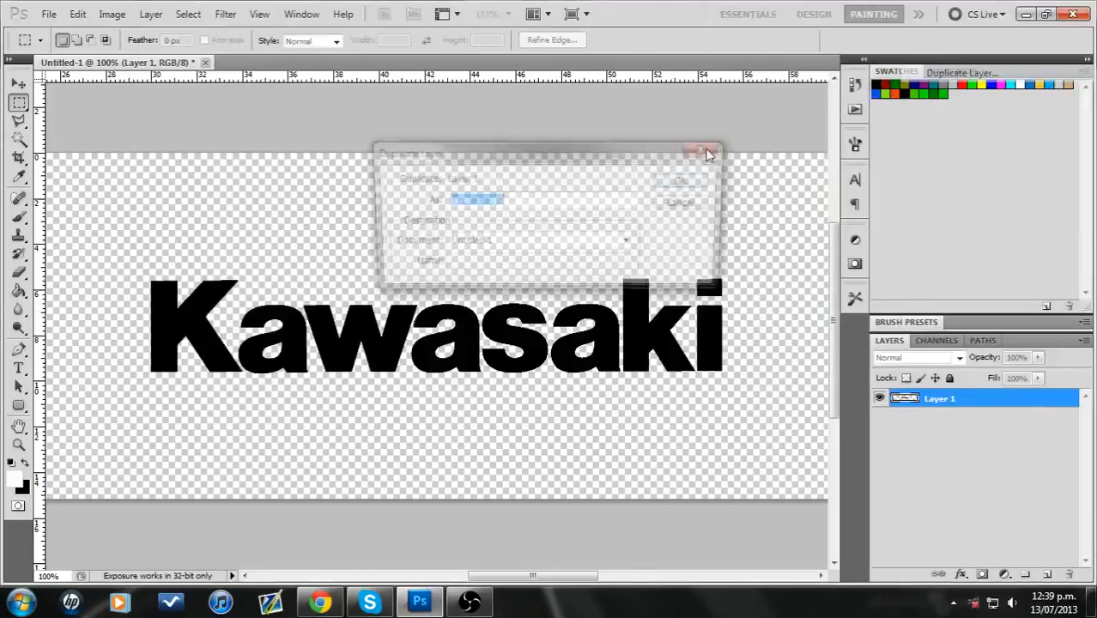
left_click(680, 180)
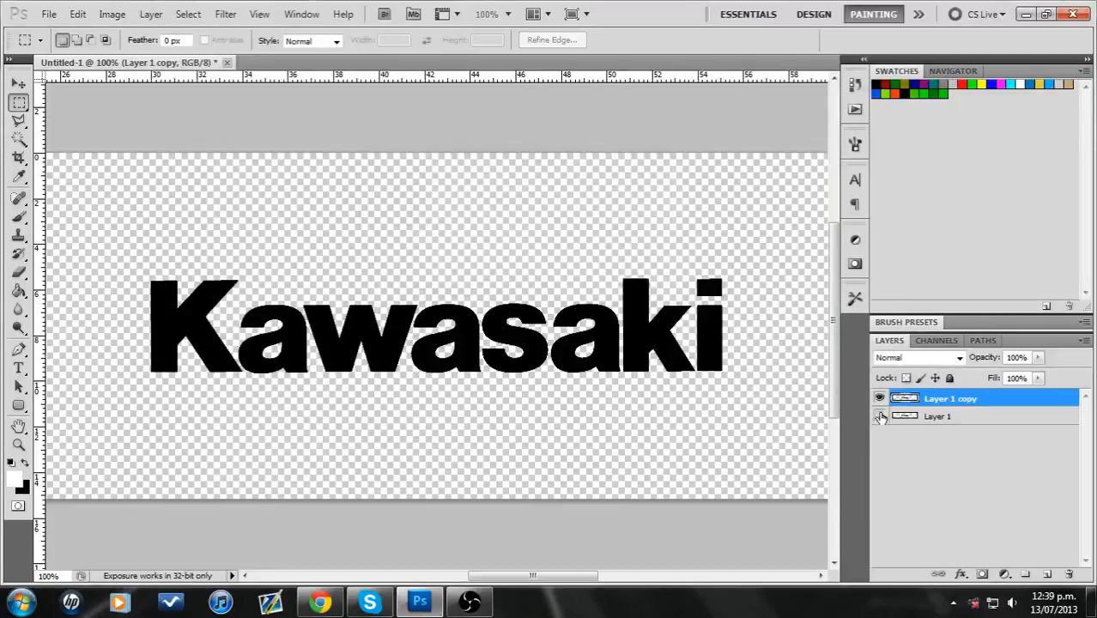
Add layer groups, rename the bottom group 'Hight' and hide Group 3
left_click(1027, 573)
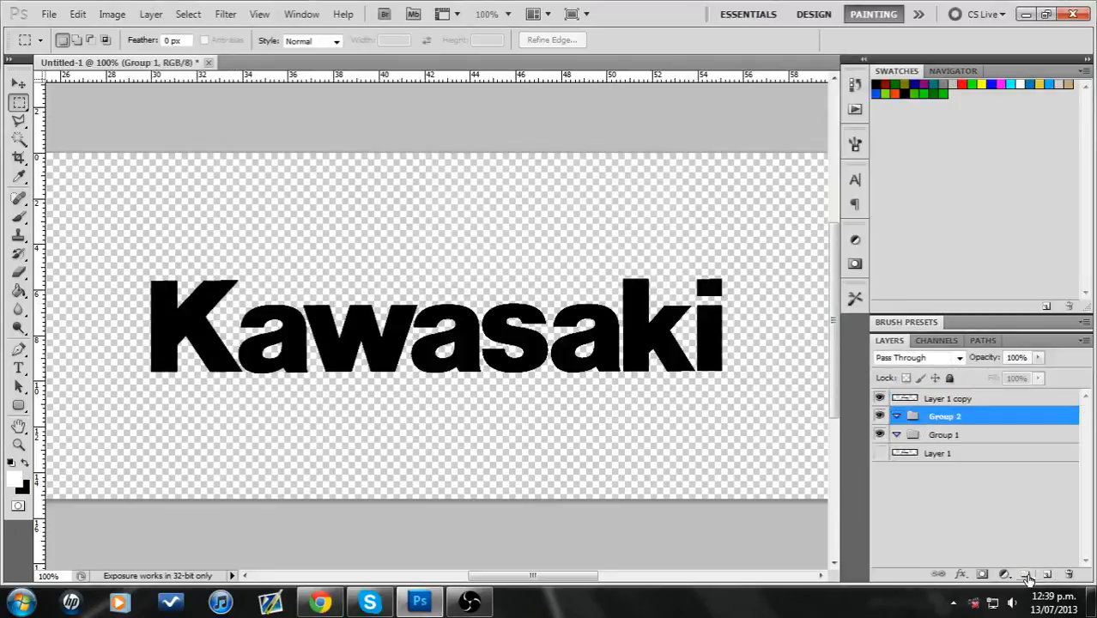
left_click(1027, 573)
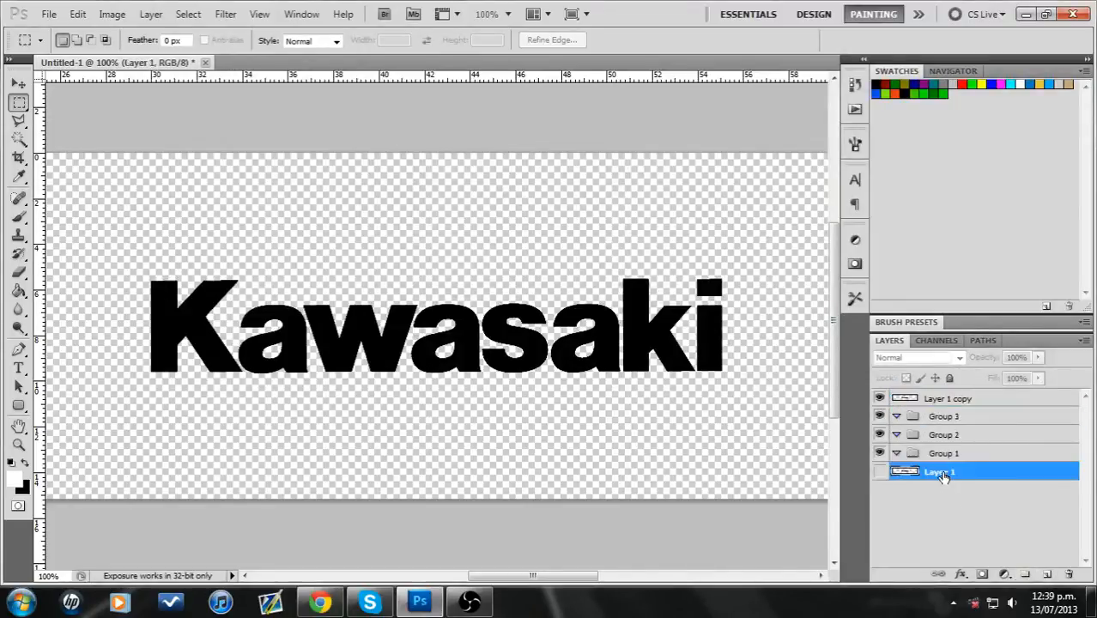
double_click(943, 454)
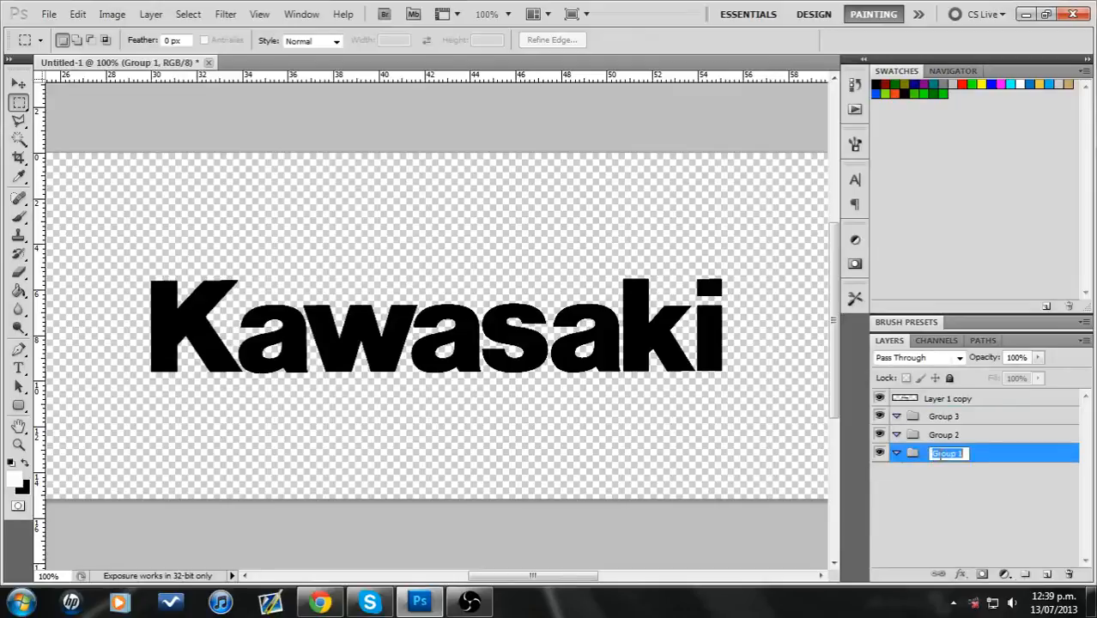
type("Hight")
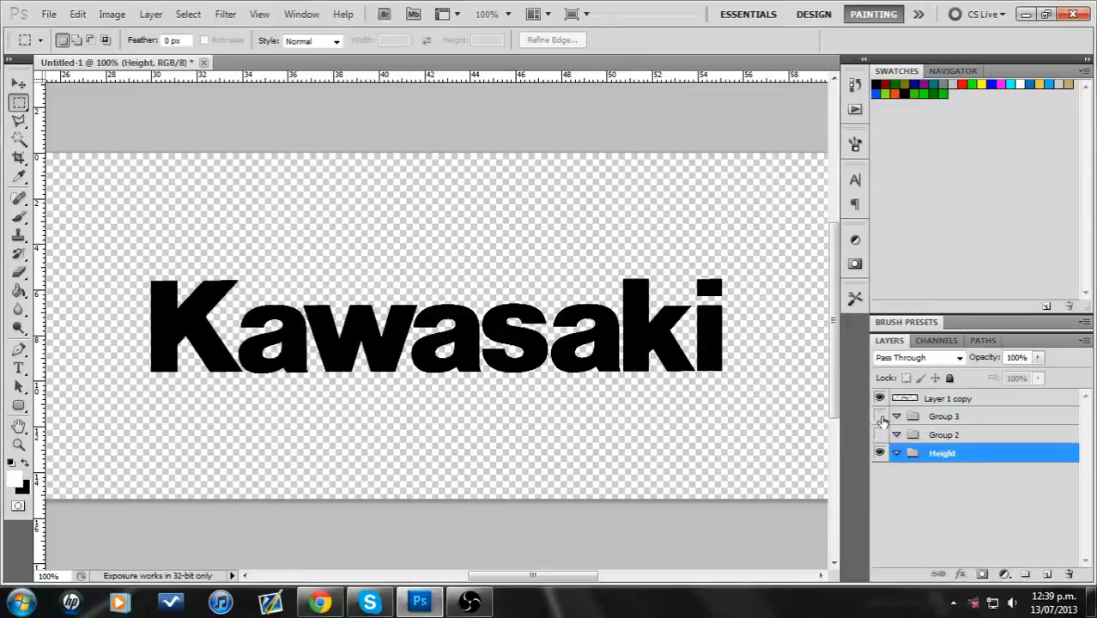
left_click(319, 601)
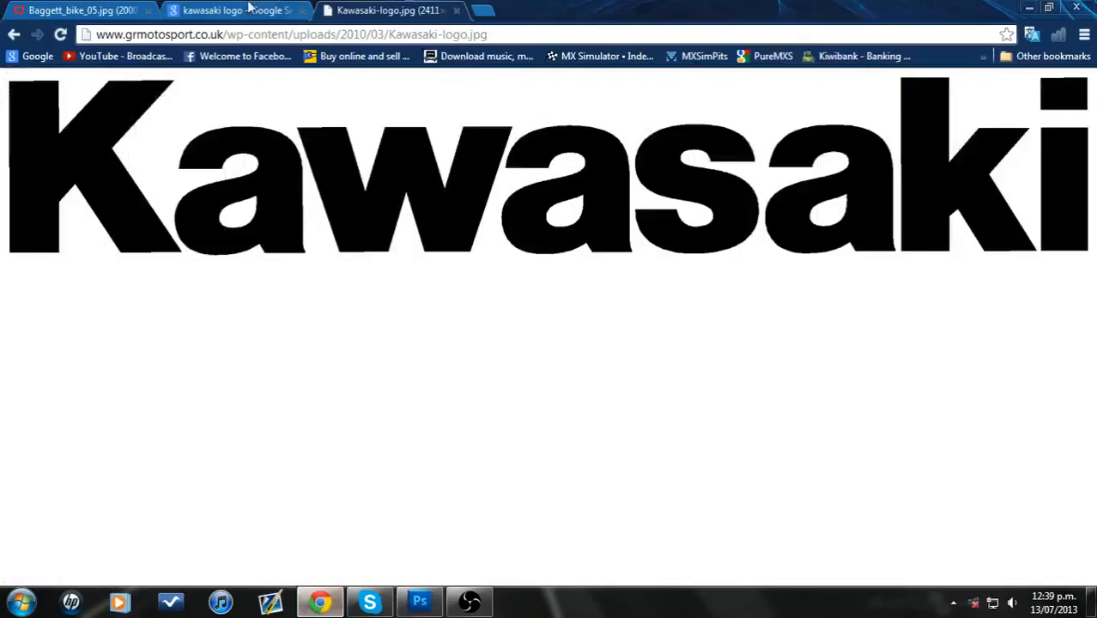
Check the Kawasaki seat badge in the Baggett_bike_05.jpg photo, then go back to Photoshop
left_click(81, 10)
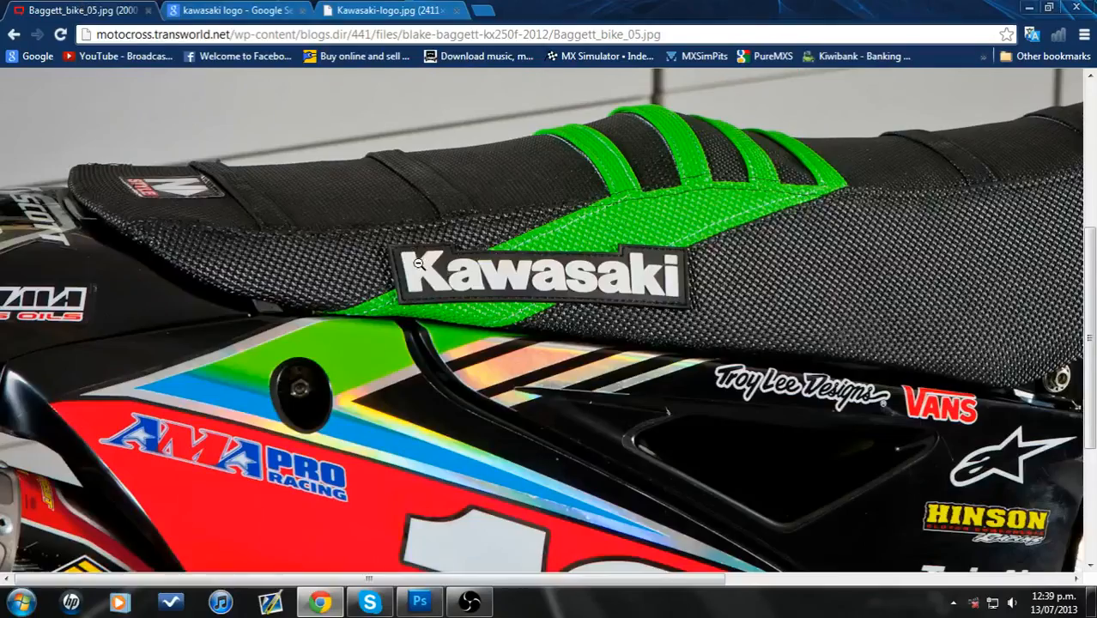
mouse_move(527, 294)
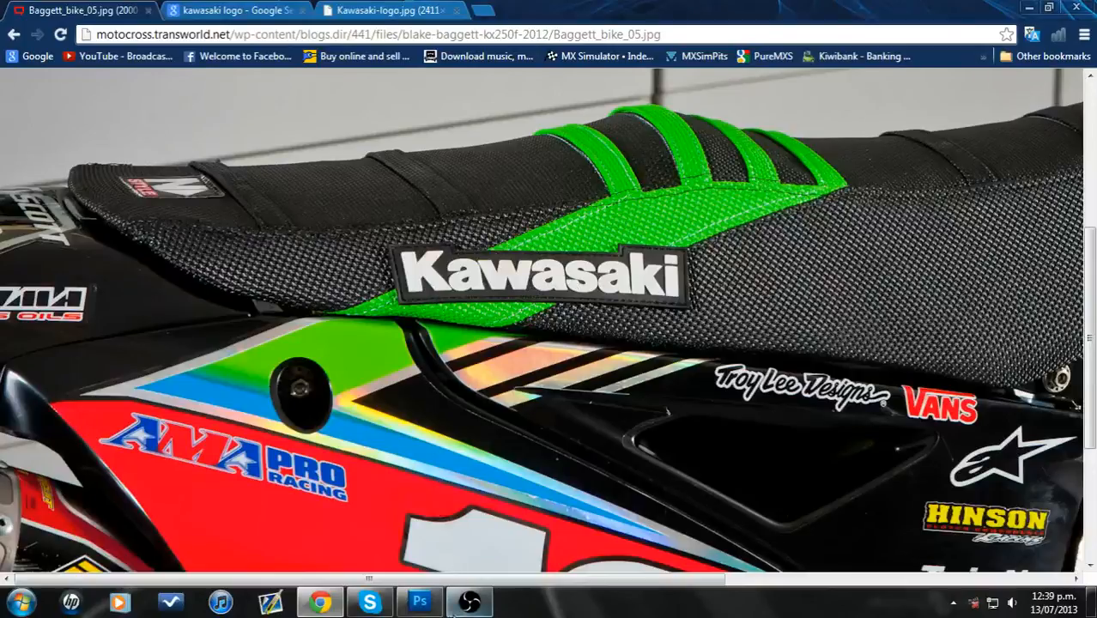
left_click(420, 602)
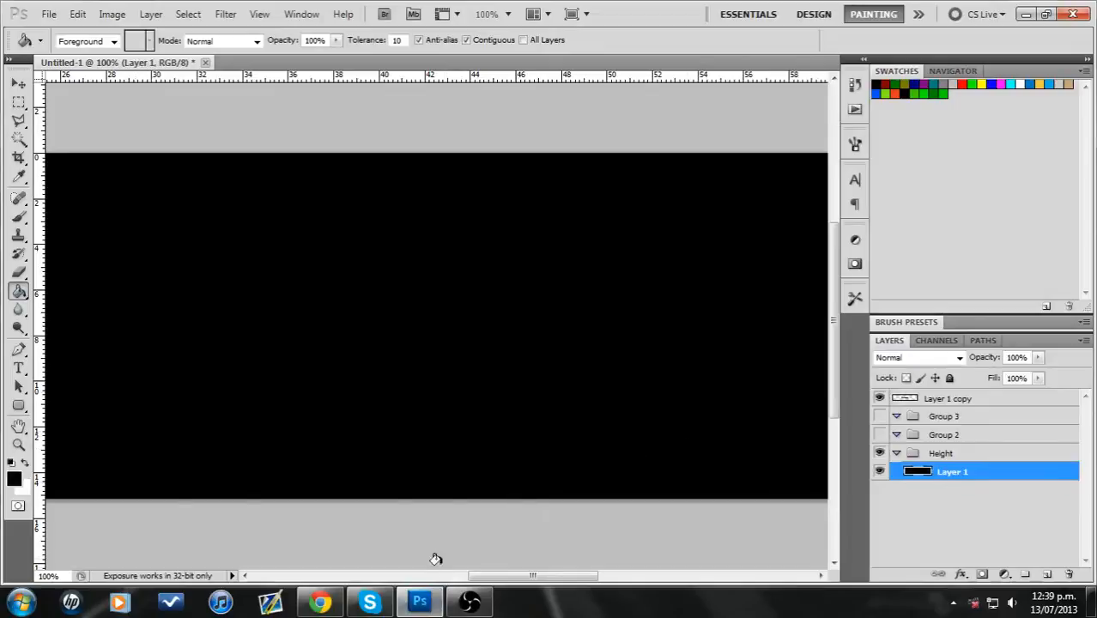
Recheck the badge photo, then add Layer 2 for the white Kawasaki lettering
left_click(318, 601)
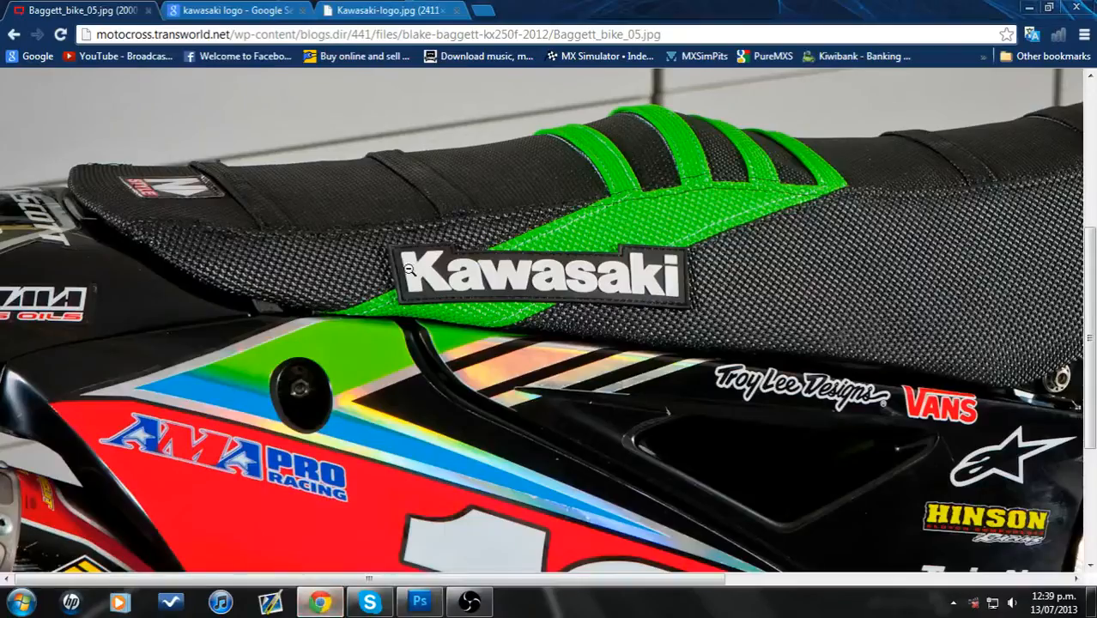
left_click(420, 601)
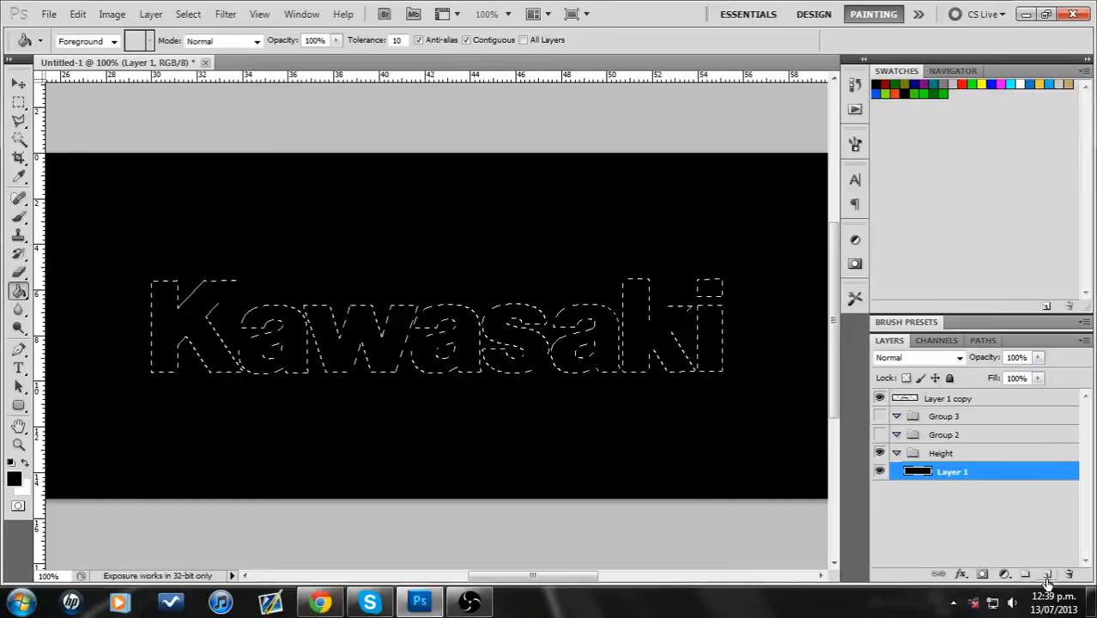
left_click(1047, 574)
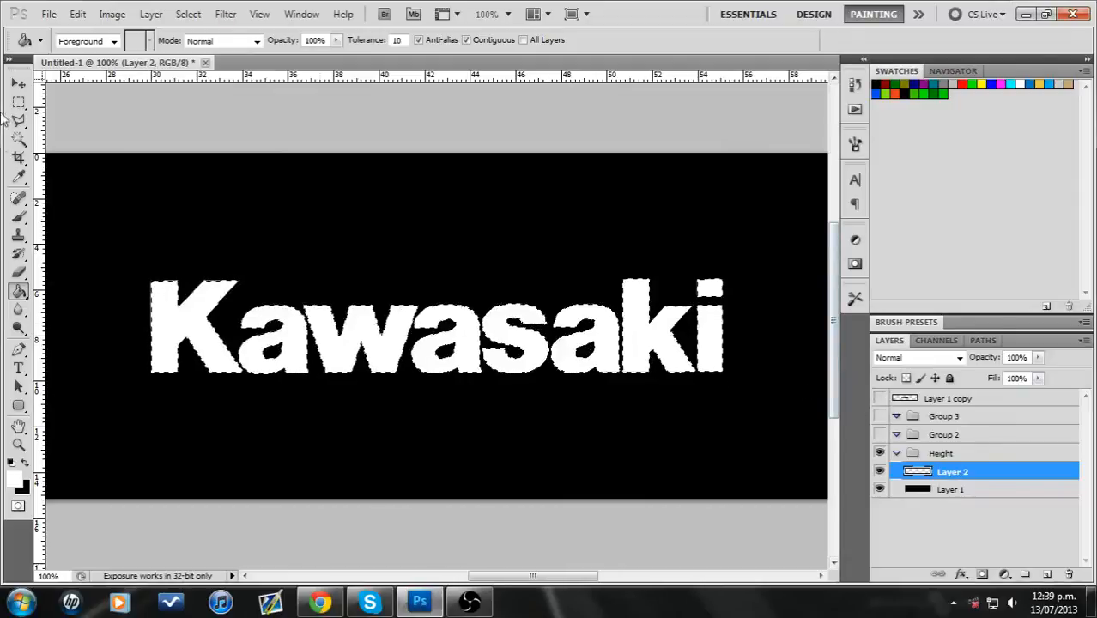
left_click(19, 102)
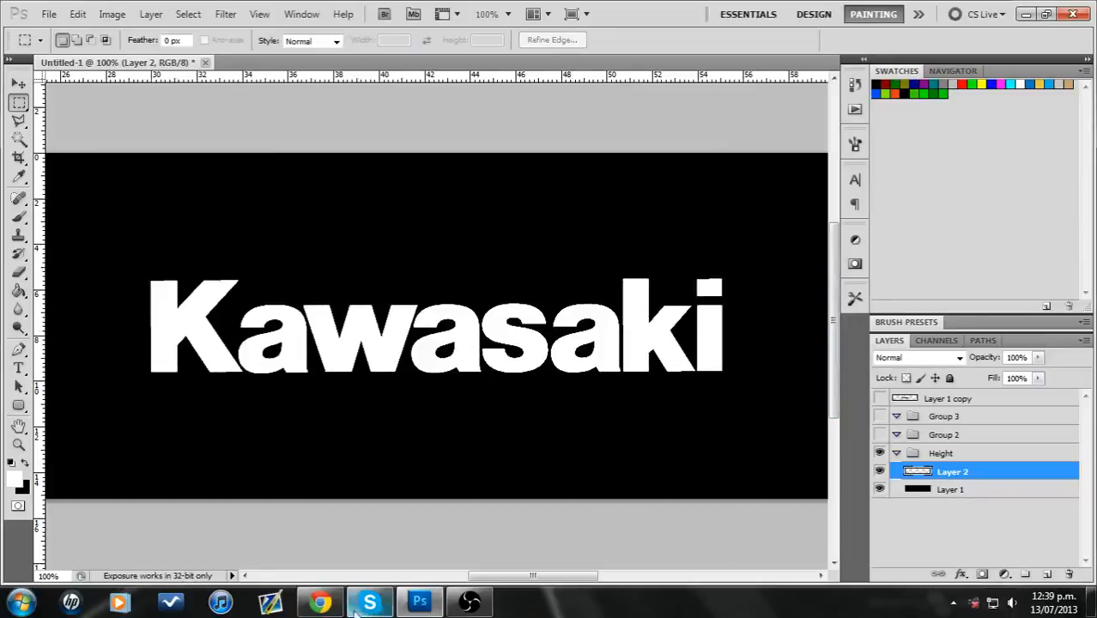
Marquee a rectangle around the lettering, subtract a top-middle notch, and add Layer 3 below
left_click(319, 601)
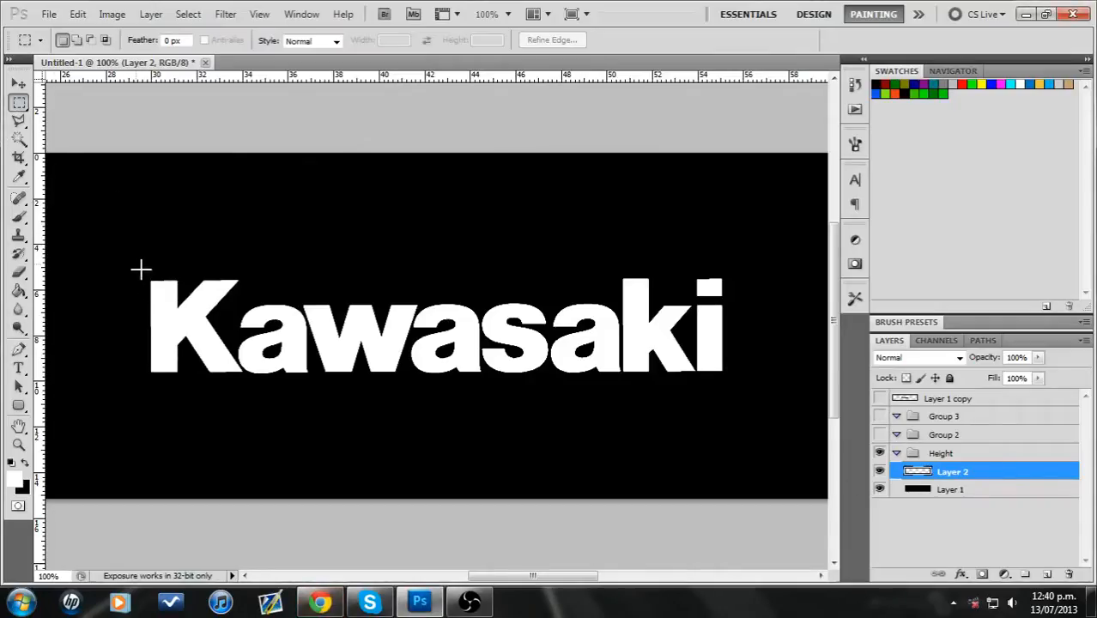
left_click_drag(139, 268, 737, 390)
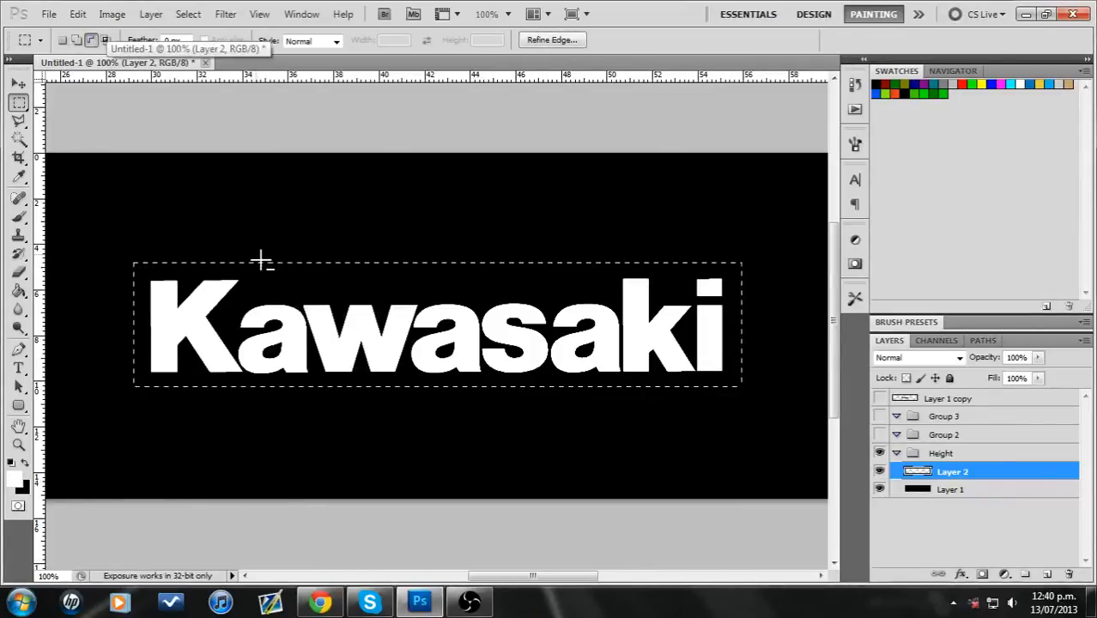
left_click_drag(257, 260, 606, 298)
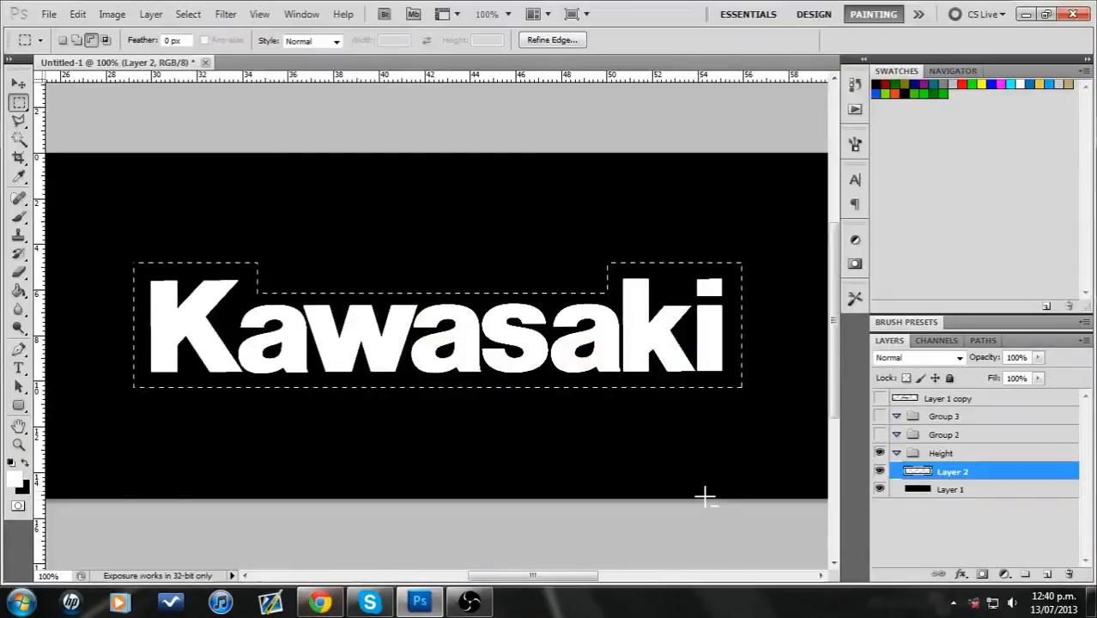
left_click(982, 574)
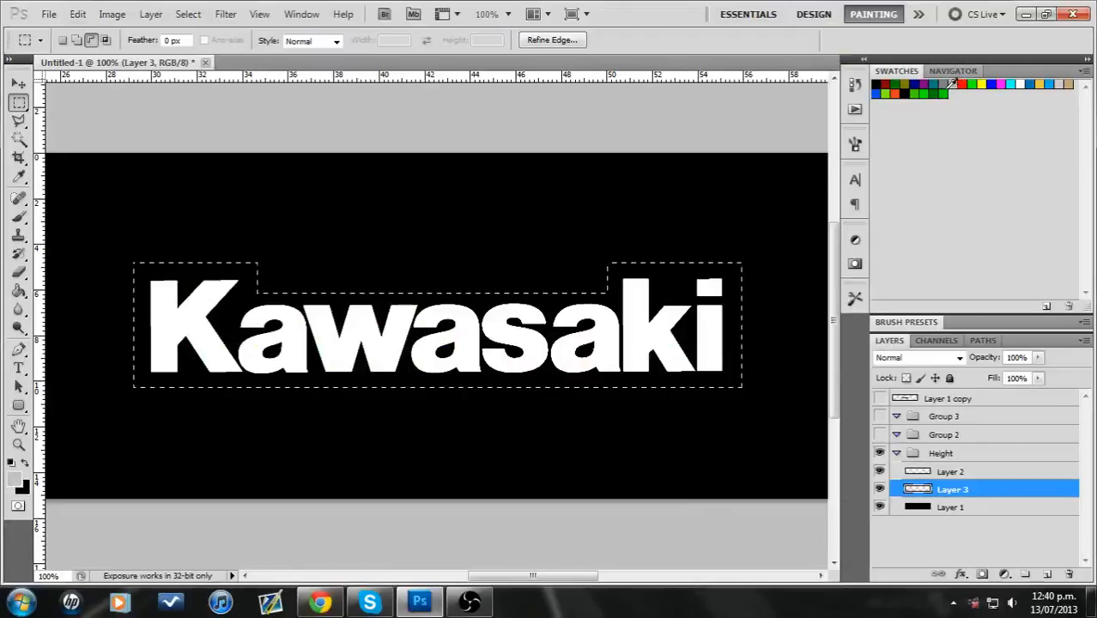
Fill the notched selection on Layer 3 with light grey and deselect
left_click(14, 479)
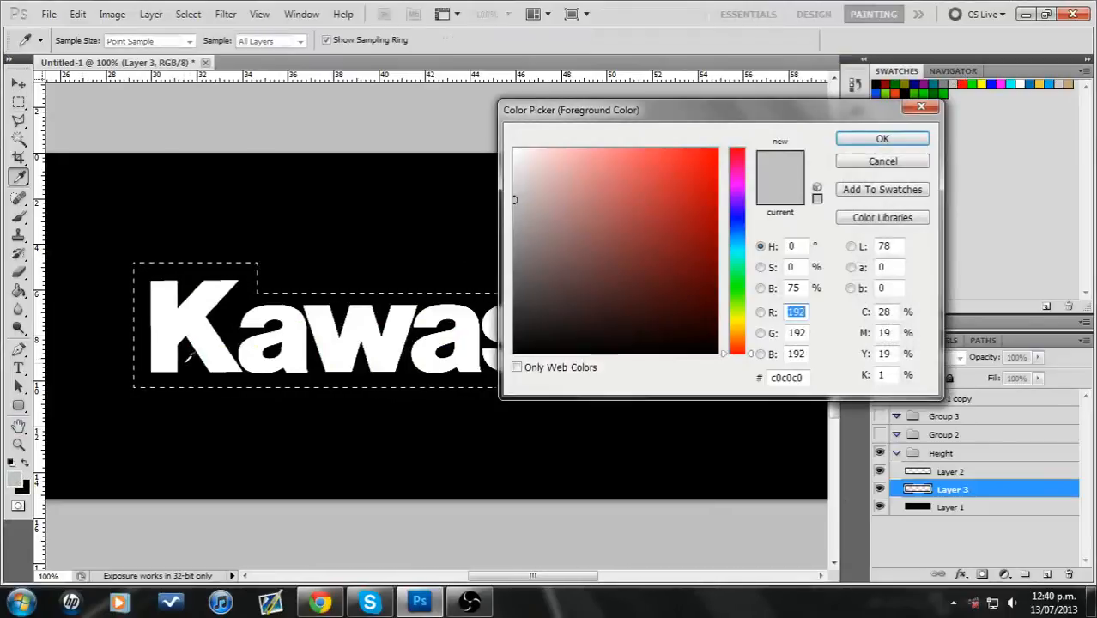
left_click(514, 169)
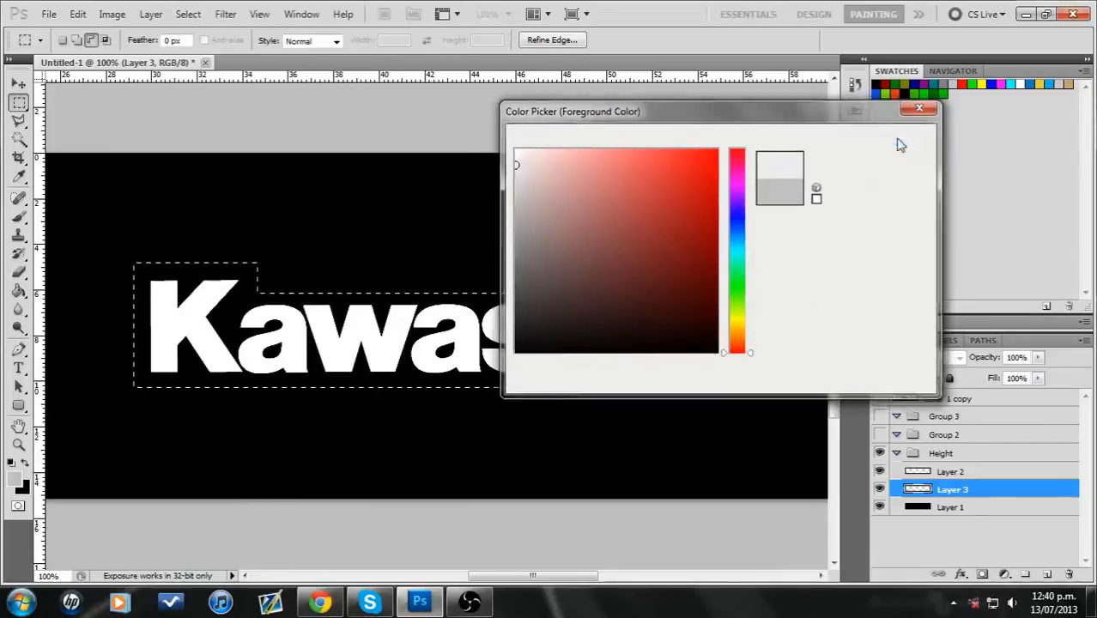
left_click(919, 109)
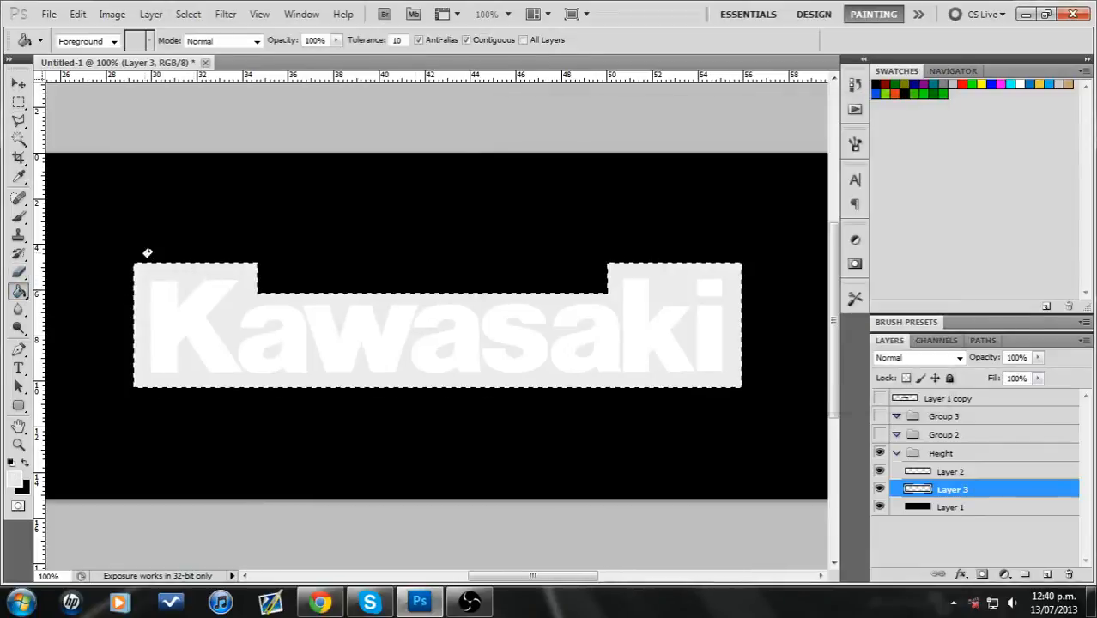
left_click(18, 102)
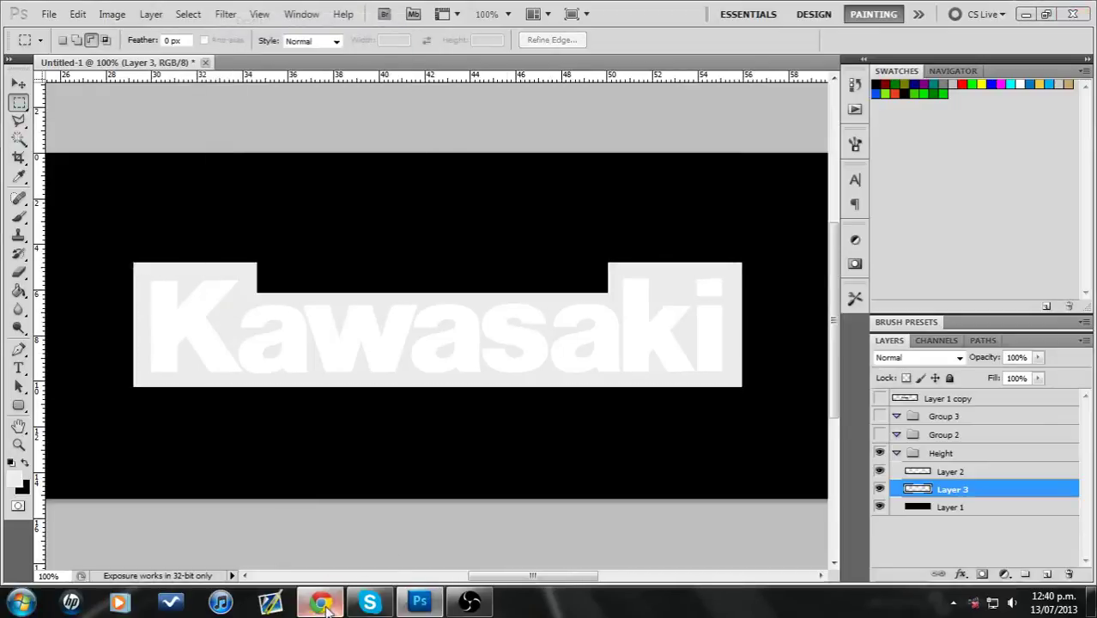
left_click(319, 601)
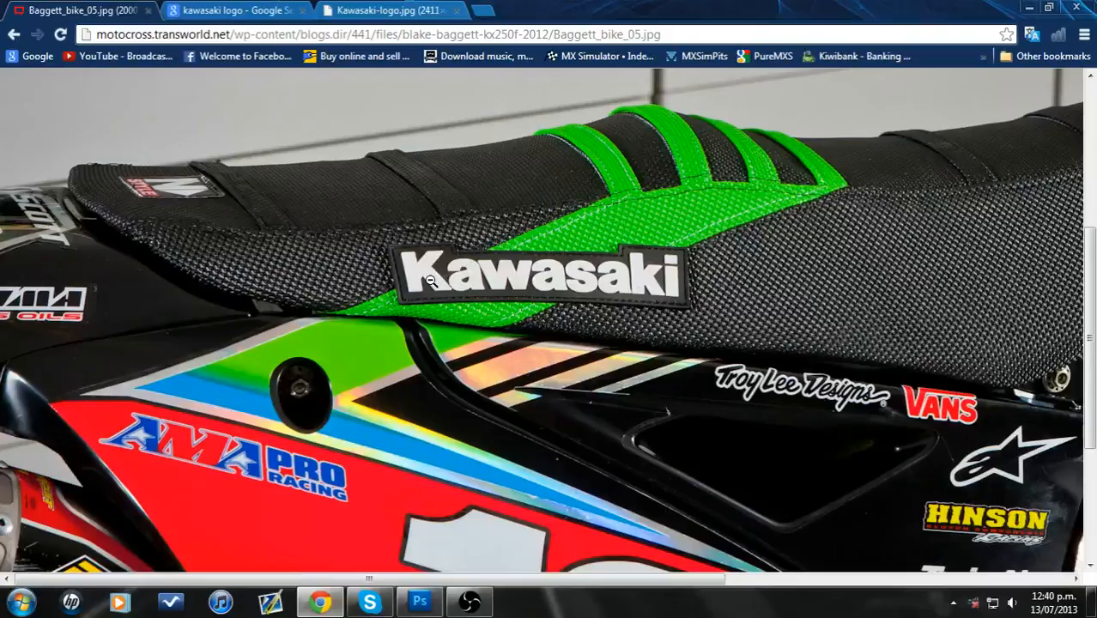
mouse_move(659, 273)
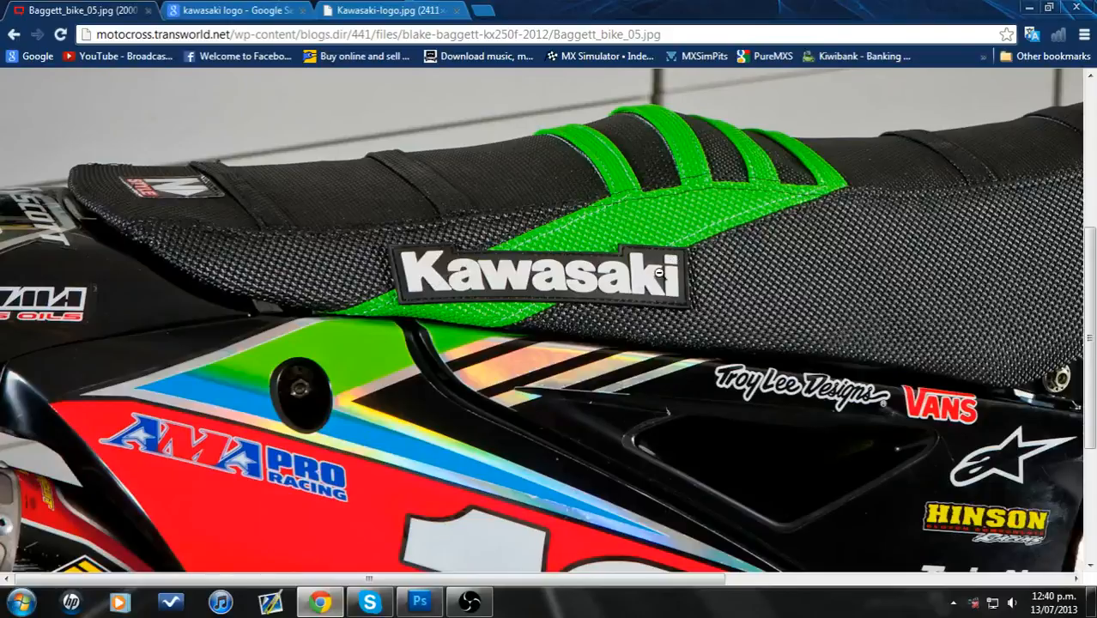
mouse_move(605, 277)
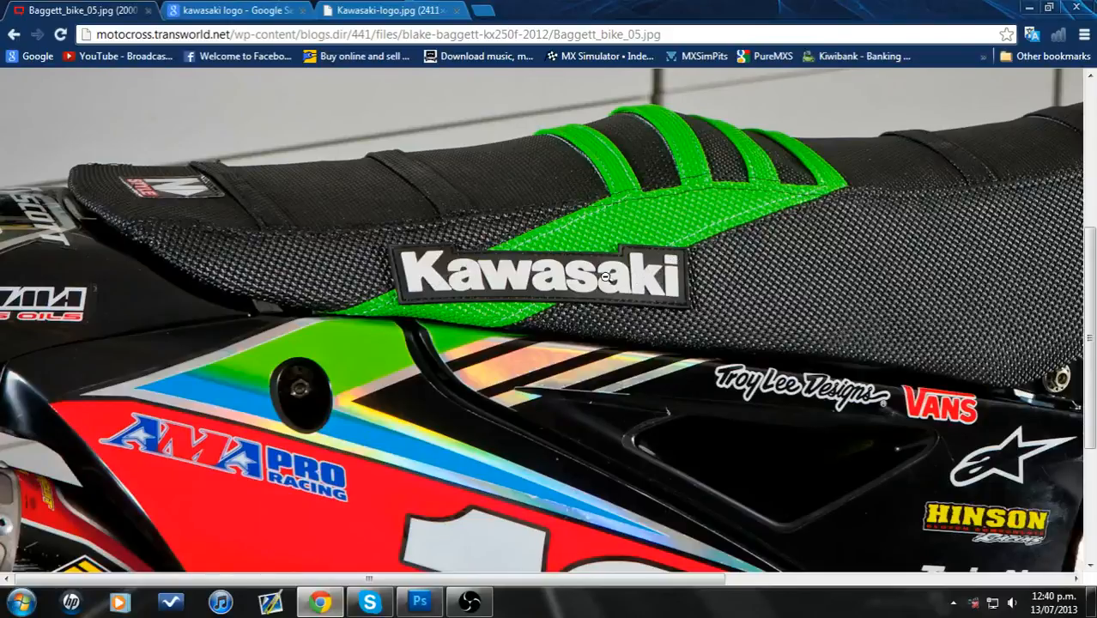
Compare the grey badge with white lettering against the seat photo, ending in Photoshop
left_click(420, 601)
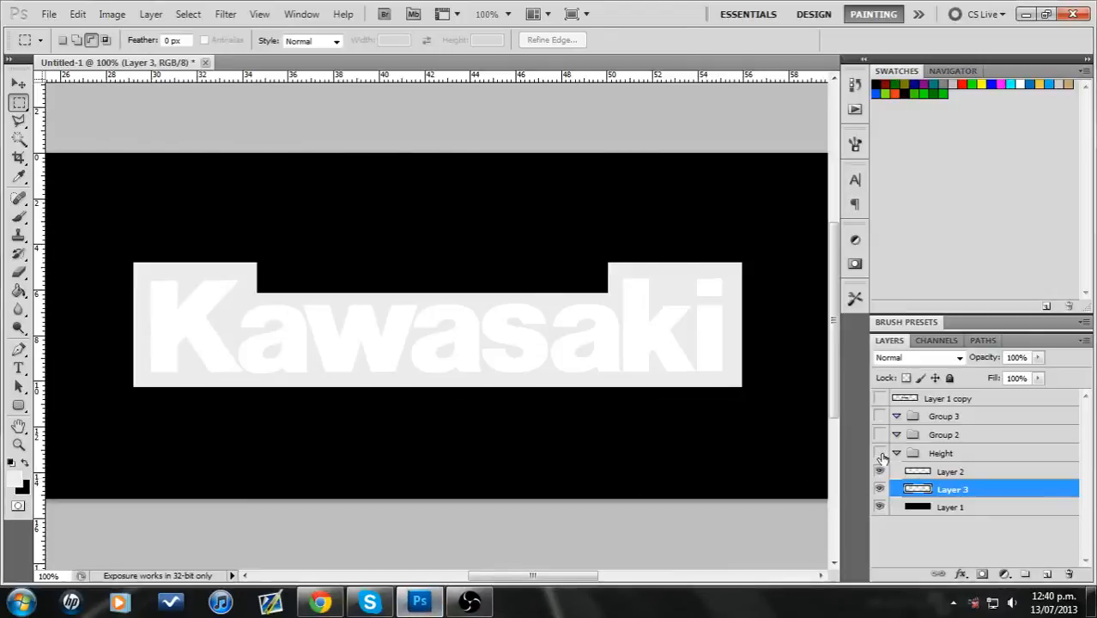
left_click(319, 601)
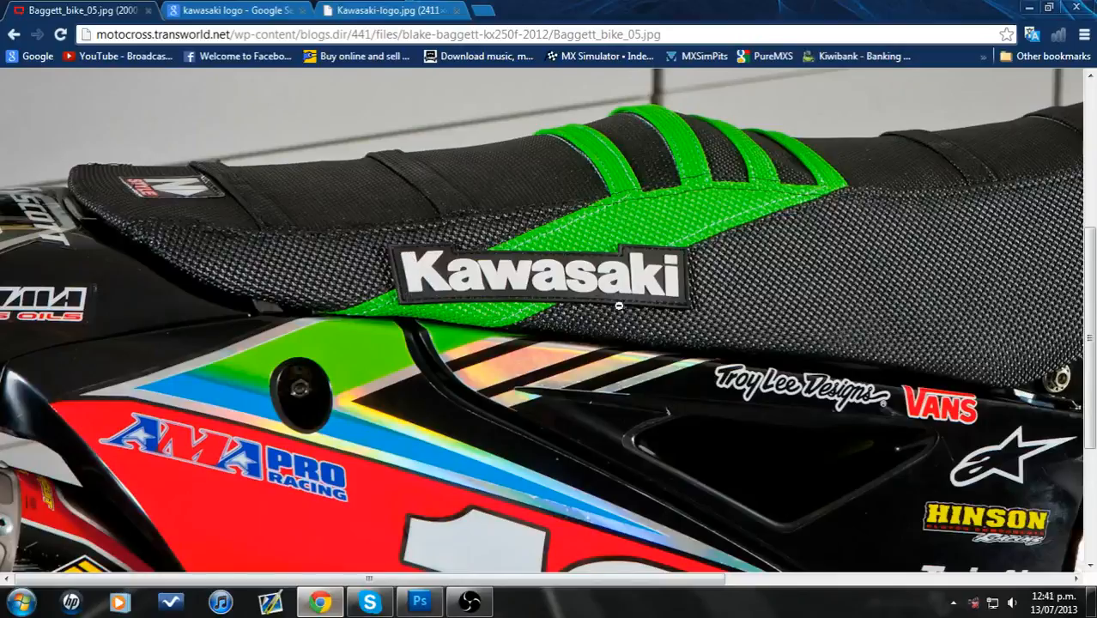
left_click(419, 601)
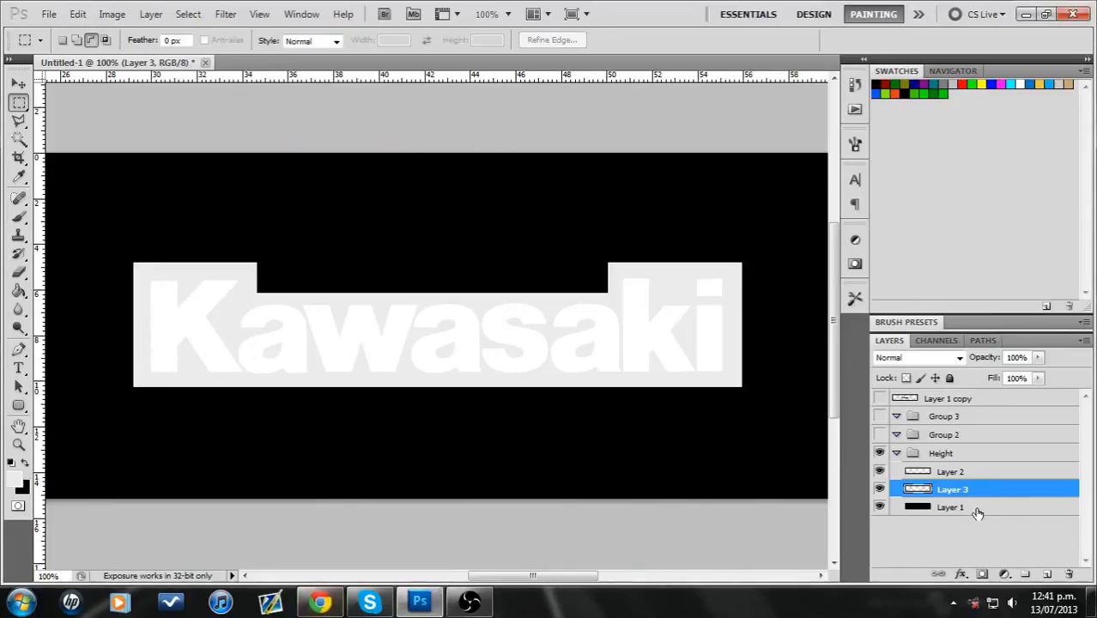
Enable a Stroke effect on Layer 3 positioned inside the badge edge
double_click(948, 506)
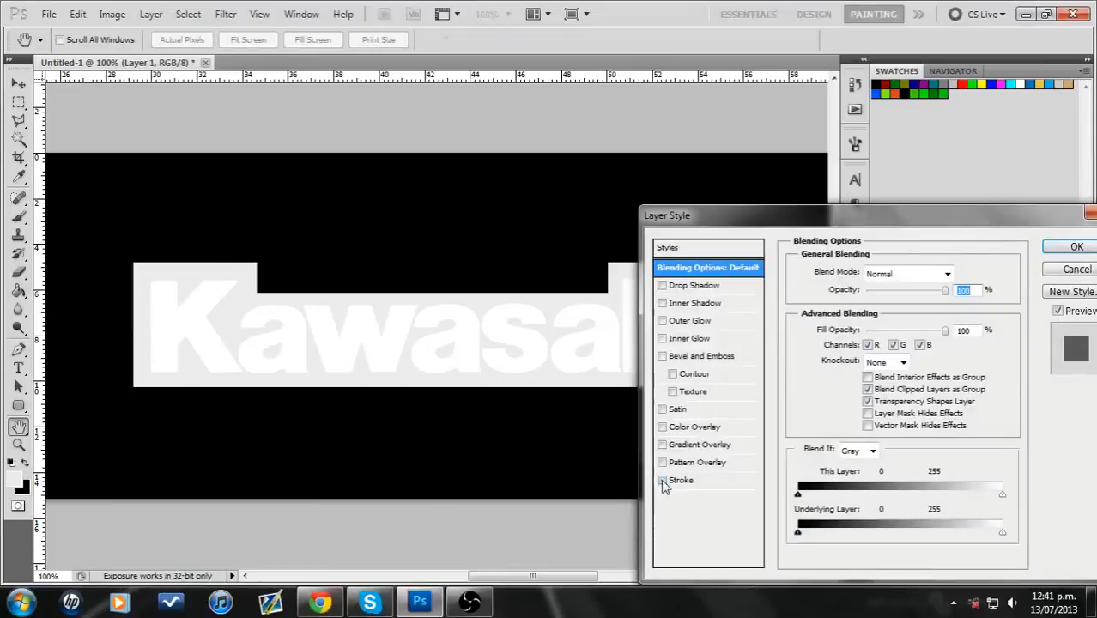
left_click(662, 480)
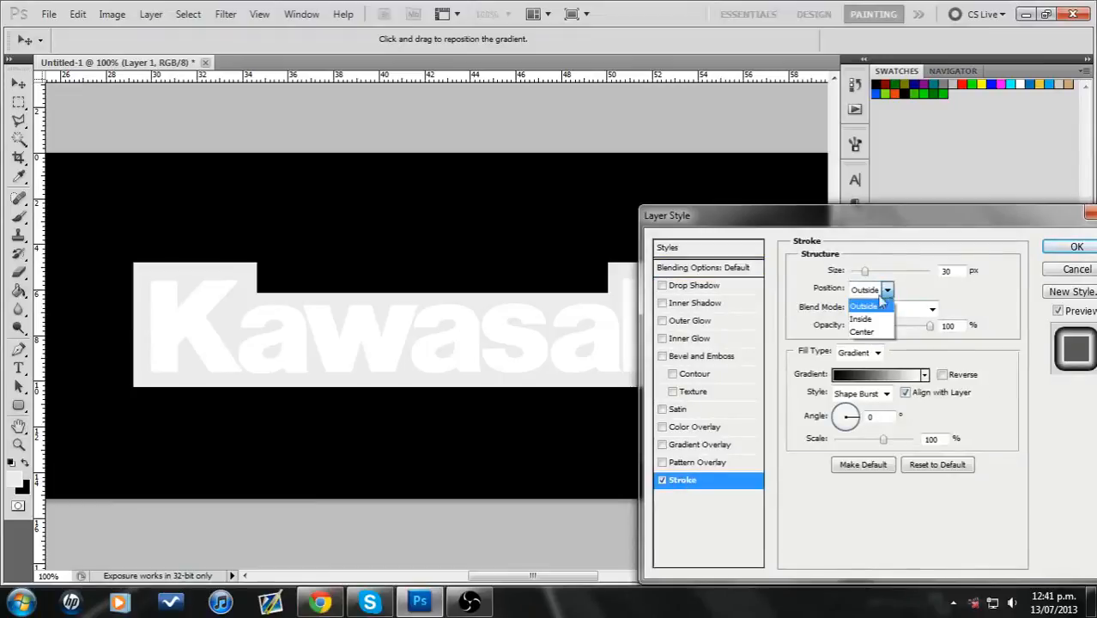
left_click(861, 319)
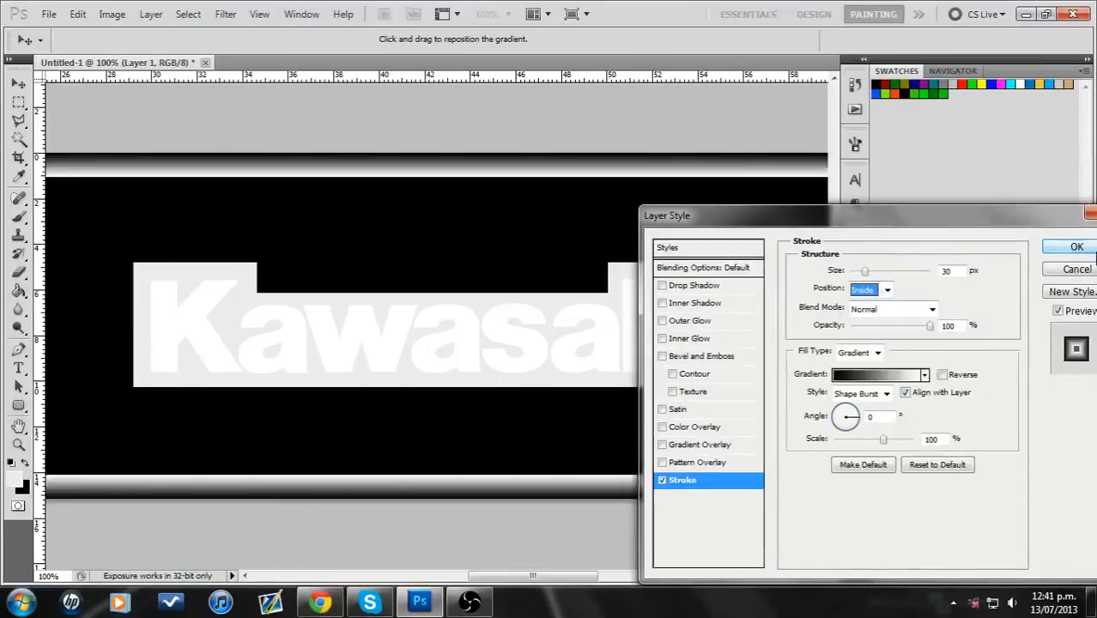
left_click(1077, 247)
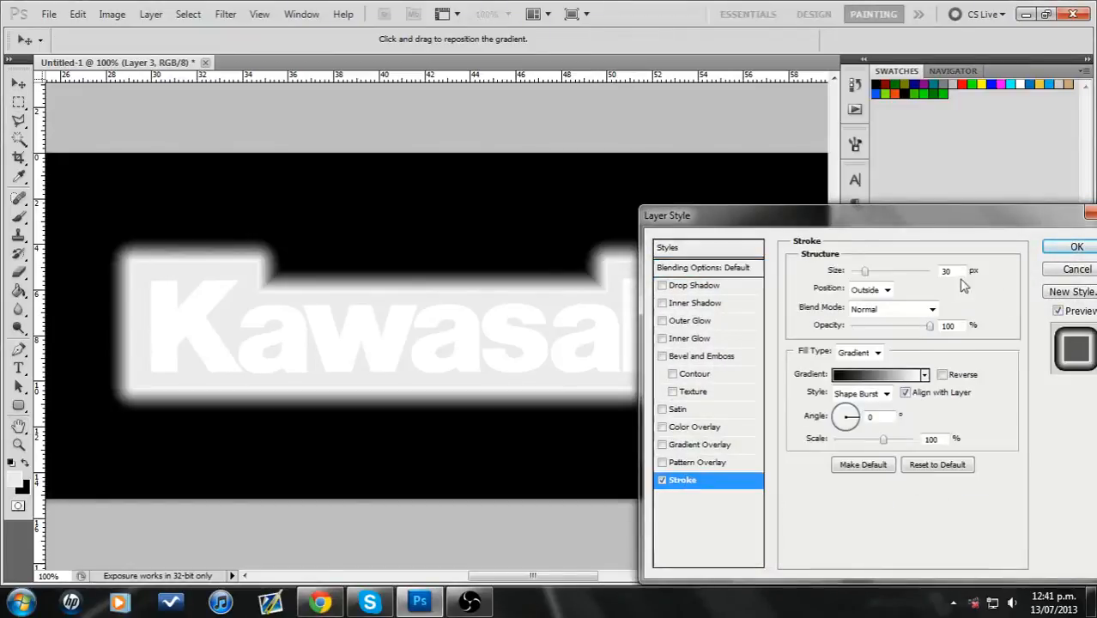
left_click(871, 290)
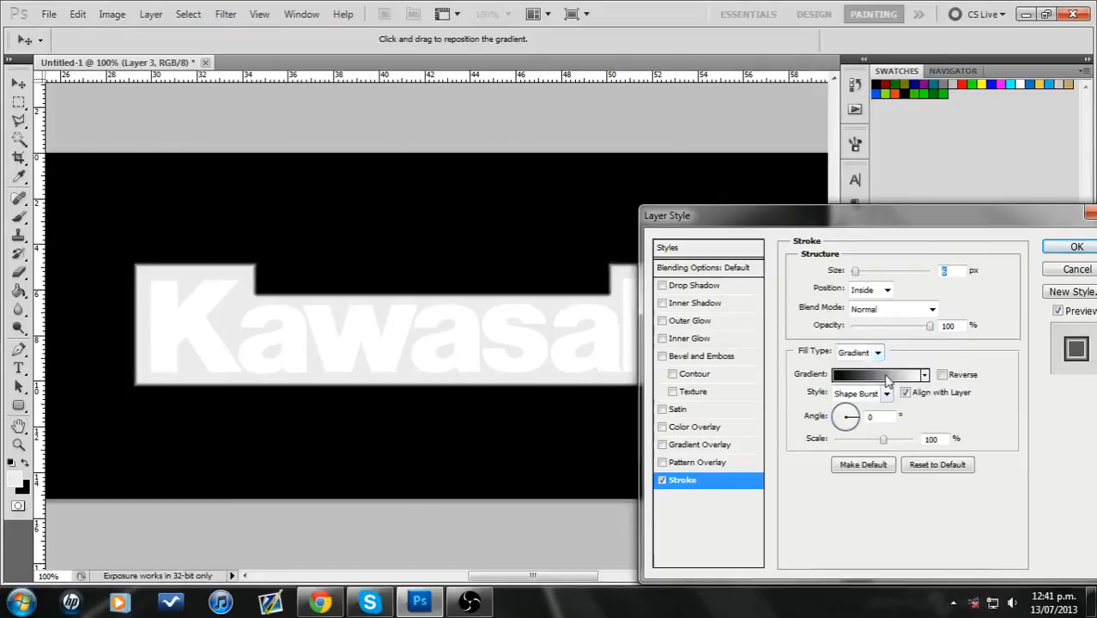
Edit the stroke gradient: move the middle stop and set the start stop to #ebebeb
left_click(875, 375)
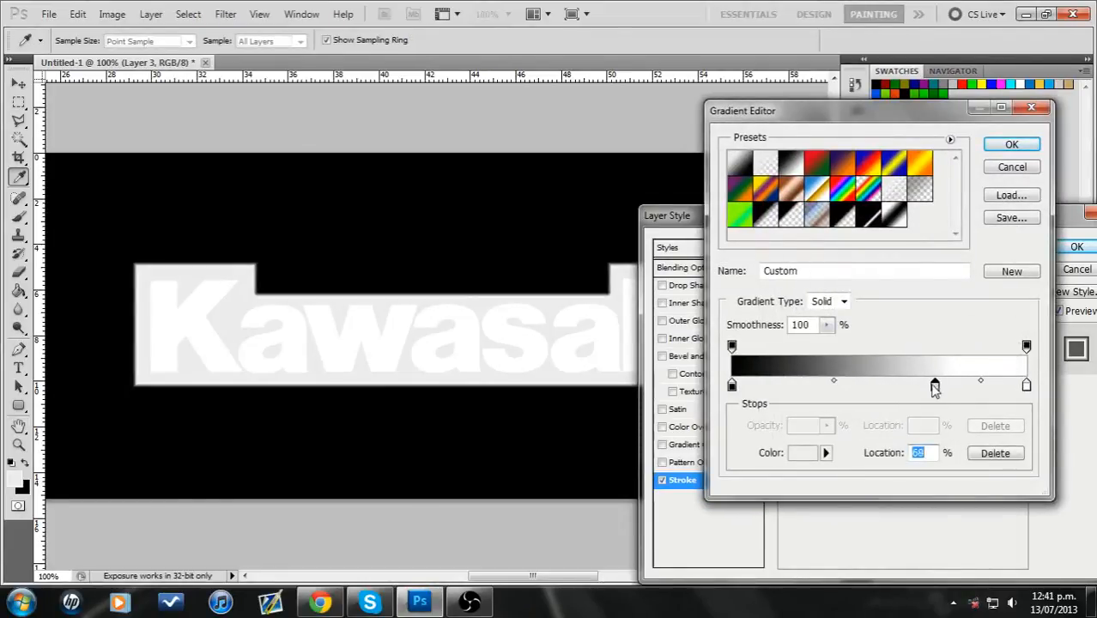
left_click_drag(935, 385, 949, 384)
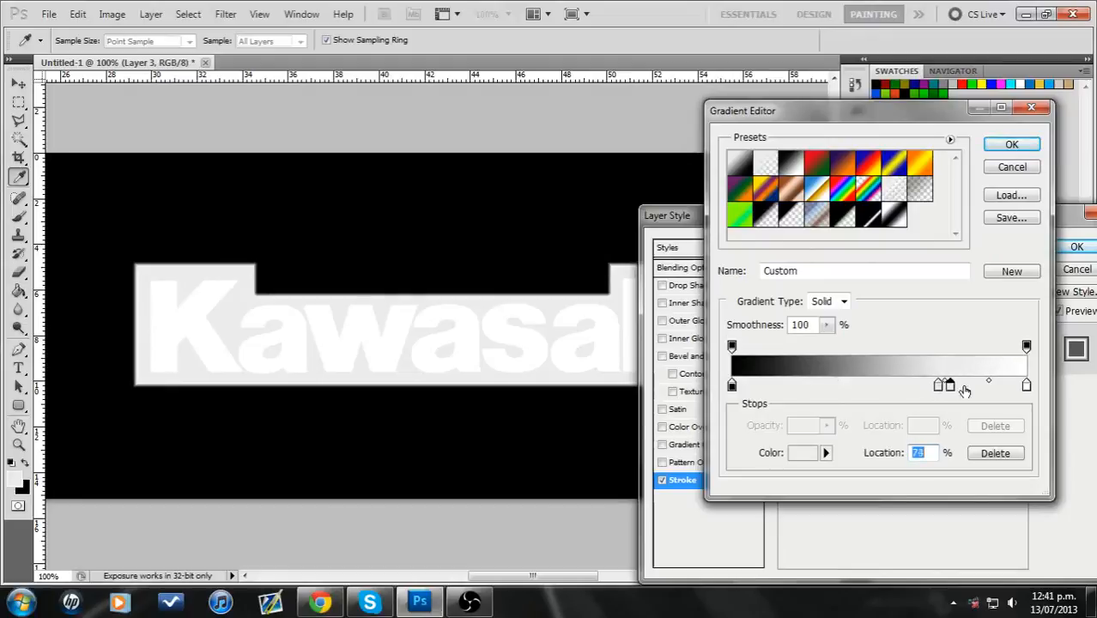
left_click_drag(949, 385, 732, 385)
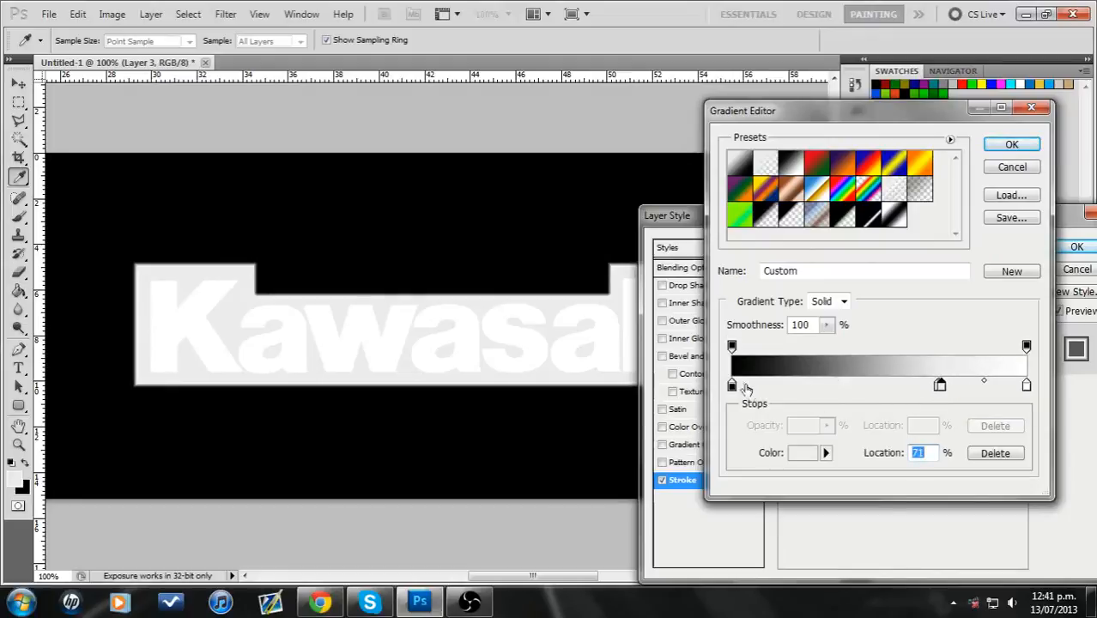
mouse_move(733, 386)
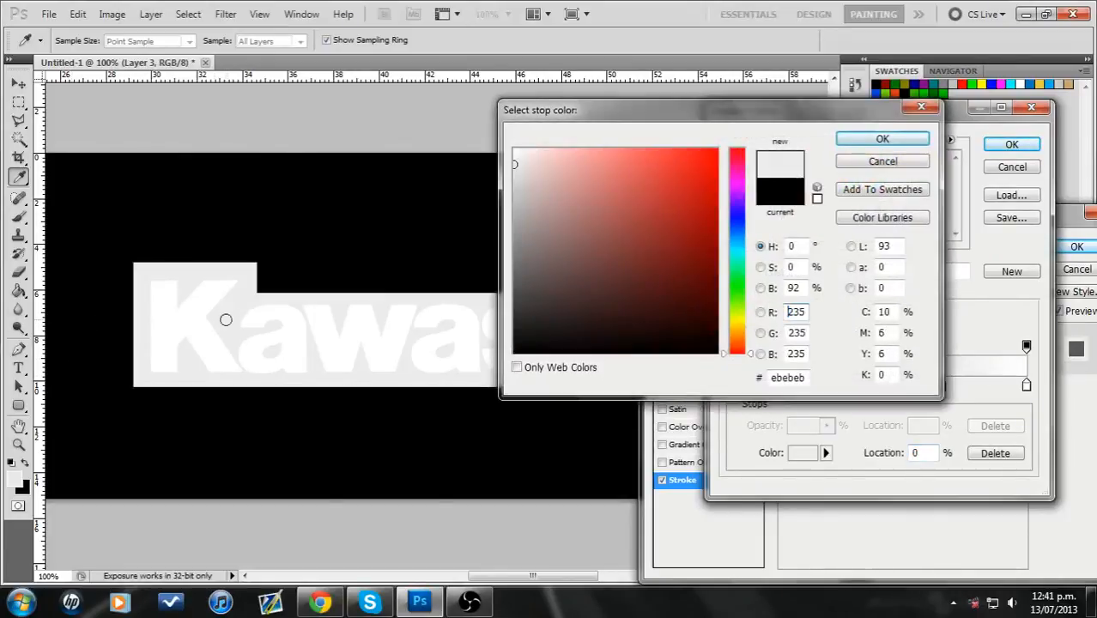
left_click(881, 138)
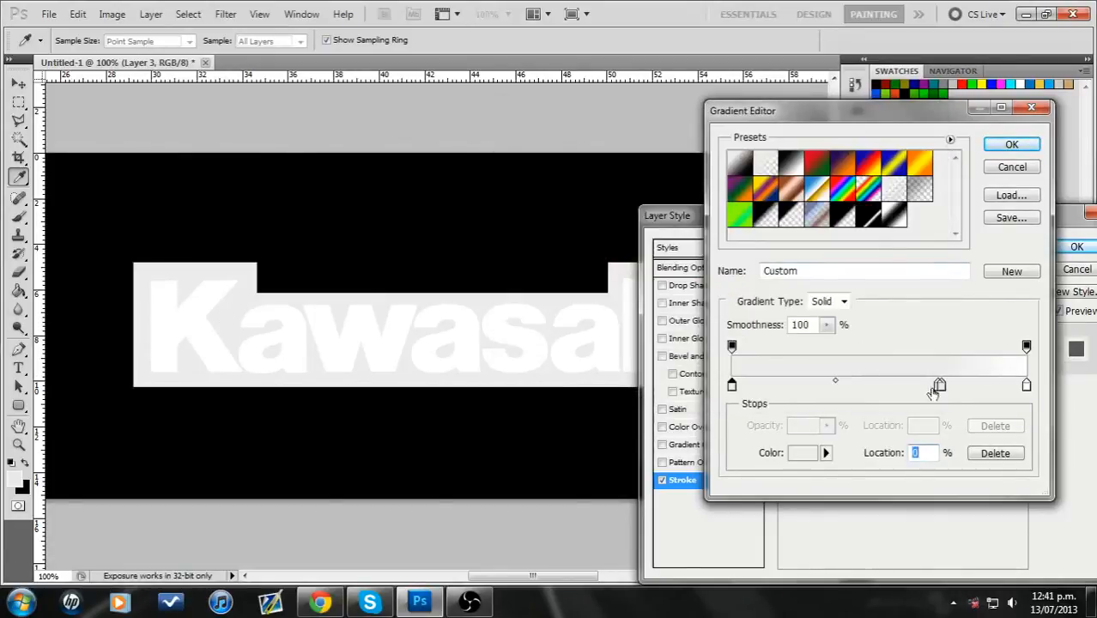